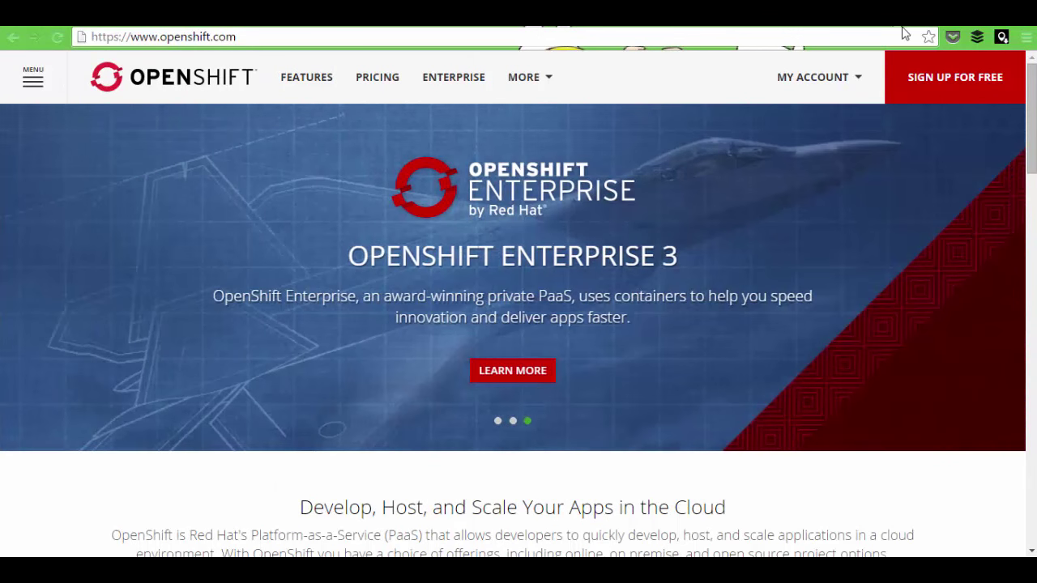
{"action": "mouse_move", "coordinate": [907, 146]}
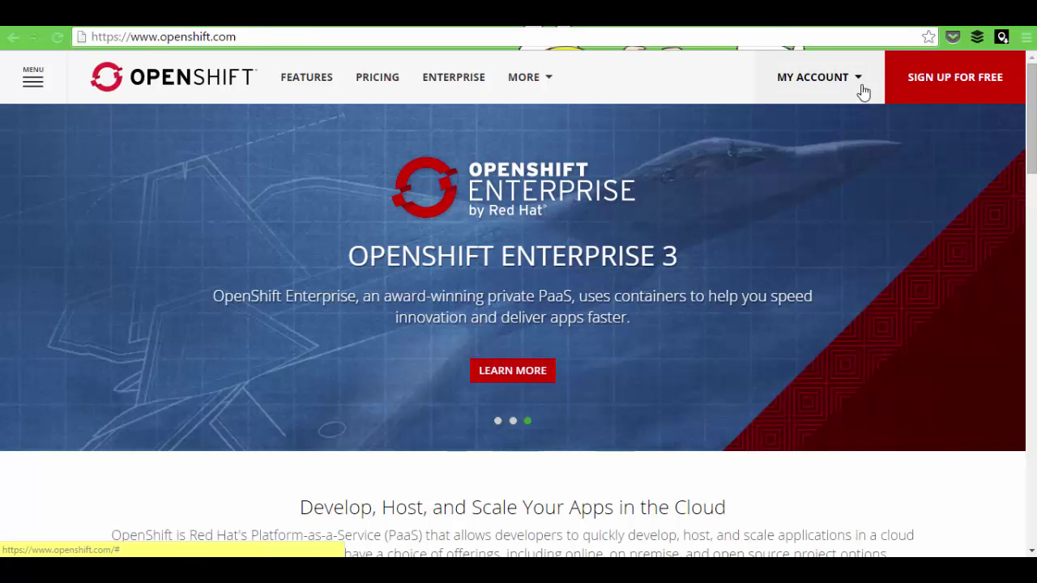
- Reach the OpenShift web console via My Account and sign in with the account credentials
{"action": "left_click", "coordinate": [813, 77]}
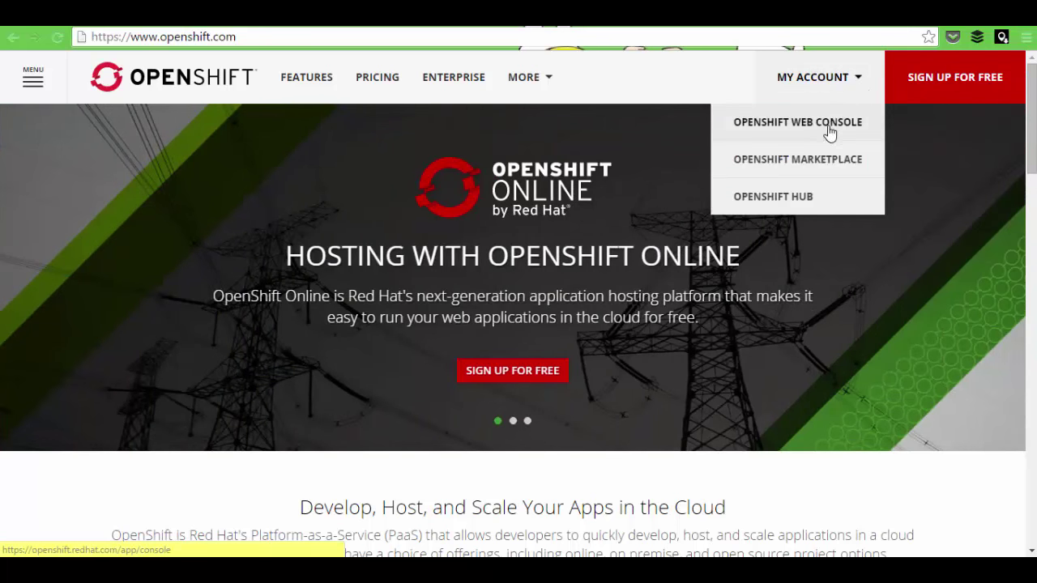
{"action": "mouse_move", "coordinate": [827, 139]}
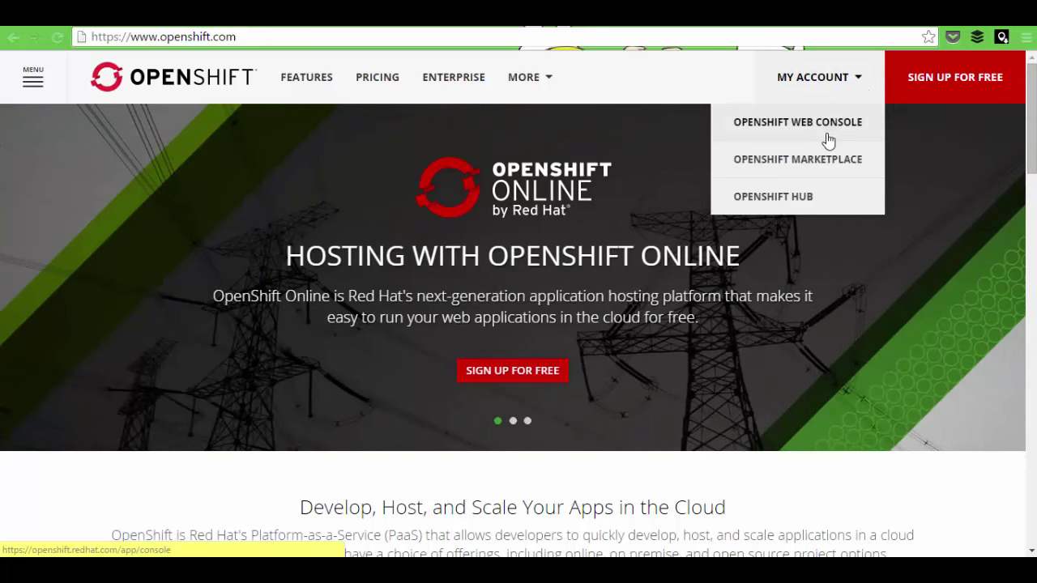
{"action": "left_click", "coordinate": [797, 122]}
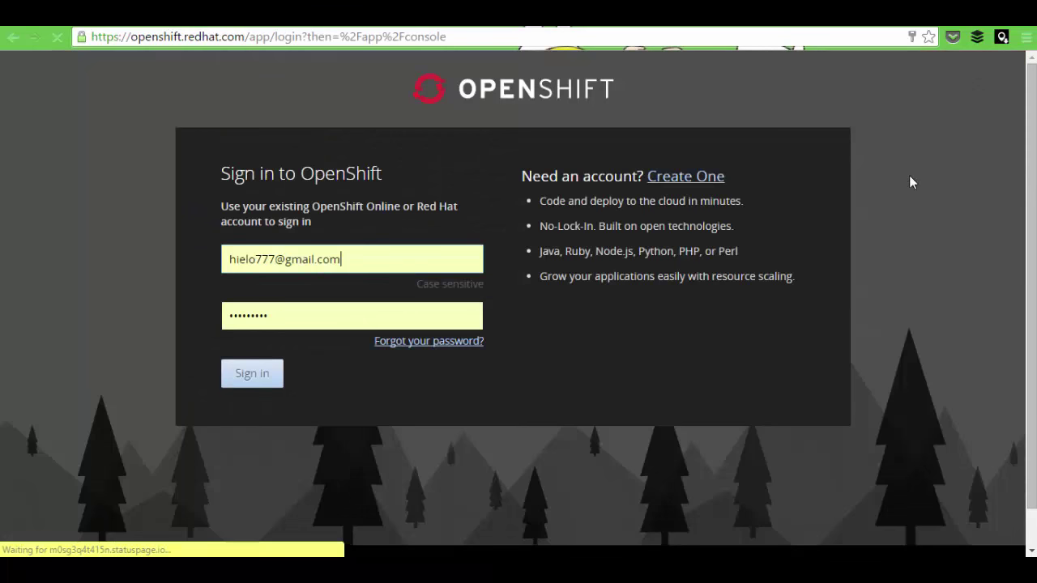
{"action": "left_click", "coordinate": [253, 373]}
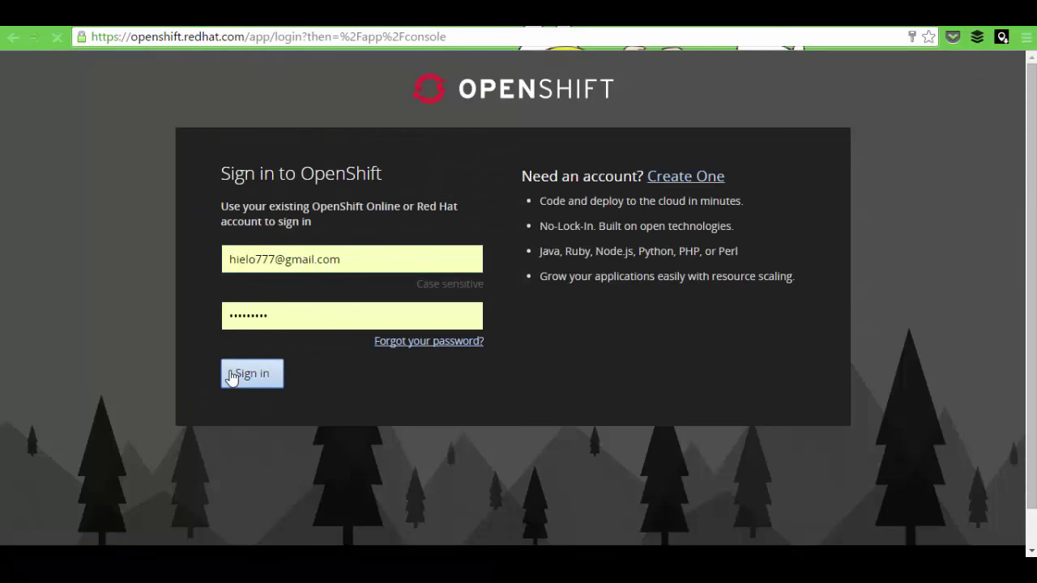
{"action": "left_click", "coordinate": [253, 372]}
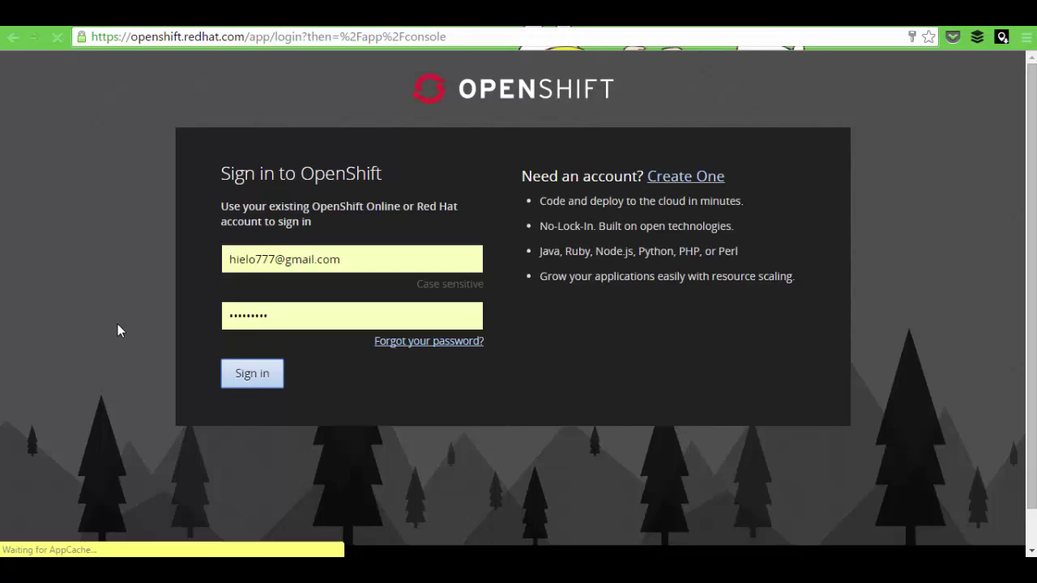
- From the my3js Applications list (halloween, unity), start Add Application to reach the application types page
{"action": "left_click", "coordinate": [253, 372]}
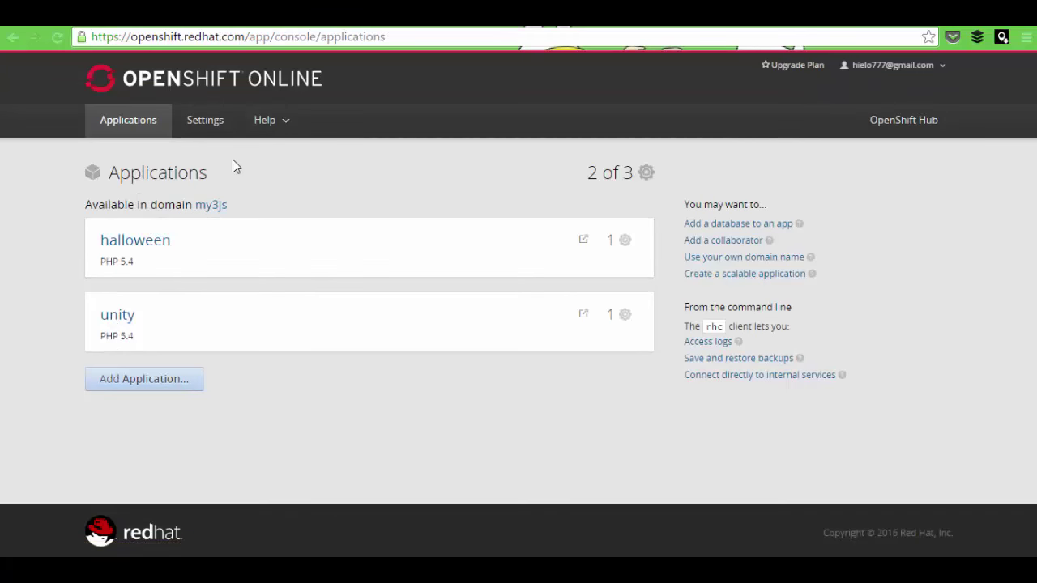
{"action": "mouse_move", "coordinate": [308, 202]}
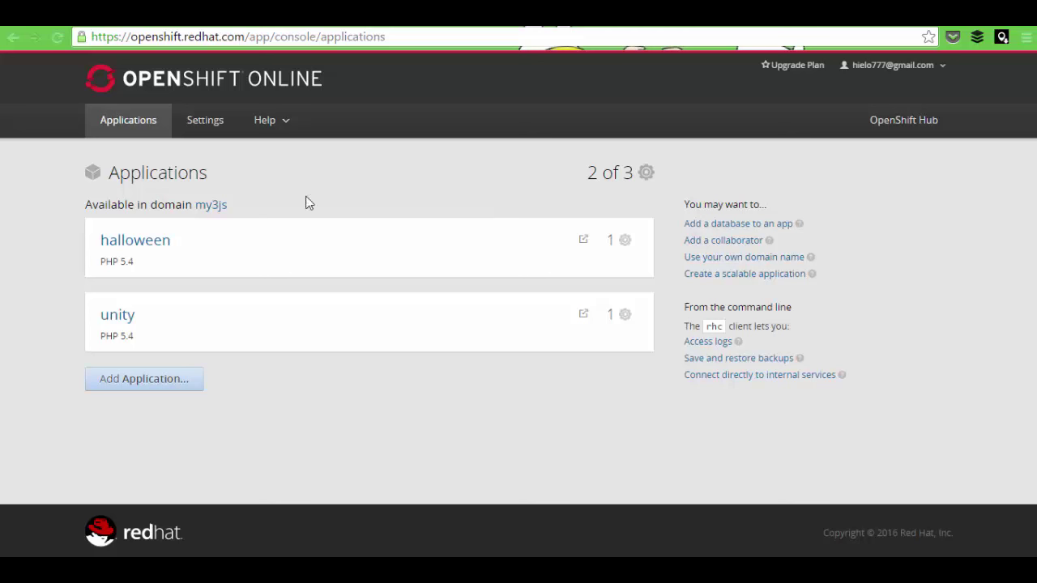
{"action": "mouse_move", "coordinate": [343, 204]}
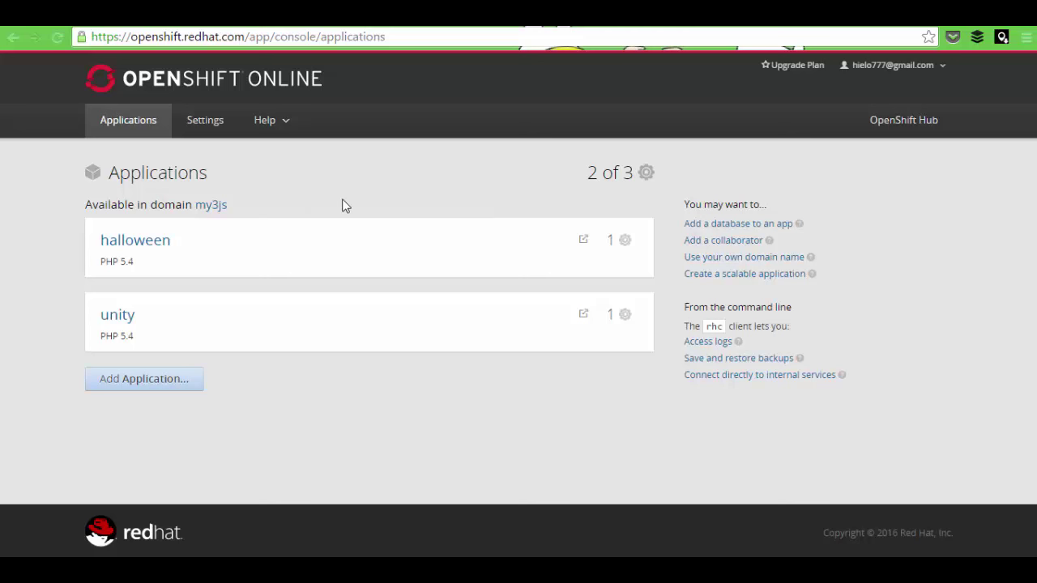
{"action": "mouse_move", "coordinate": [122, 311]}
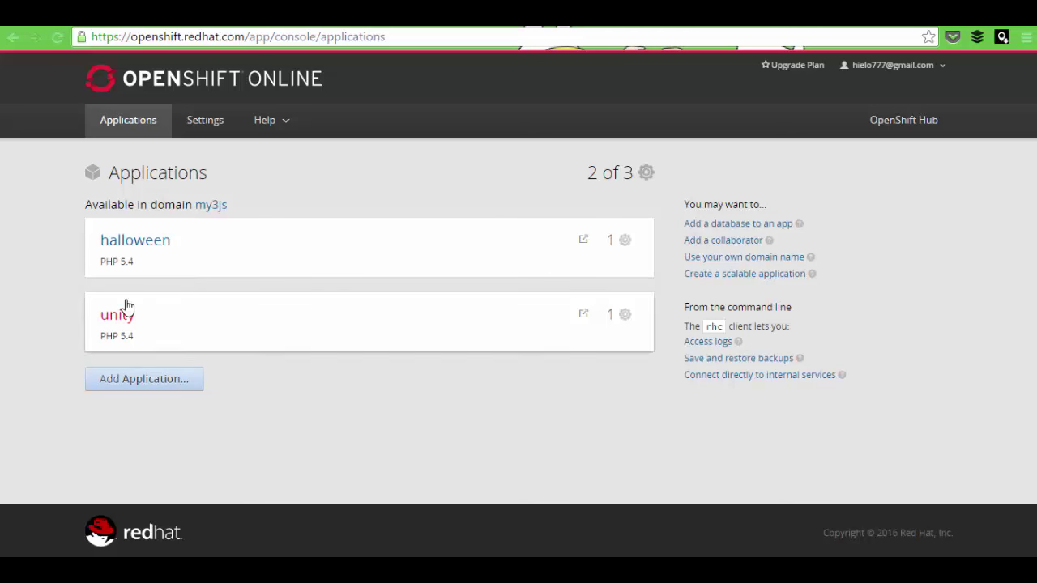
{"action": "mouse_move", "coordinate": [226, 316]}
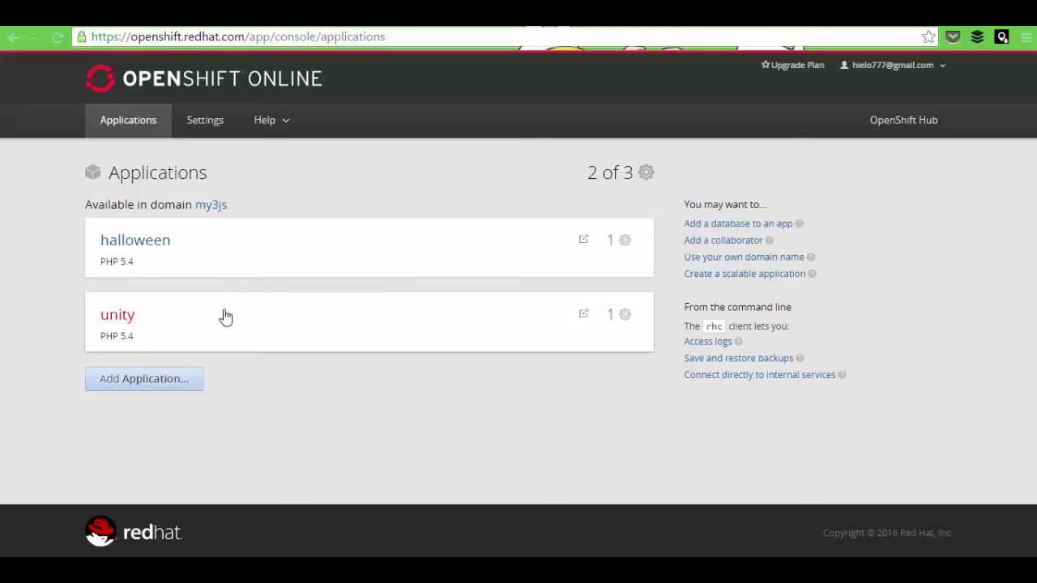
{"action": "mouse_move", "coordinate": [246, 246]}
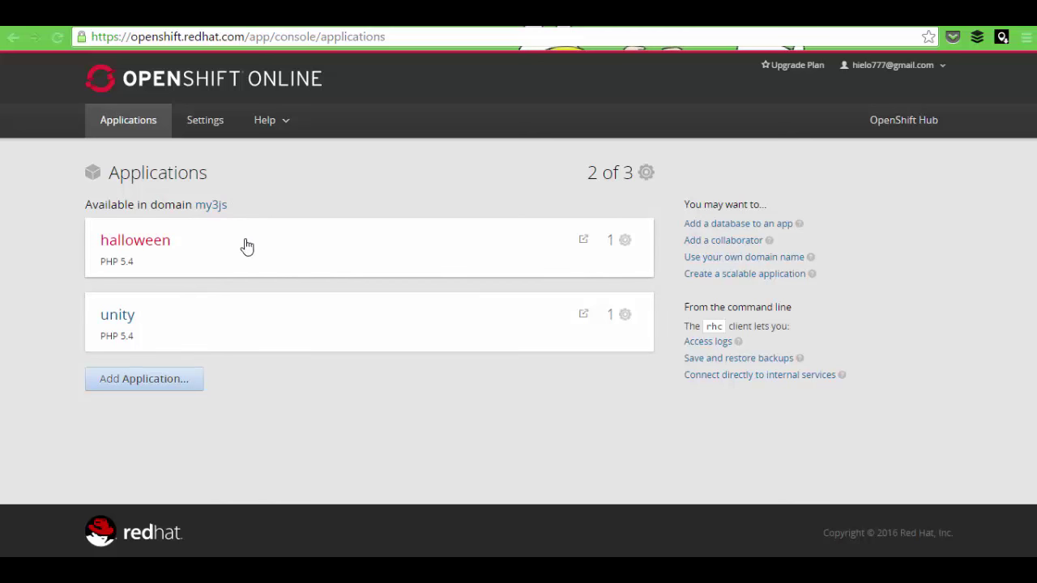
{"action": "mouse_move", "coordinate": [357, 200]}
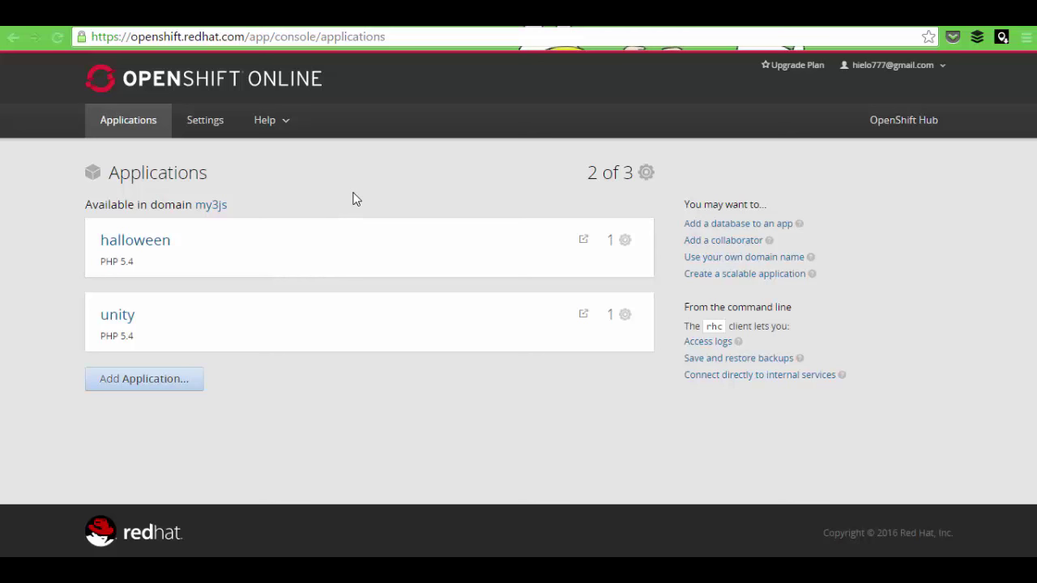
{"action": "mouse_move", "coordinate": [327, 162]}
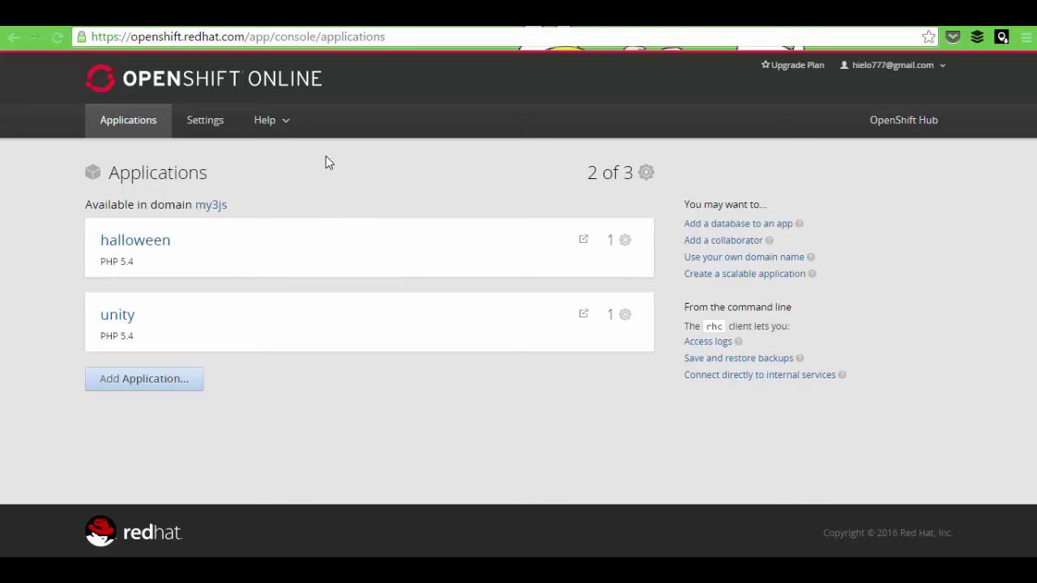
{"action": "mouse_move", "coordinate": [321, 177]}
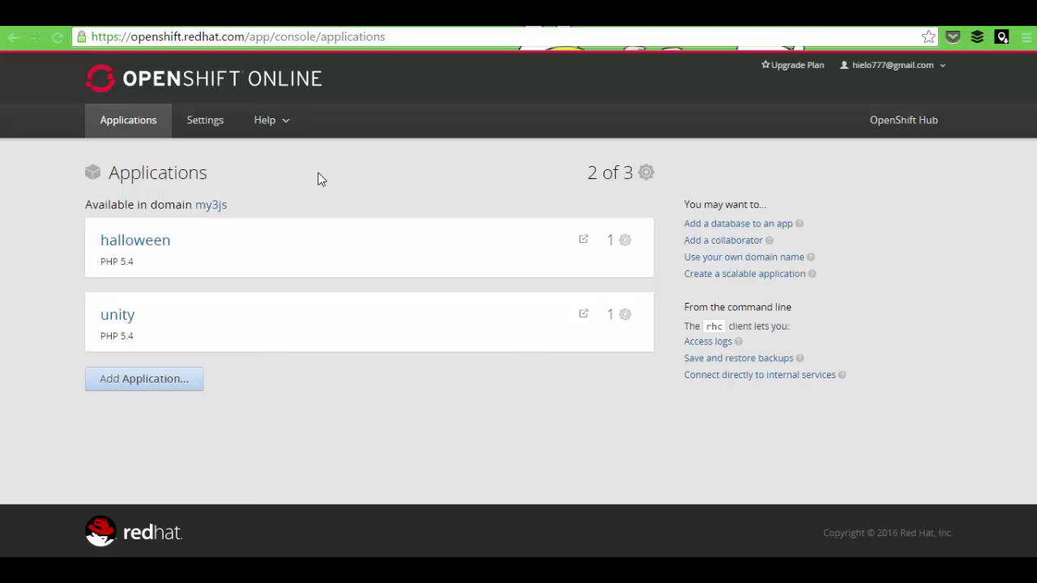
{"action": "mouse_move", "coordinate": [144, 379]}
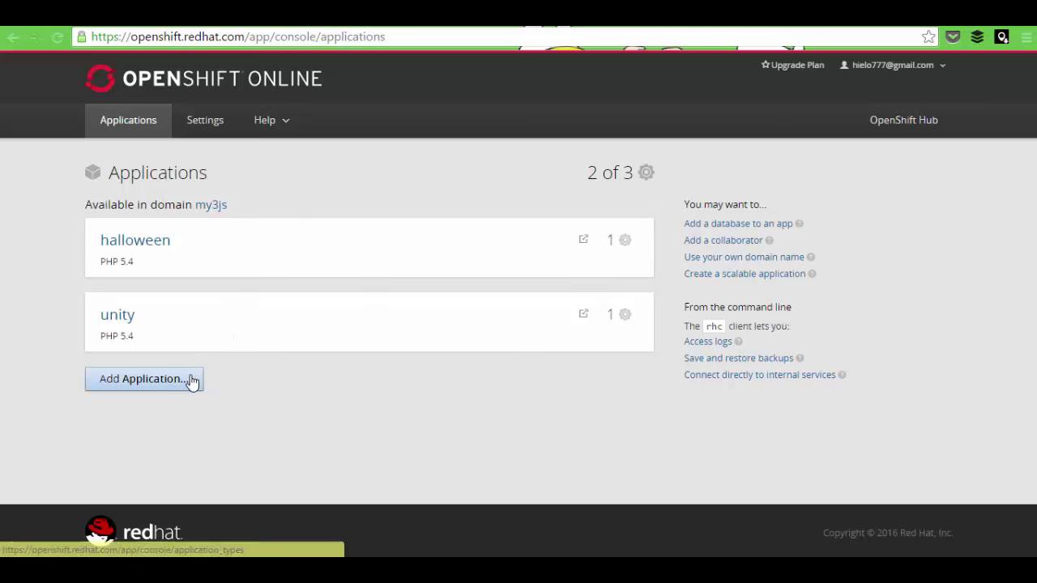
{"action": "left_click", "coordinate": [144, 379]}
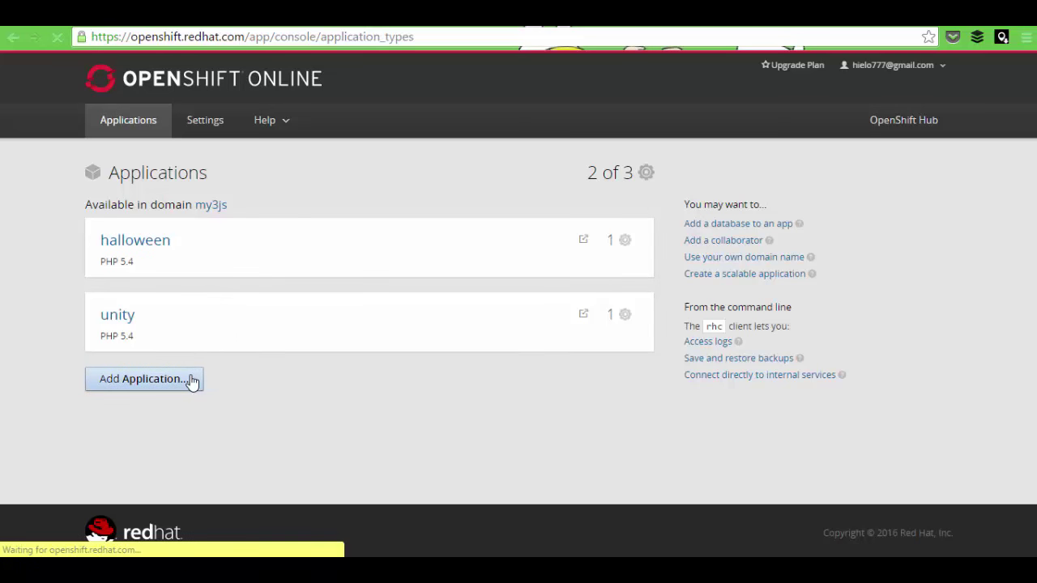
{"action": "left_click", "coordinate": [144, 379]}
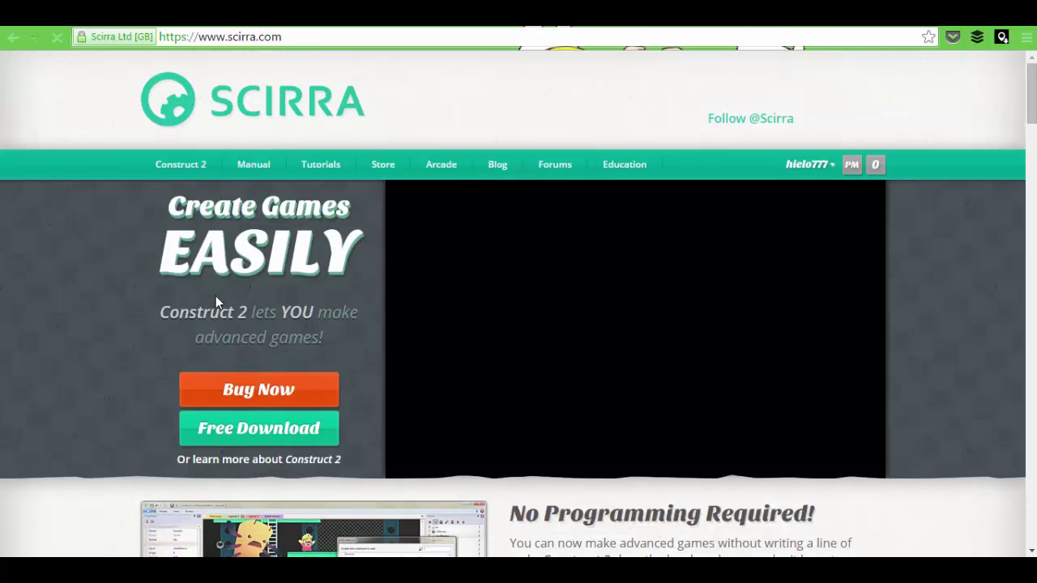
{"action": "scroll", "scroll_direction": "down", "scroll_amount": 3}
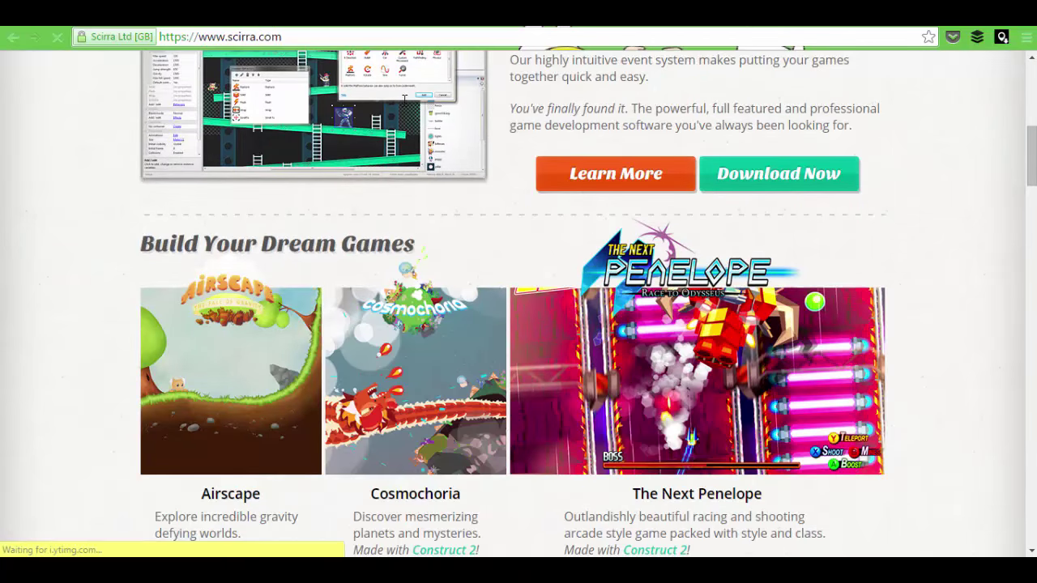
{"action": "scroll", "scroll_direction": "up", "scroll_amount": 3}
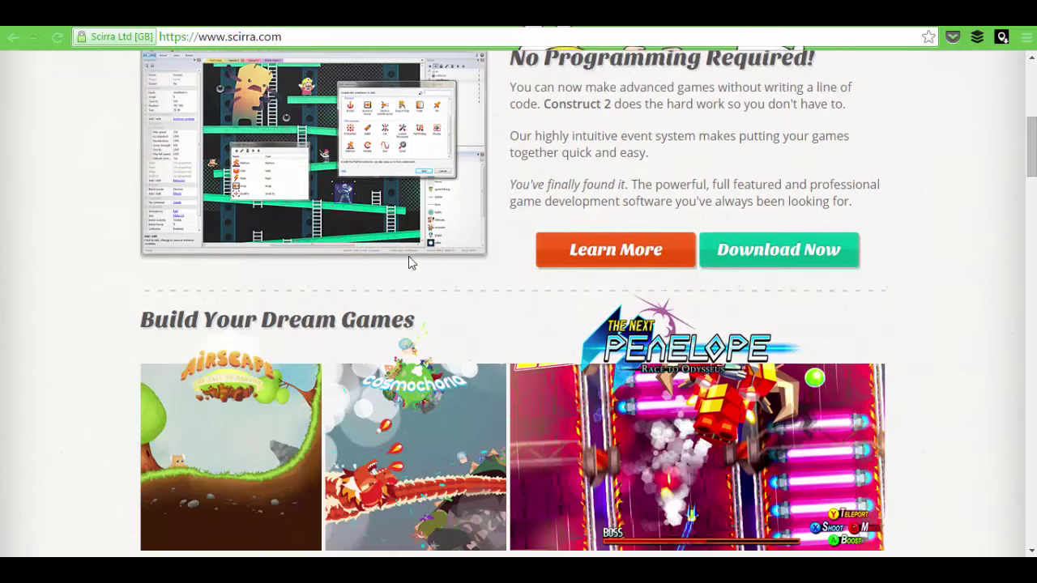
{"action": "scroll", "scroll_direction": "up", "scroll_amount": 3}
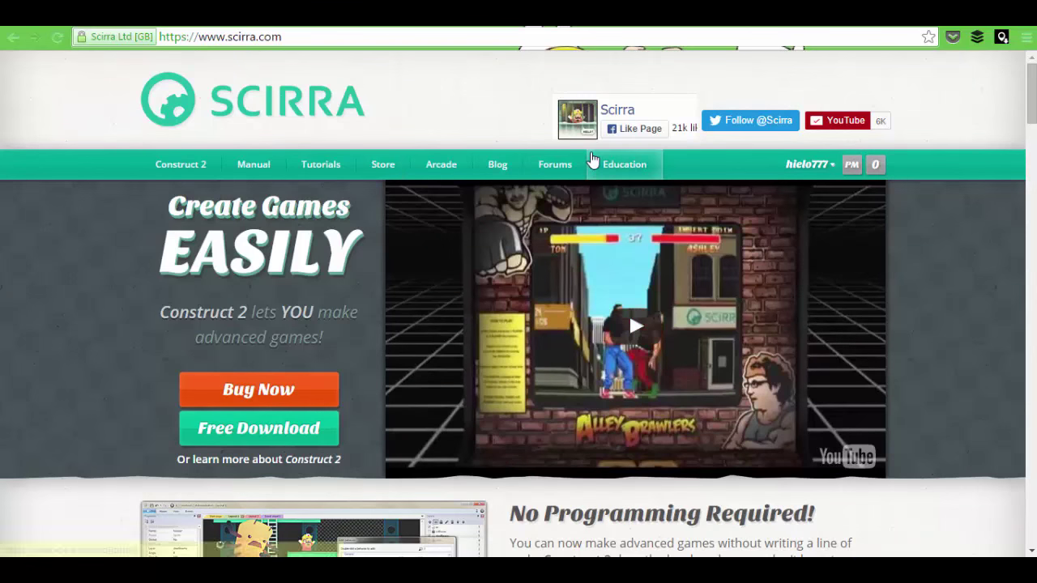
{"action": "mouse_move", "coordinate": [201, 166]}
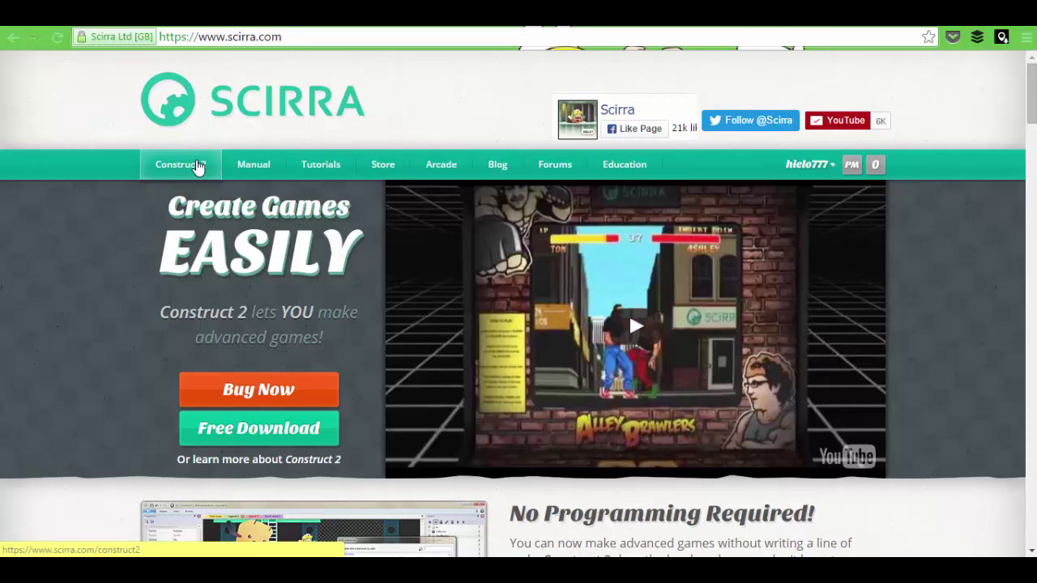
{"action": "scroll", "scroll_direction": "down", "scroll_amount": 3}
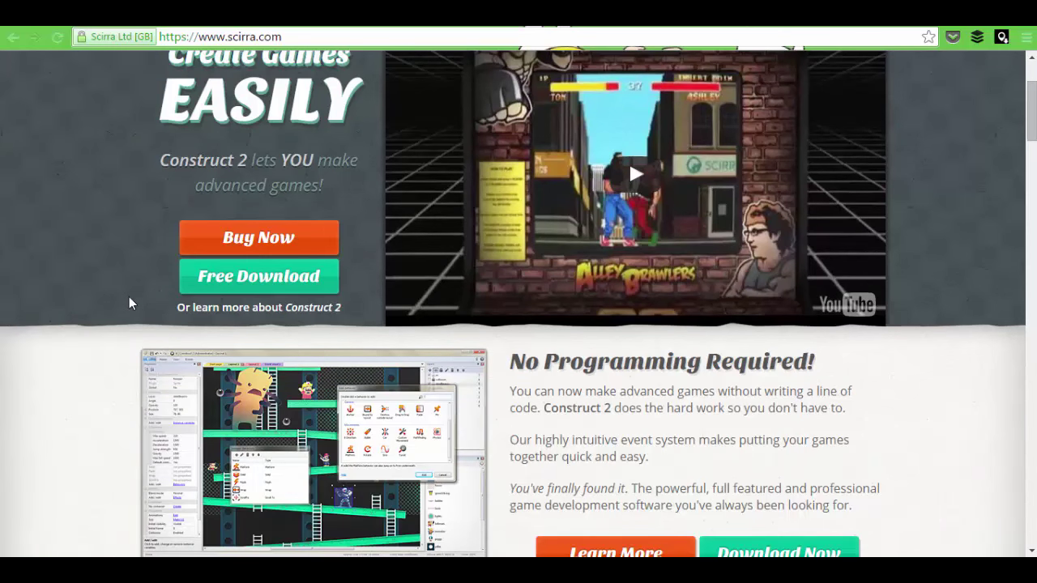
{"action": "mouse_move", "coordinate": [120, 444]}
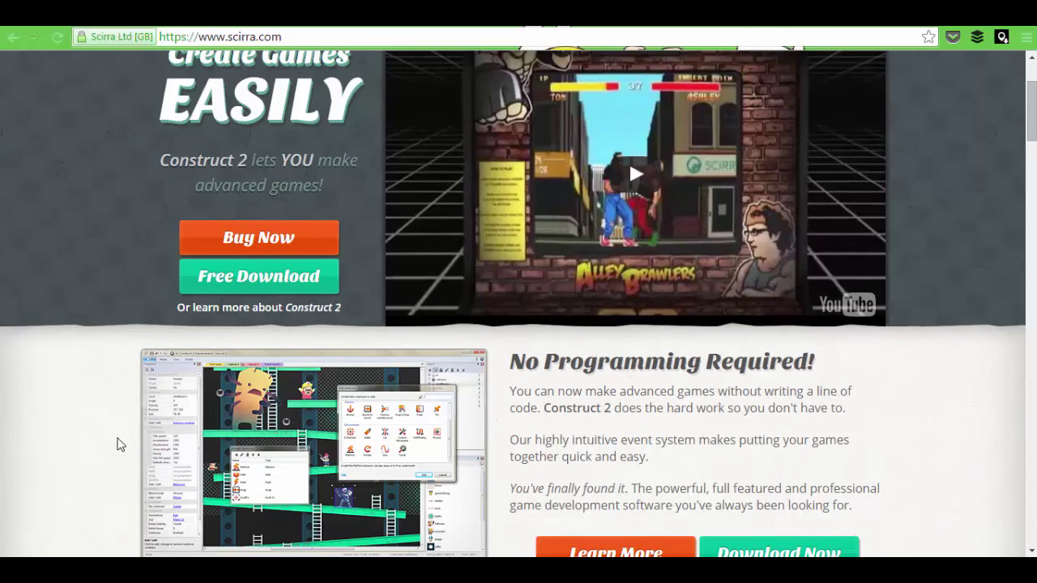
{"action": "scroll", "scroll_direction": "down", "scroll_amount": 3}
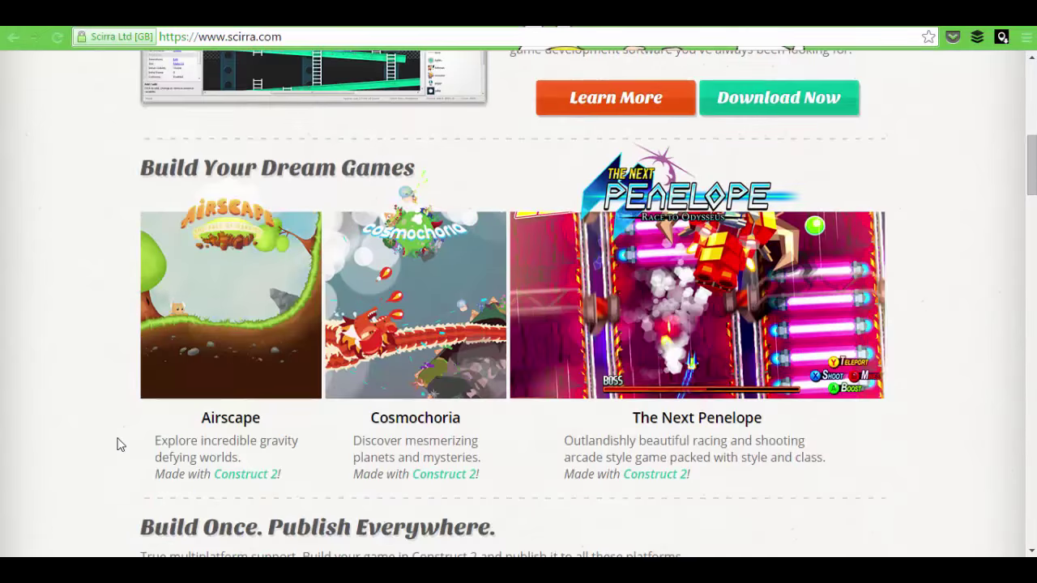
{"action": "scroll", "scroll_direction": "down", "scroll_amount": 3}
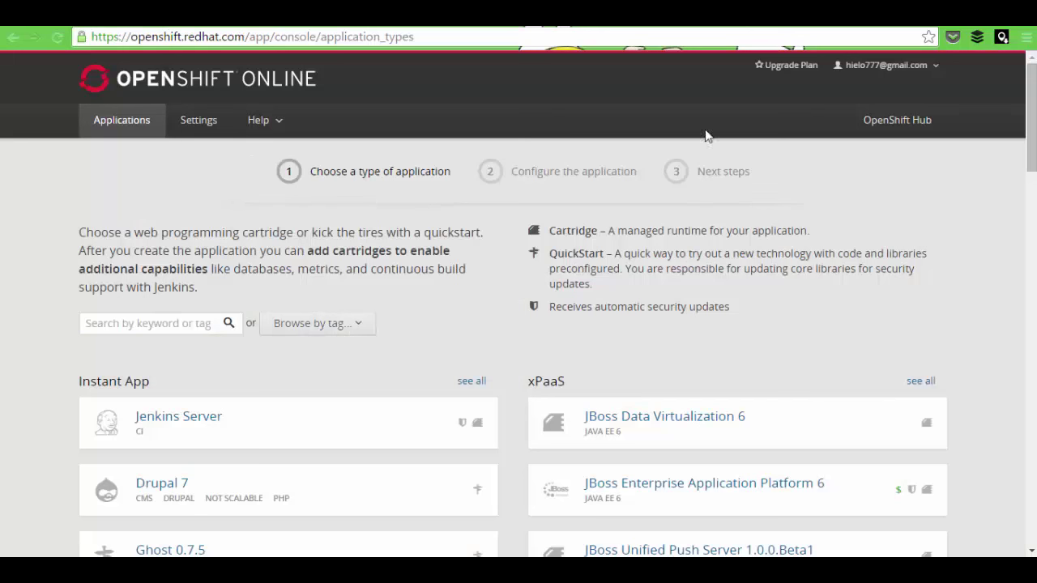
{"action": "mouse_move", "coordinate": [22, 308]}
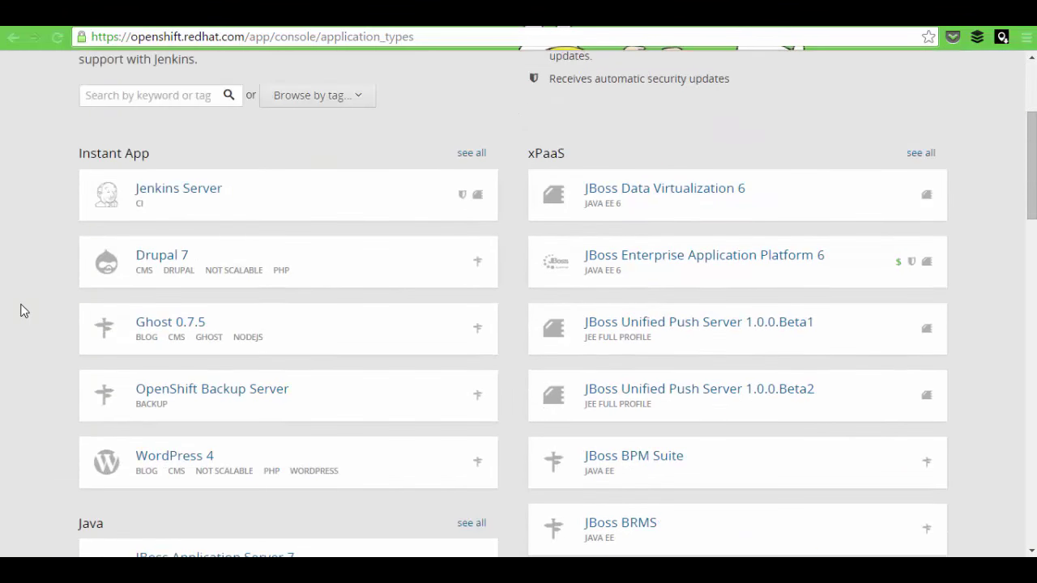
- Browse the application-type catalog down to Other types and back up to Python and Ruby
{"action": "scroll", "scroll_direction": "down", "scroll_amount": 3}
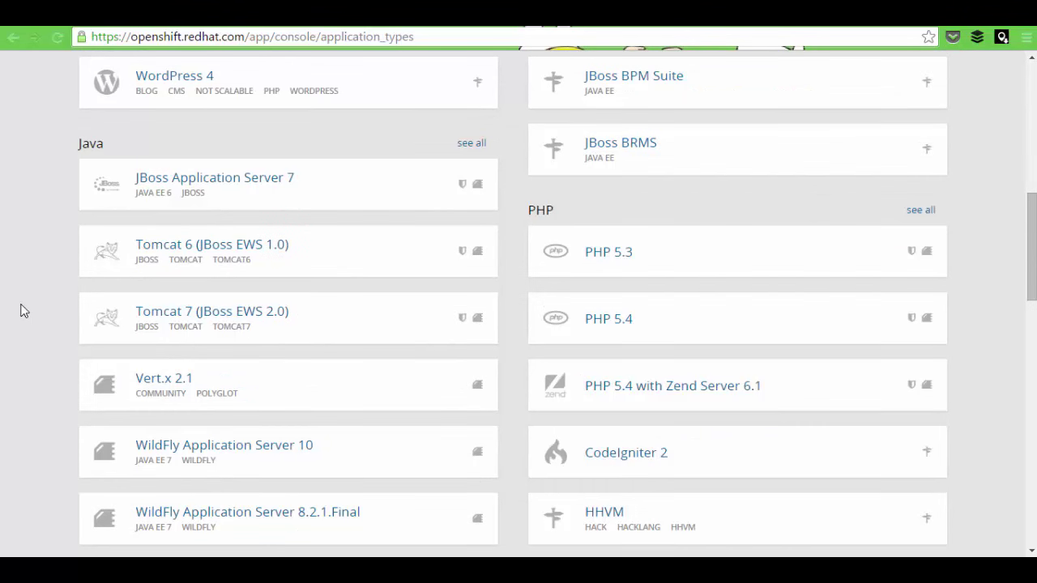
{"action": "scroll", "scroll_direction": "down", "scroll_amount": 3}
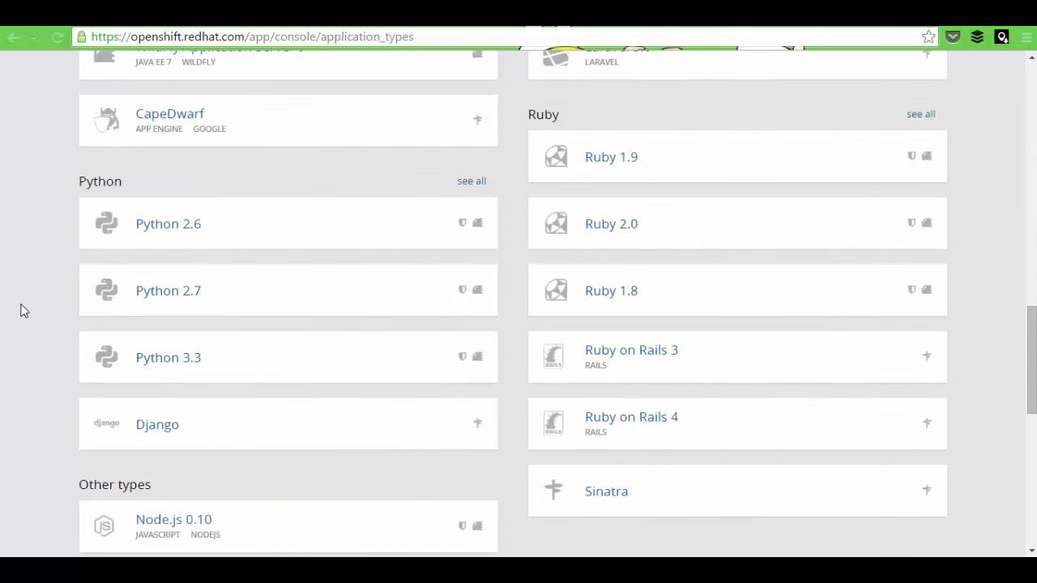
{"action": "scroll", "scroll_direction": "down", "scroll_amount": 3}
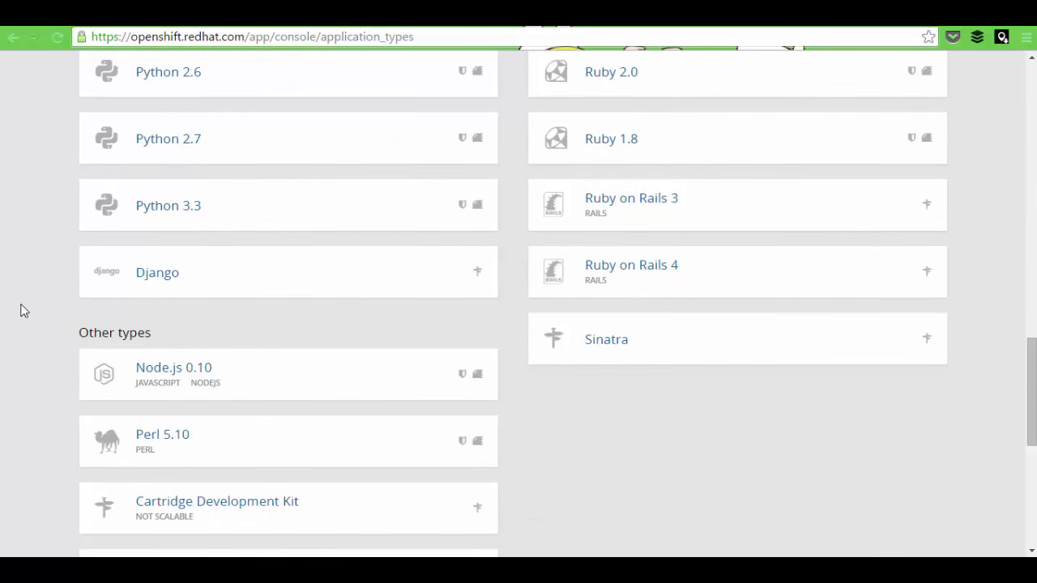
{"action": "scroll", "scroll_direction": "down", "scroll_amount": 3}
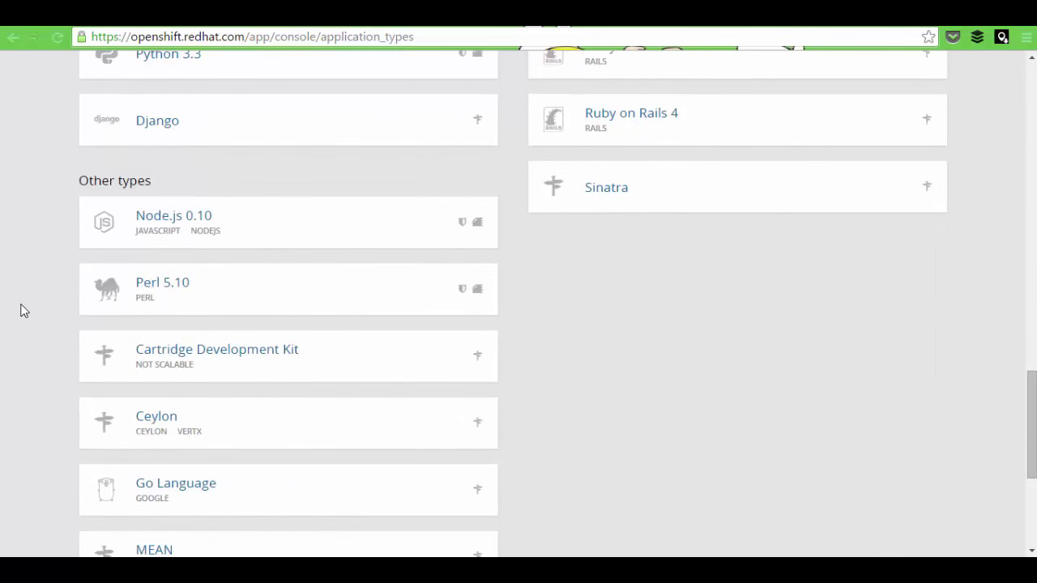
{"action": "scroll", "scroll_direction": "down", "scroll_amount": 3}
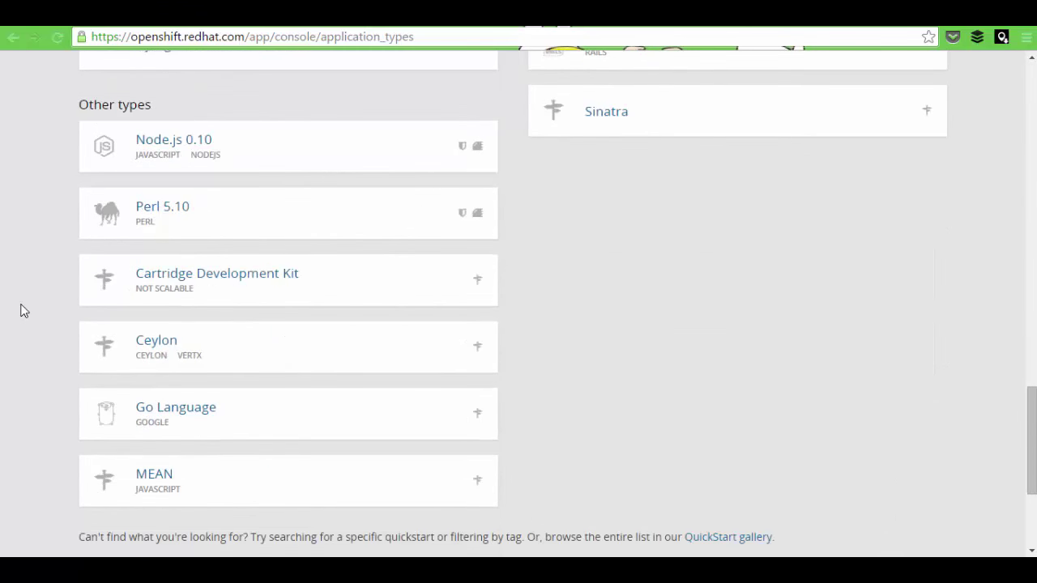
{"action": "mouse_move", "coordinate": [518, 350]}
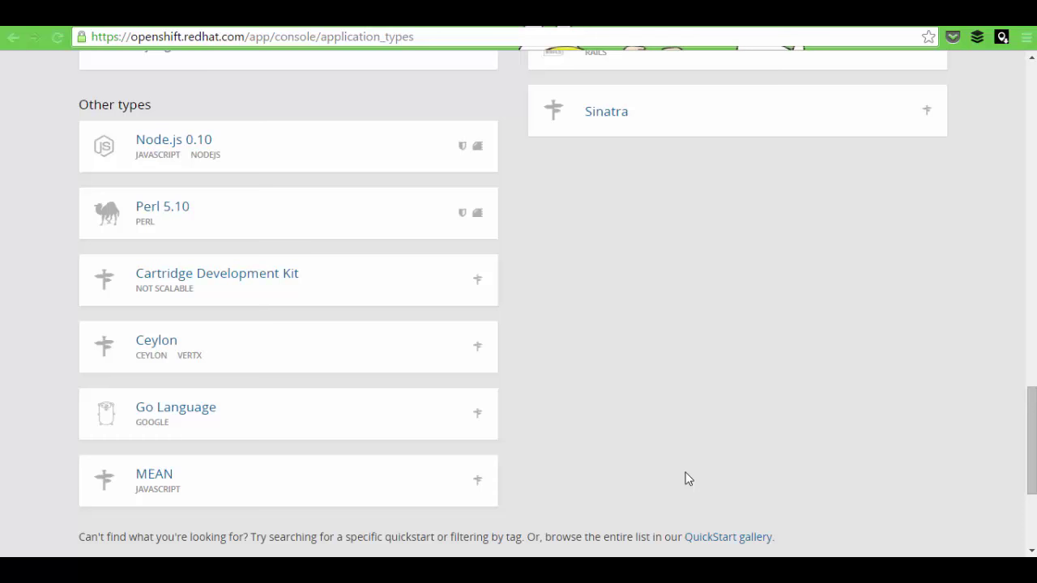
{"action": "scroll", "scroll_direction": "up", "scroll_amount": 3}
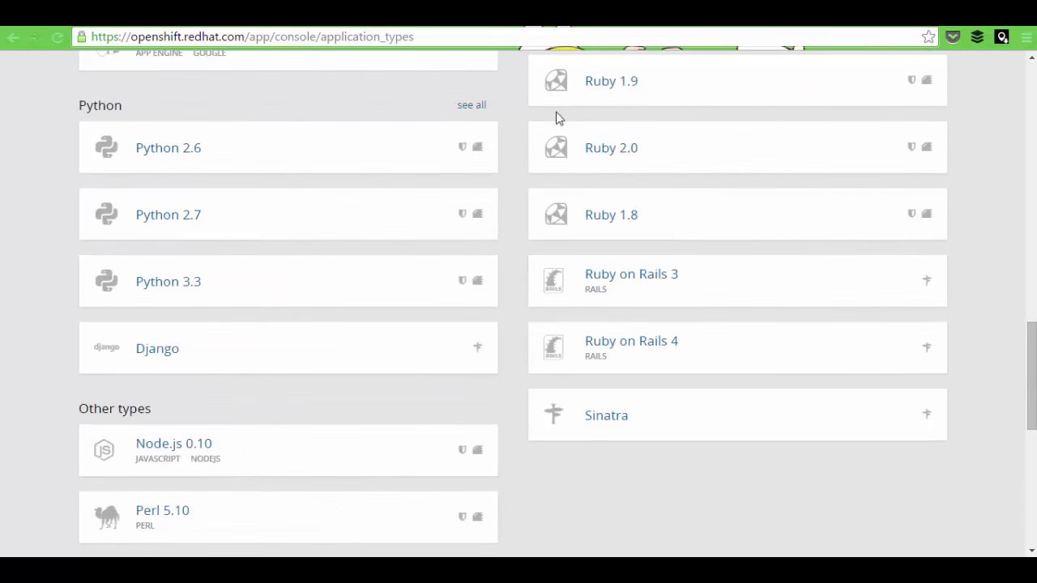
{"action": "mouse_move", "coordinate": [1001, 231]}
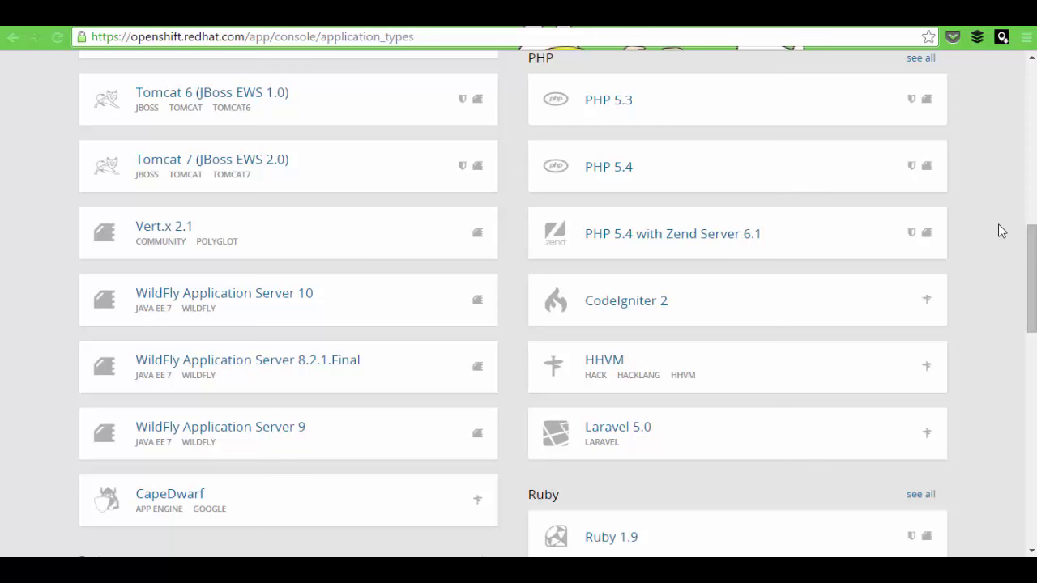
{"action": "mouse_move", "coordinate": [1018, 188]}
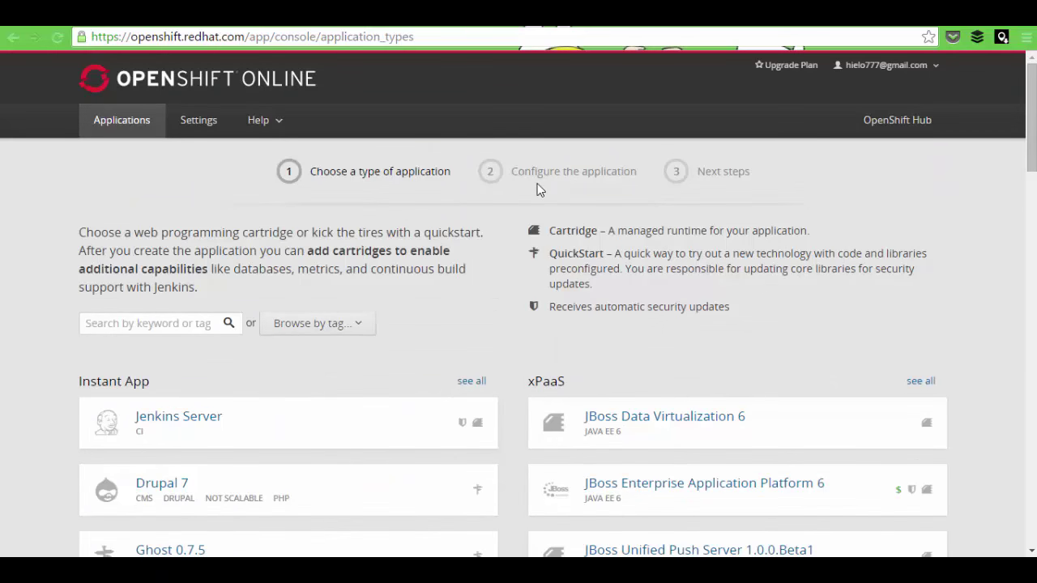
- Search the application types for 'php' and choose the PHP 5.4 cartridge
{"action": "left_click", "coordinate": [154, 324]}
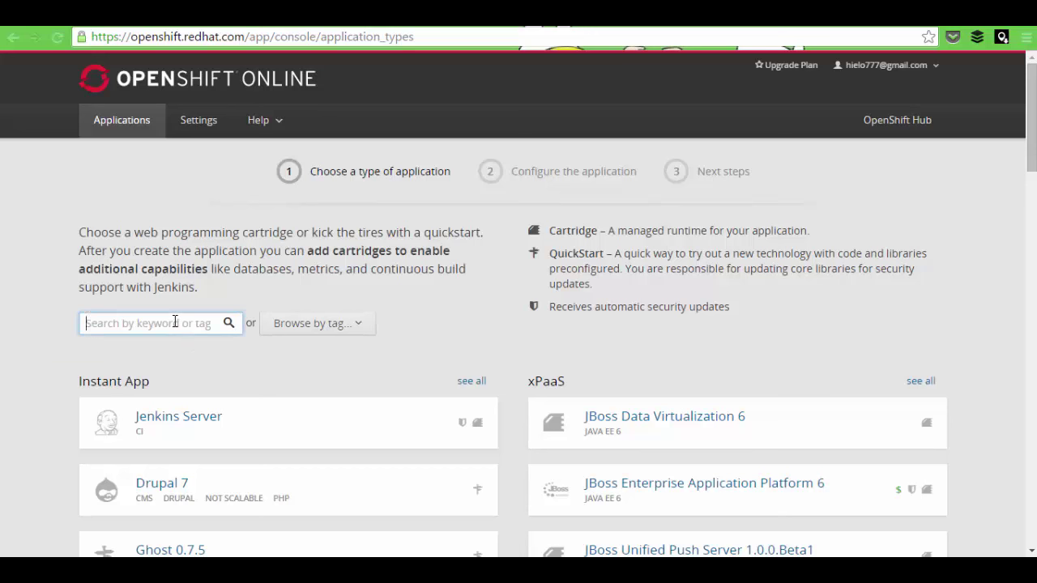
{"action": "type", "text": "php"}
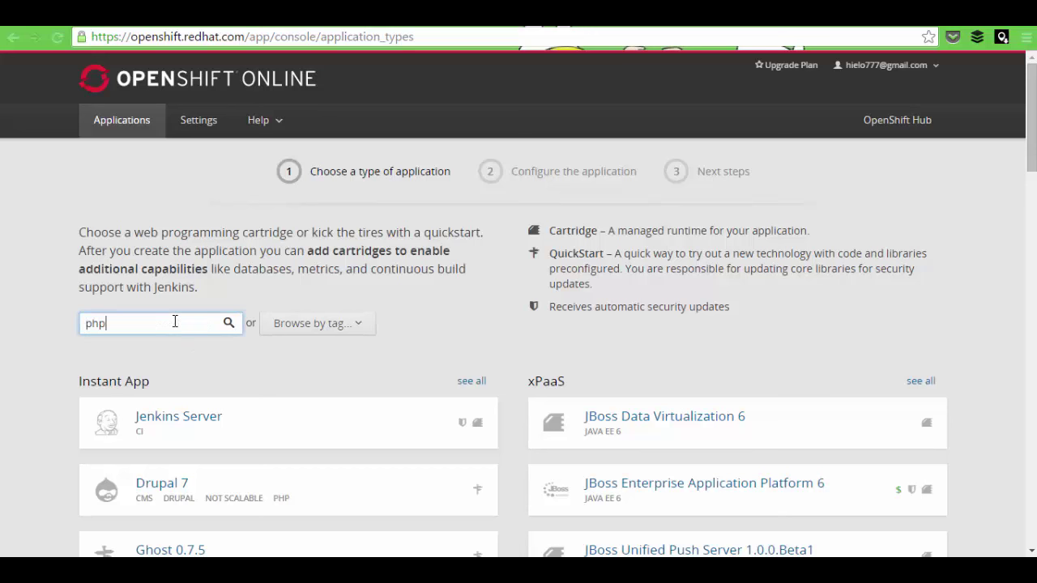
{"action": "mouse_move", "coordinate": [243, 332]}
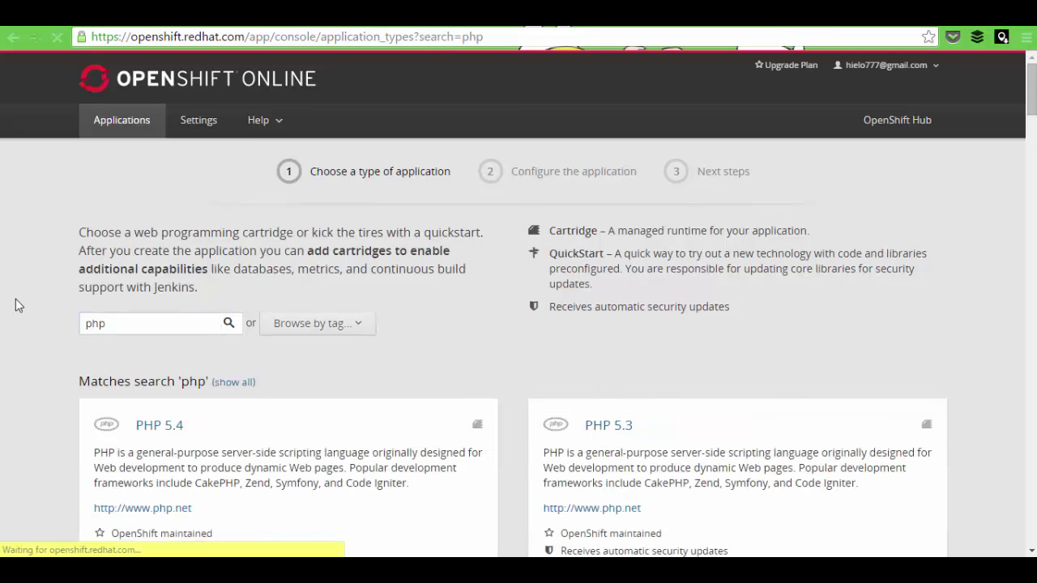
{"action": "scroll", "scroll_direction": "down", "scroll_amount": 3}
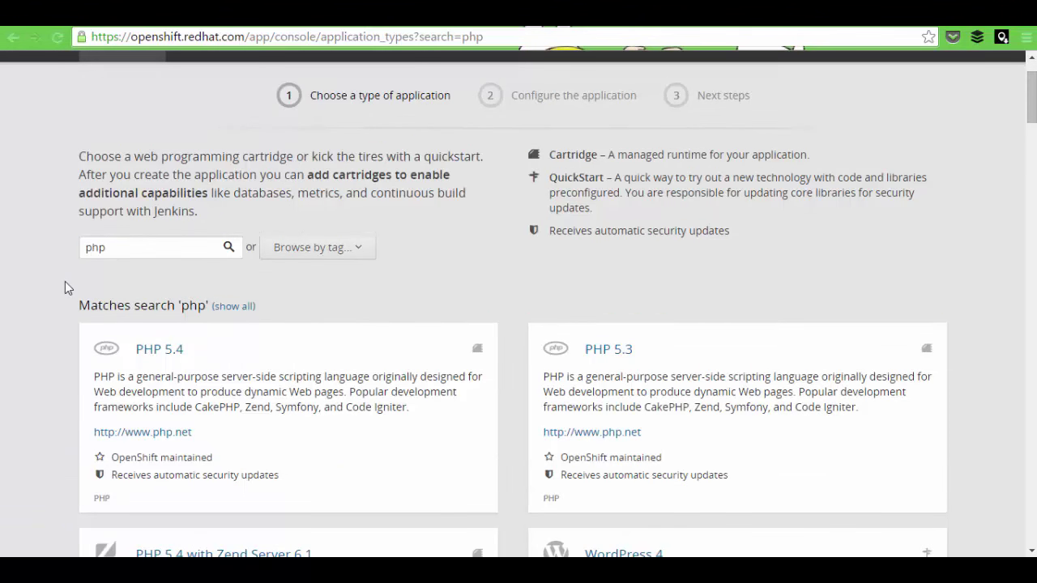
{"action": "mouse_move", "coordinate": [292, 356]}
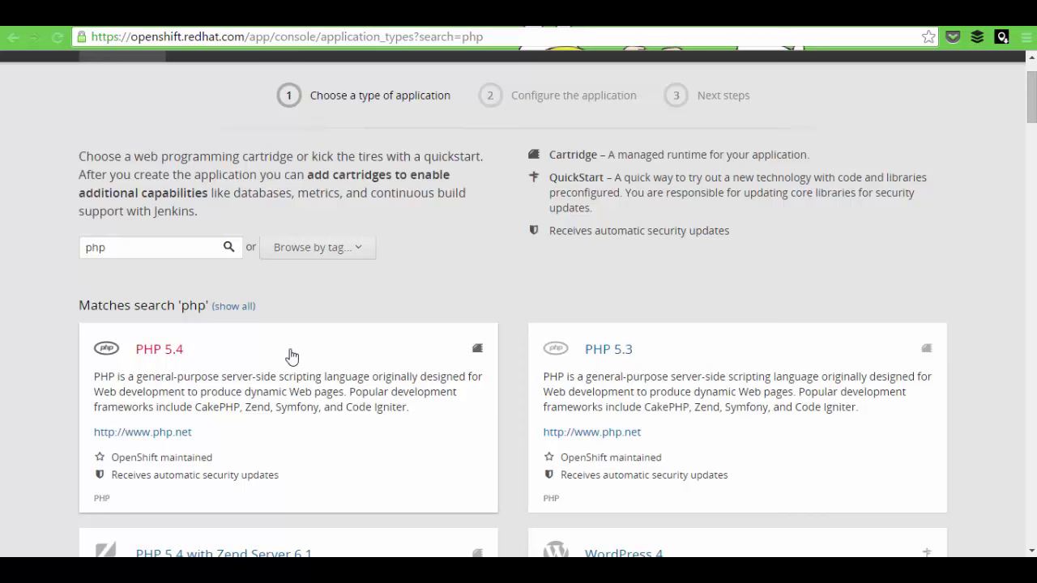
{"action": "left_click", "coordinate": [159, 350]}
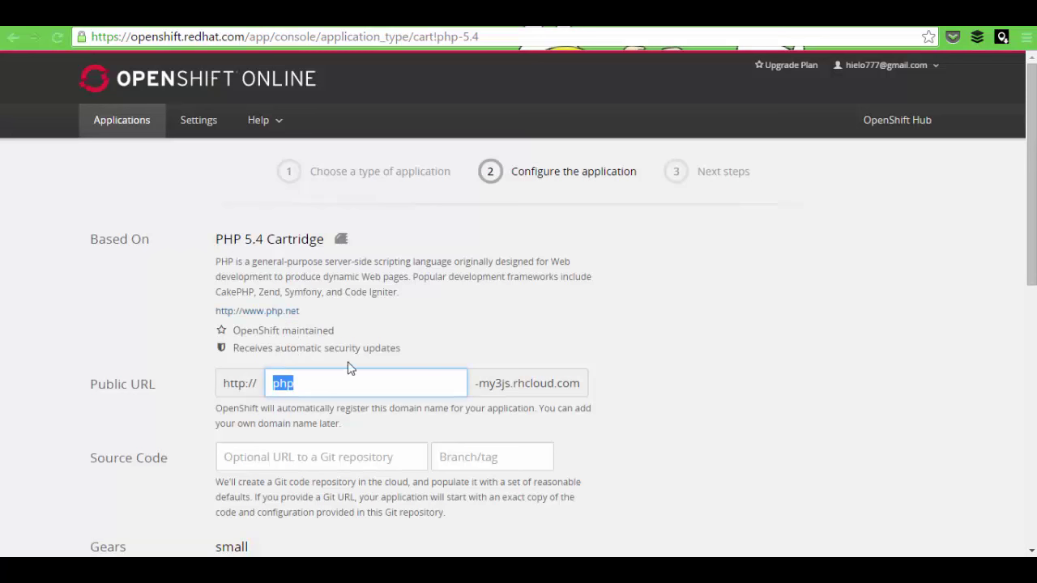
{"action": "mouse_move", "coordinate": [479, 387]}
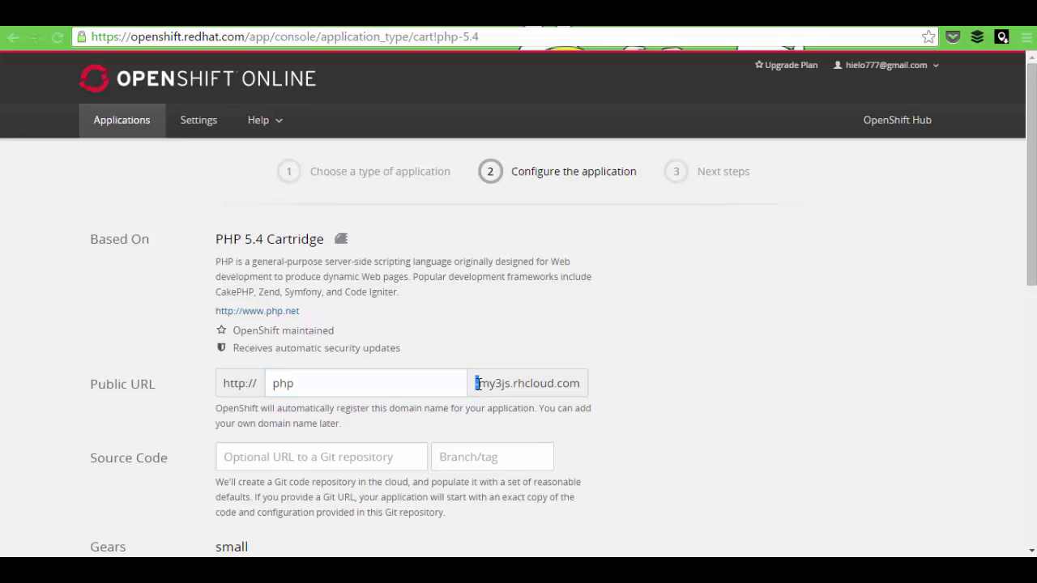
- Set the public URL to falcon-my3js.rhcloud.com, leaving the Git source field empty
{"action": "double_click", "coordinate": [489, 382]}
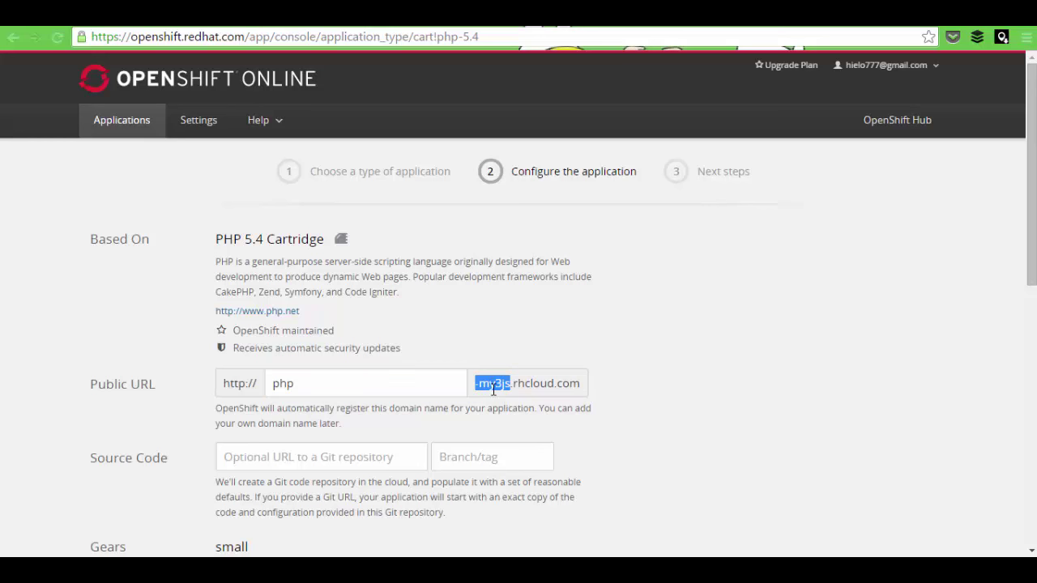
{"action": "mouse_move", "coordinate": [451, 425]}
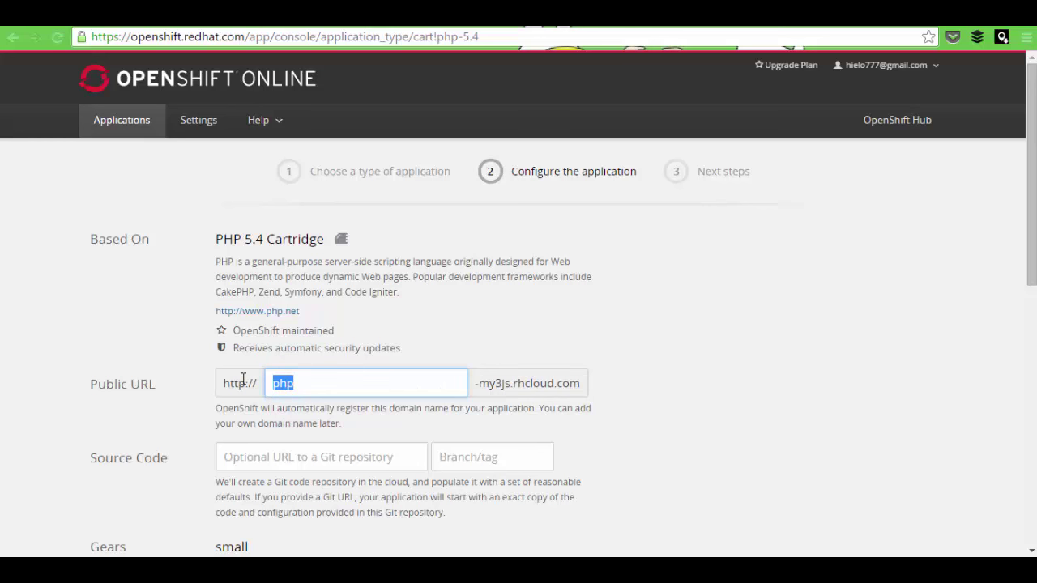
{"action": "type", "text": "fa"}
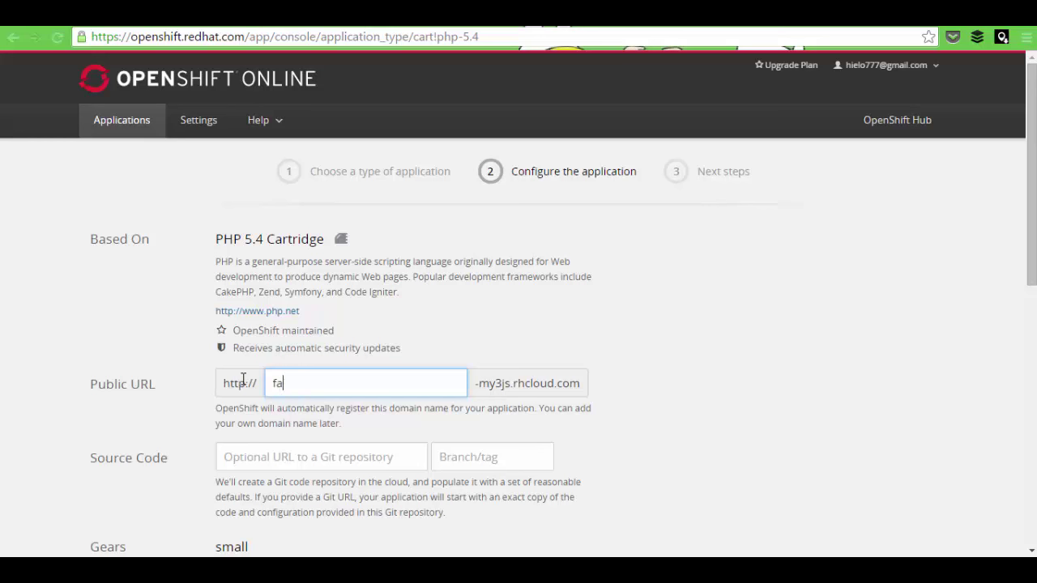
{"action": "type", "text": "lcon"}
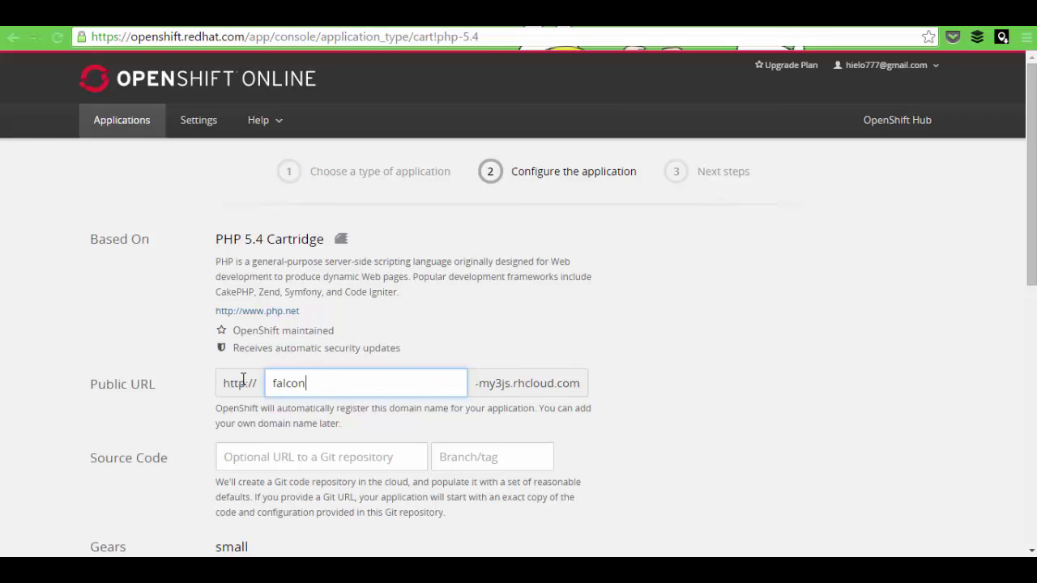
{"action": "mouse_move", "coordinate": [612, 341]}
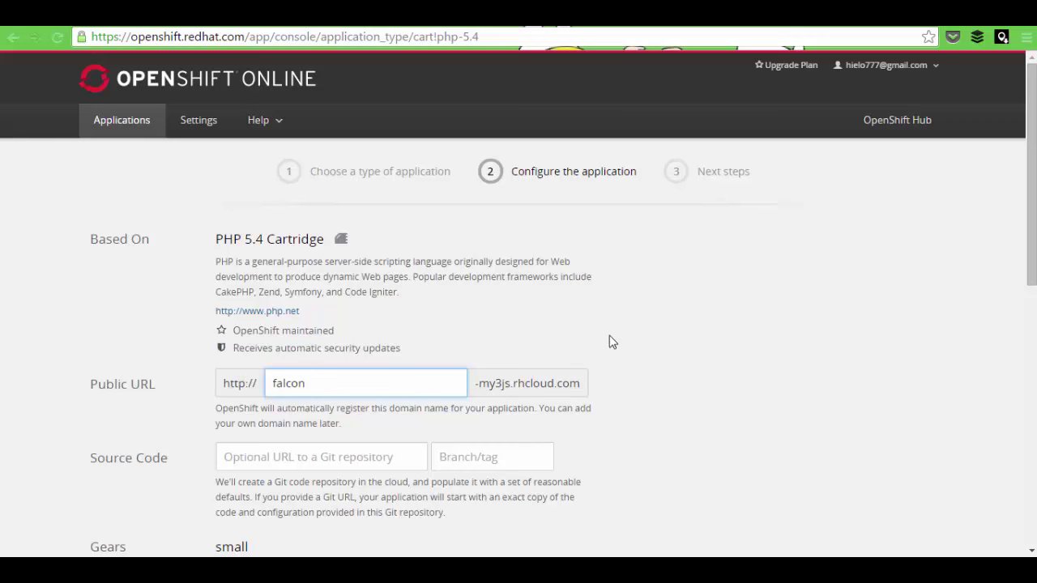
{"action": "scroll", "scroll_direction": "down", "scroll_amount": 3}
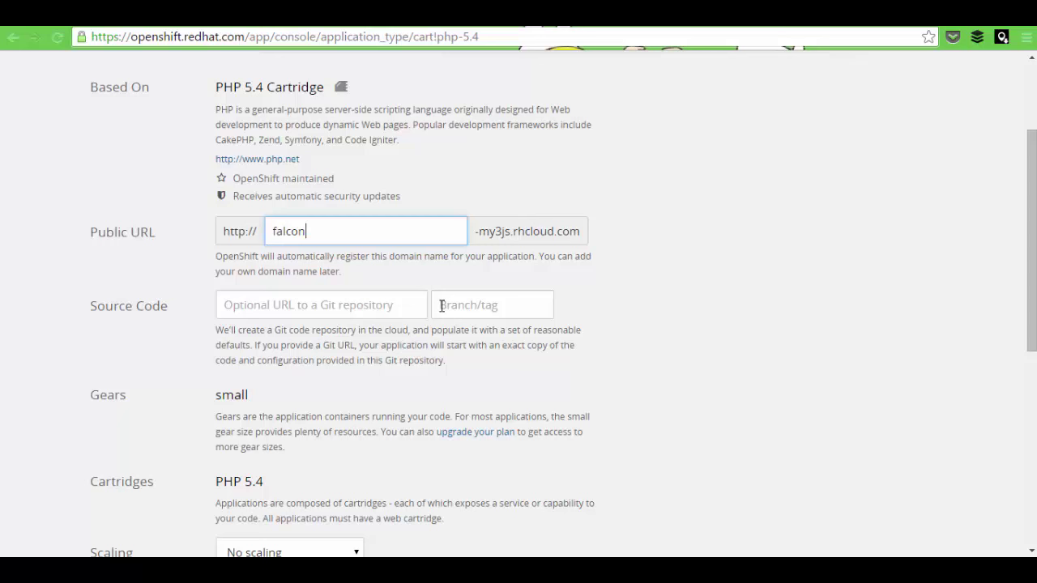
{"action": "mouse_move", "coordinate": [473, 290]}
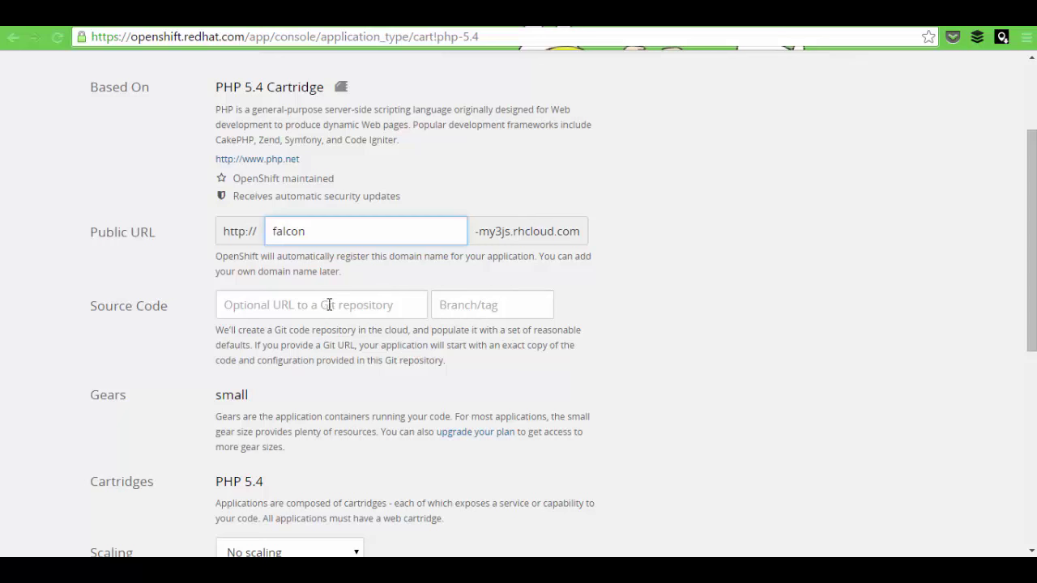
{"action": "left_click", "coordinate": [321, 304]}
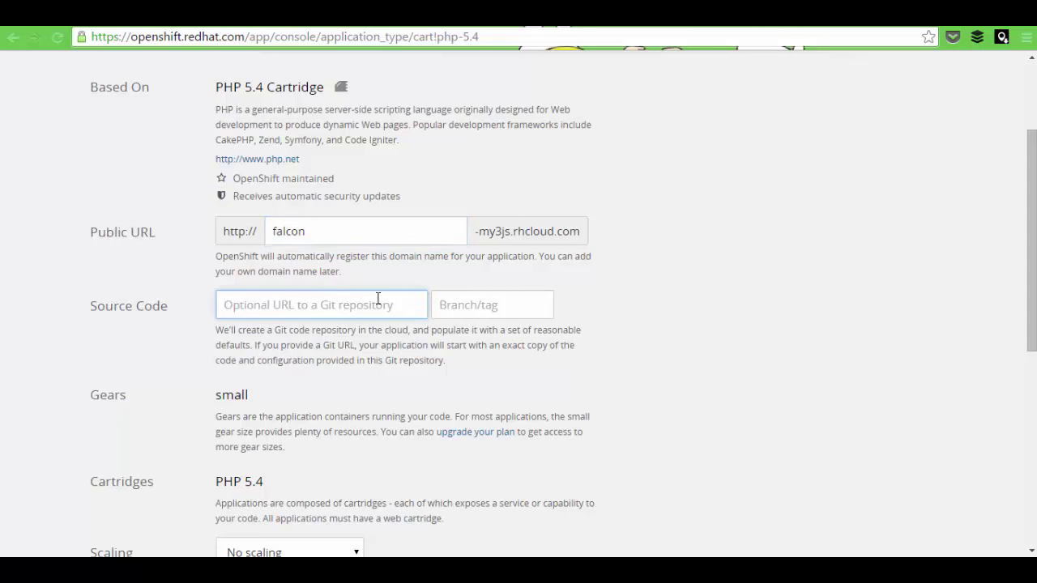
{"action": "mouse_move", "coordinate": [767, 282]}
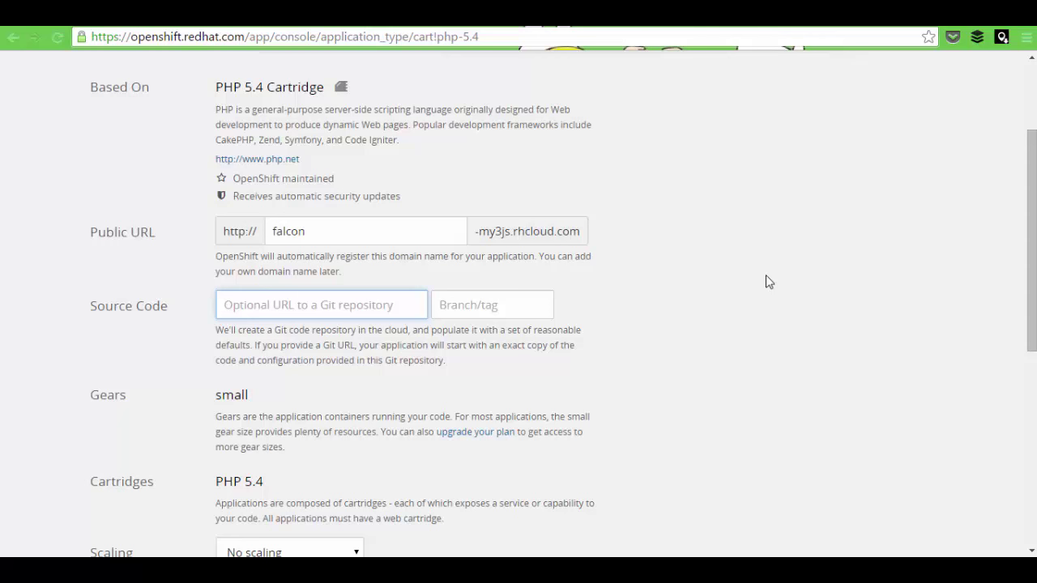
{"action": "mouse_move", "coordinate": [765, 315]}
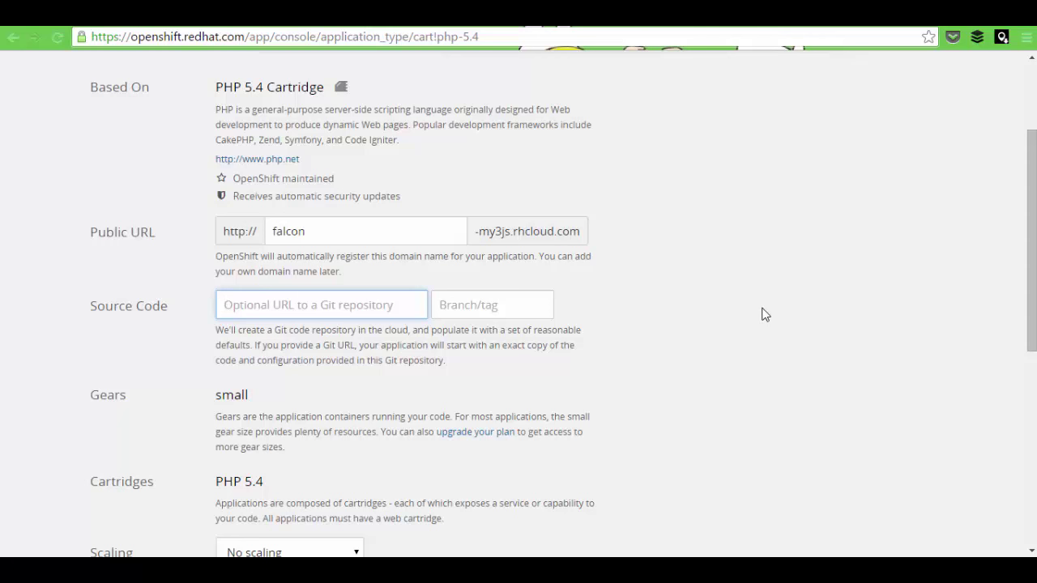
{"action": "left_click", "coordinate": [321, 304]}
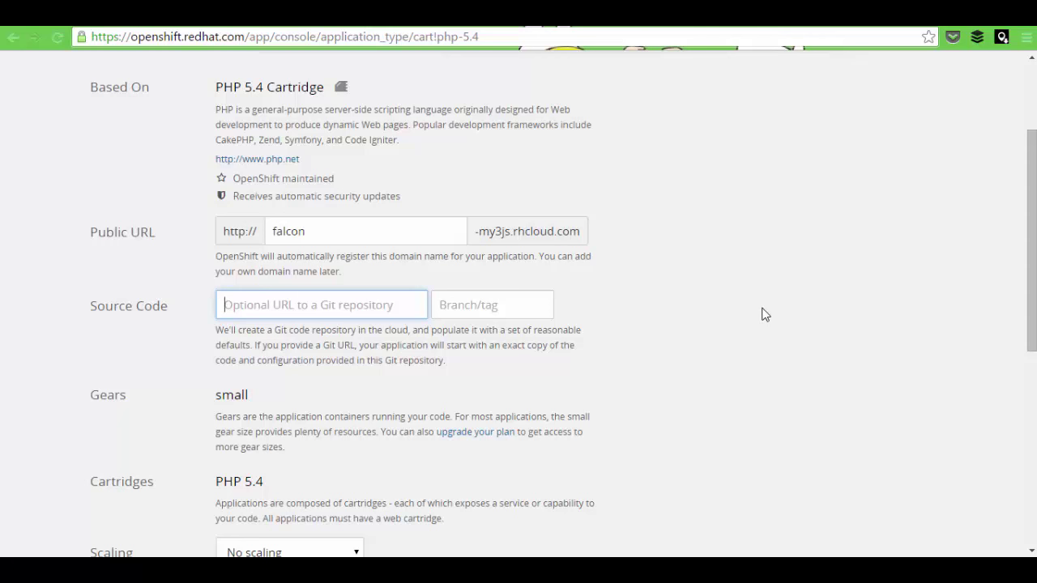
- Create the falcon application with no scaling in the aws-us-east-1 region
{"action": "scroll", "scroll_direction": "down", "scroll_amount": 3}
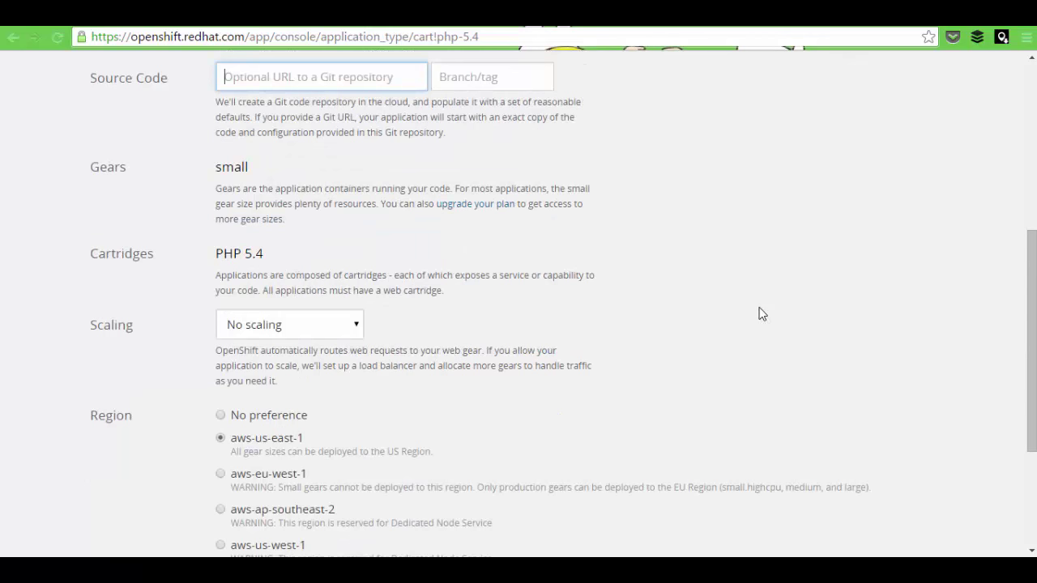
{"action": "scroll", "scroll_direction": "down", "scroll_amount": 3}
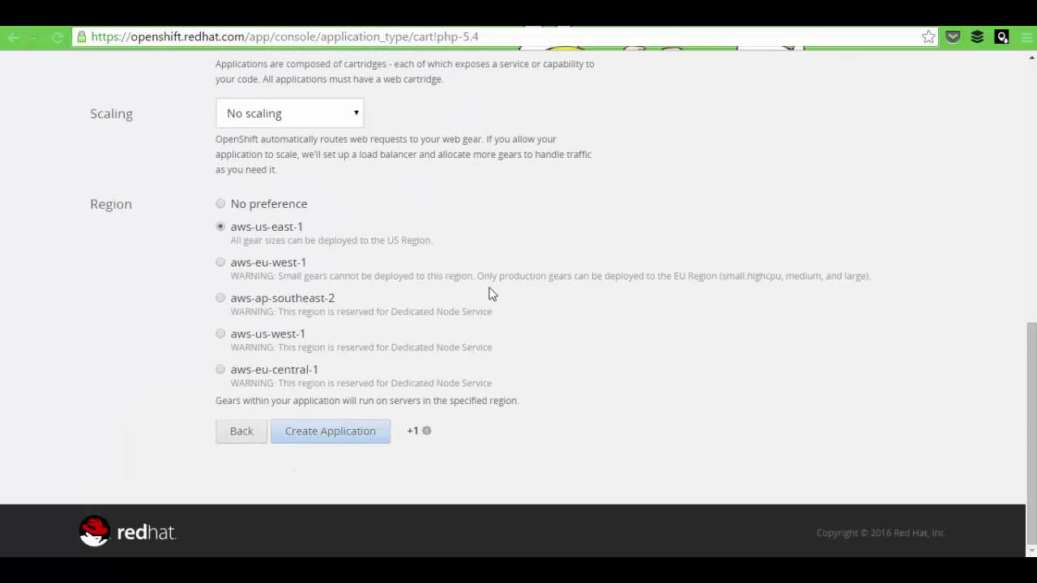
{"action": "mouse_move", "coordinate": [314, 194]}
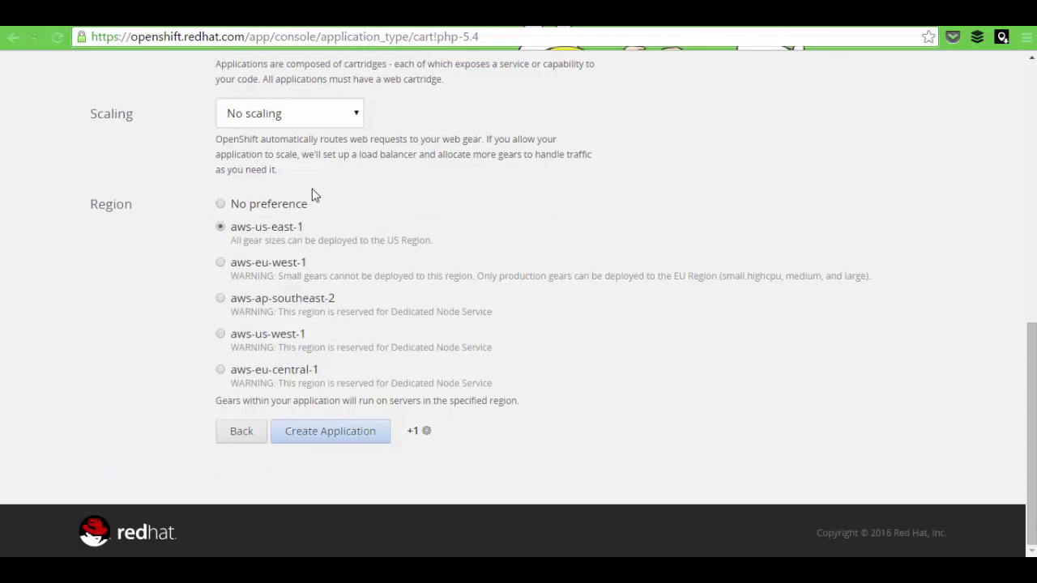
{"action": "mouse_move", "coordinate": [230, 324]}
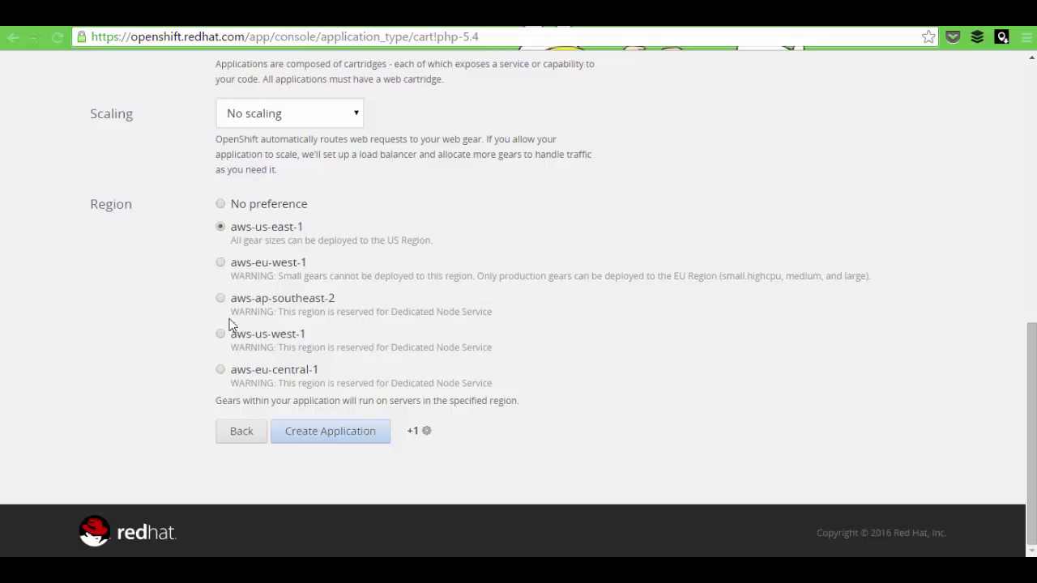
{"action": "mouse_move", "coordinate": [252, 257]}
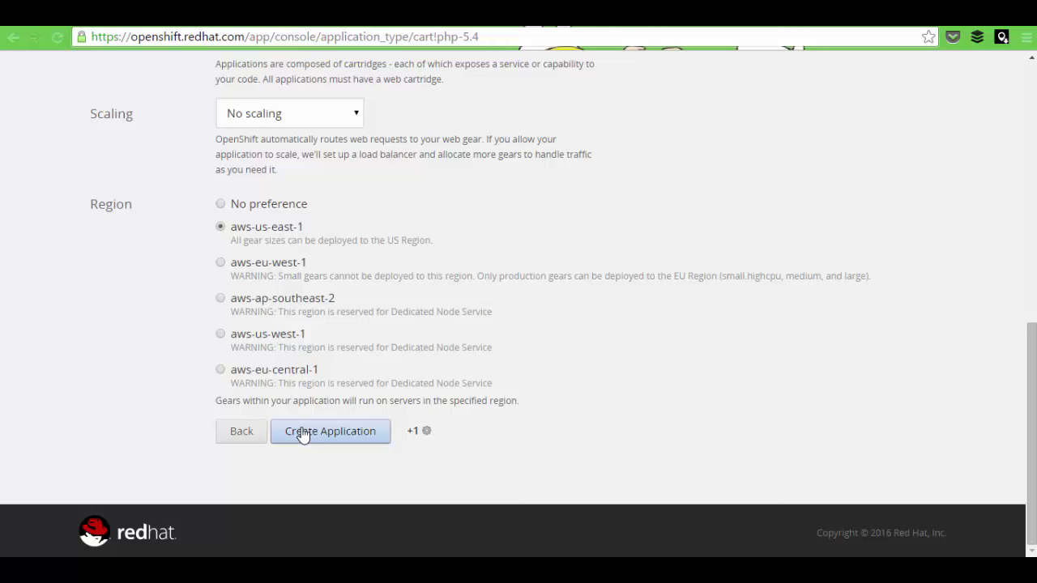
{"action": "left_click", "coordinate": [330, 431]}
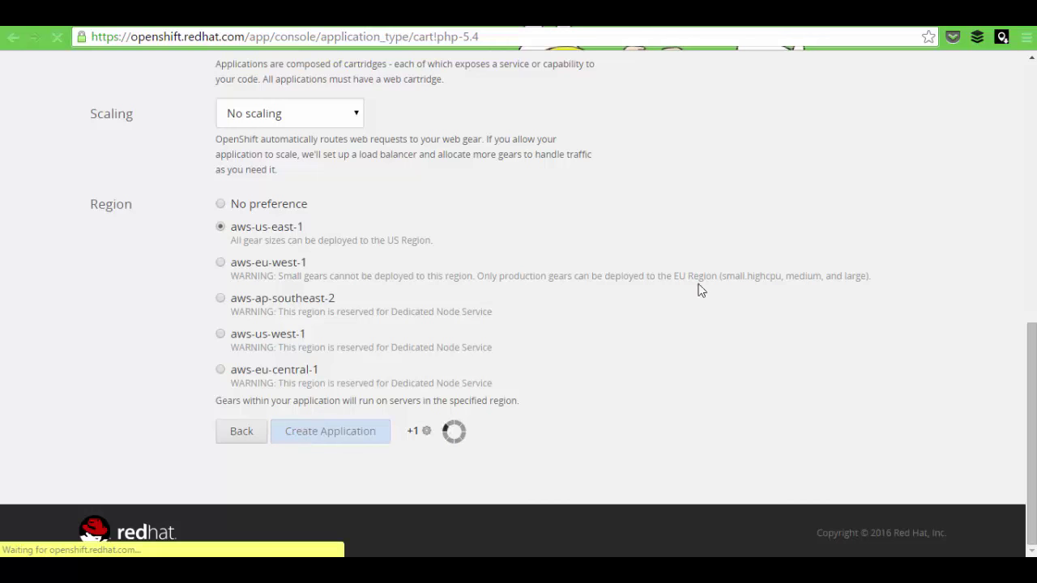
{"action": "mouse_move", "coordinate": [703, 294]}
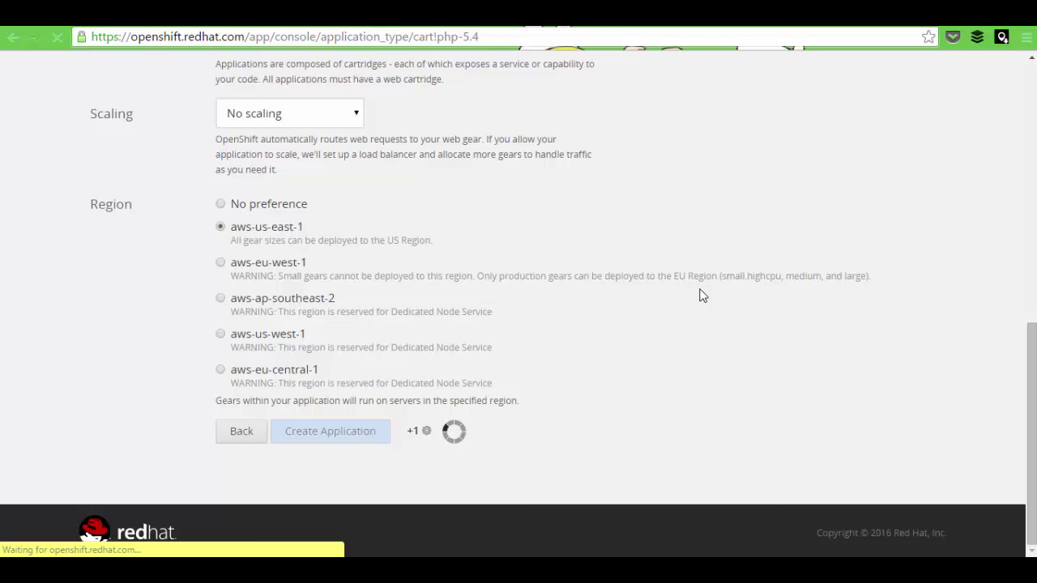
{"action": "left_click", "coordinate": [330, 431]}
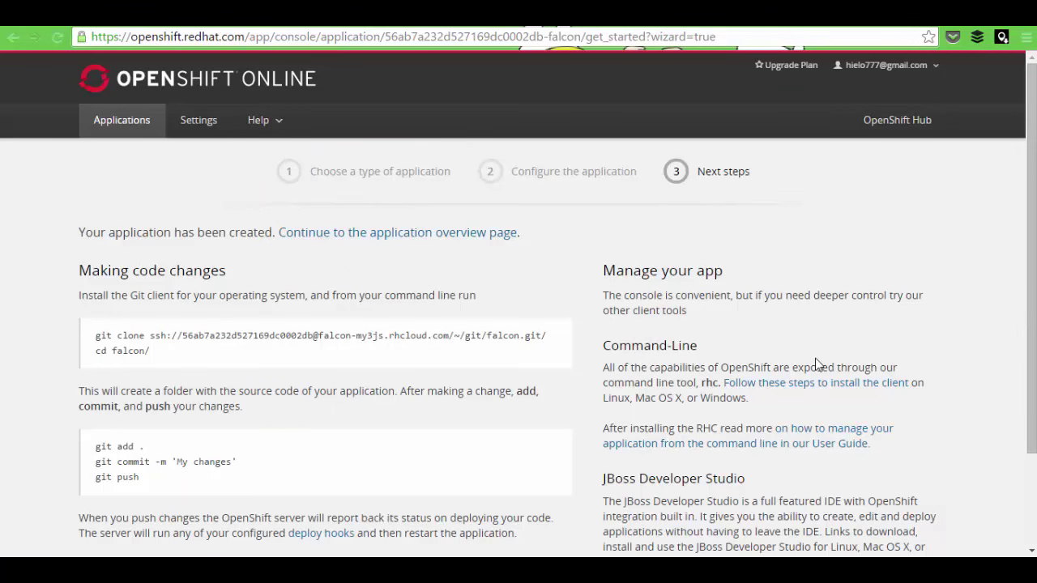
{"action": "mouse_move", "coordinate": [897, 204]}
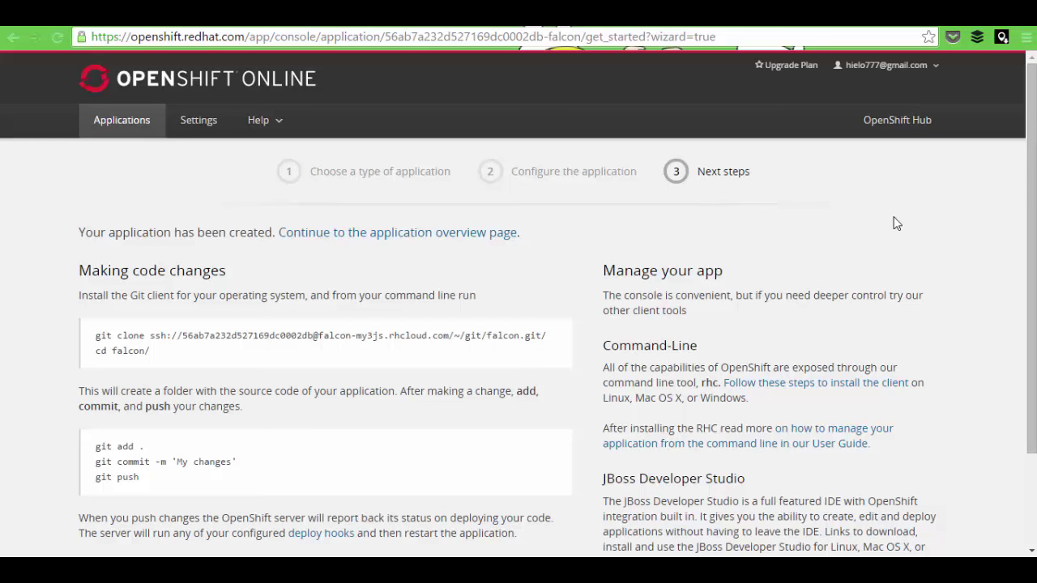
{"action": "mouse_move", "coordinate": [768, 220]}
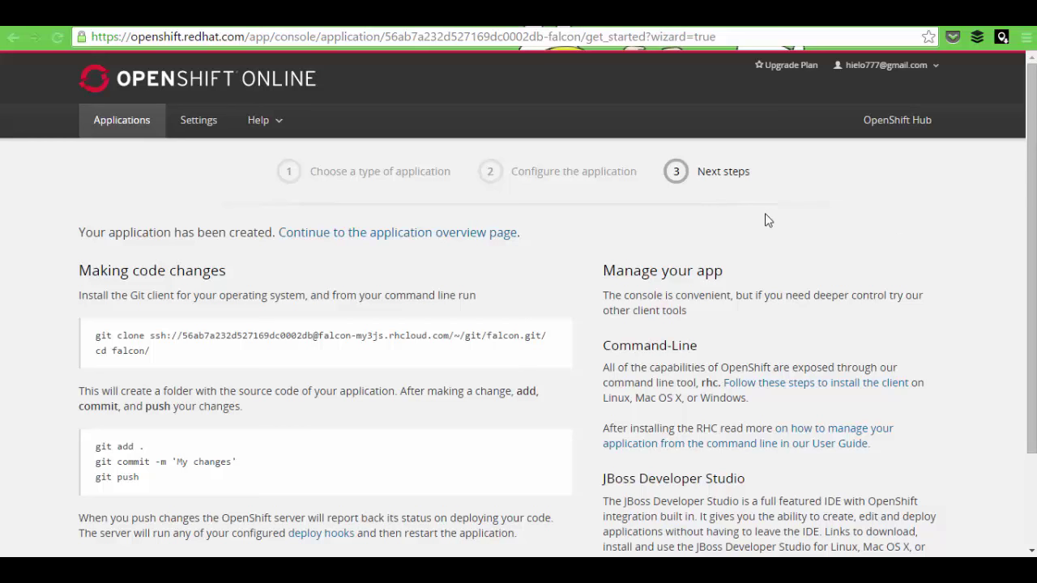
{"action": "mouse_move", "coordinate": [188, 358]}
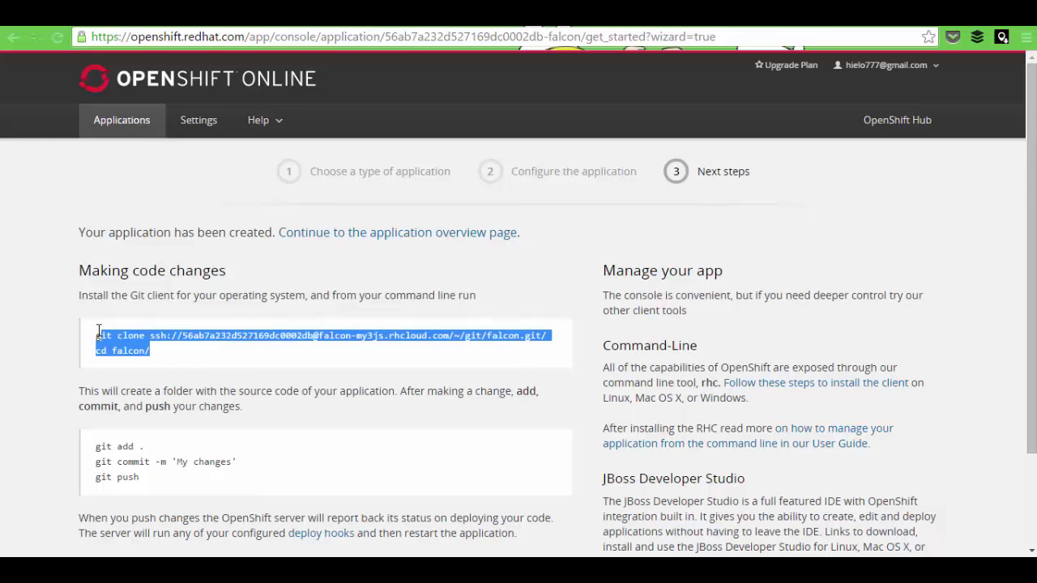
- Copy the 'git clone ssh://…falcon.git/' line from the Next steps page, with Command Prompt ready at C:\
{"action": "left_click_drag", "start_coordinate": [111, 460], "coordinate": [143, 476]}
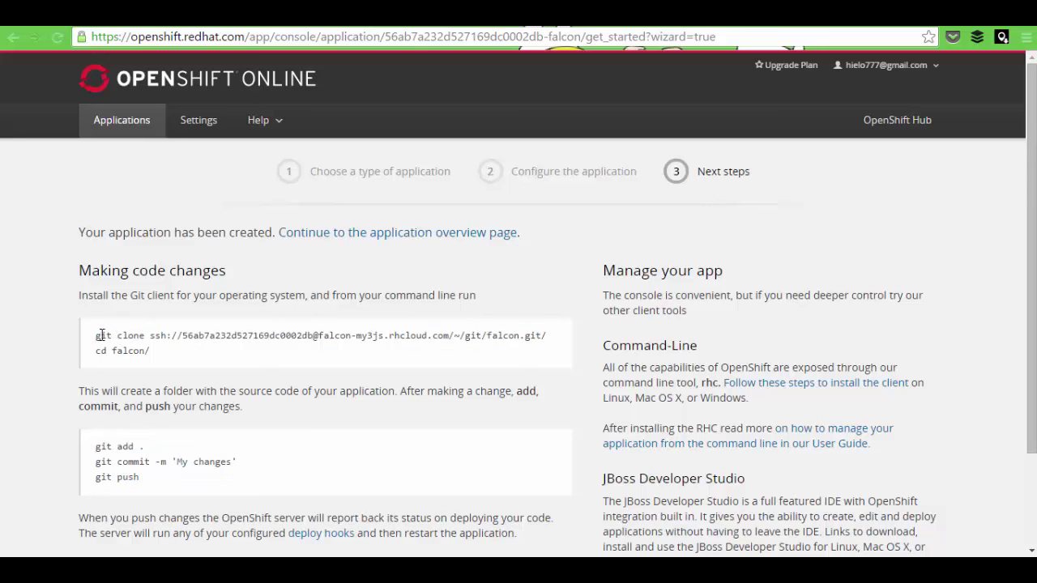
{"action": "left_click_drag", "start_coordinate": [95, 335], "coordinate": [544, 336]}
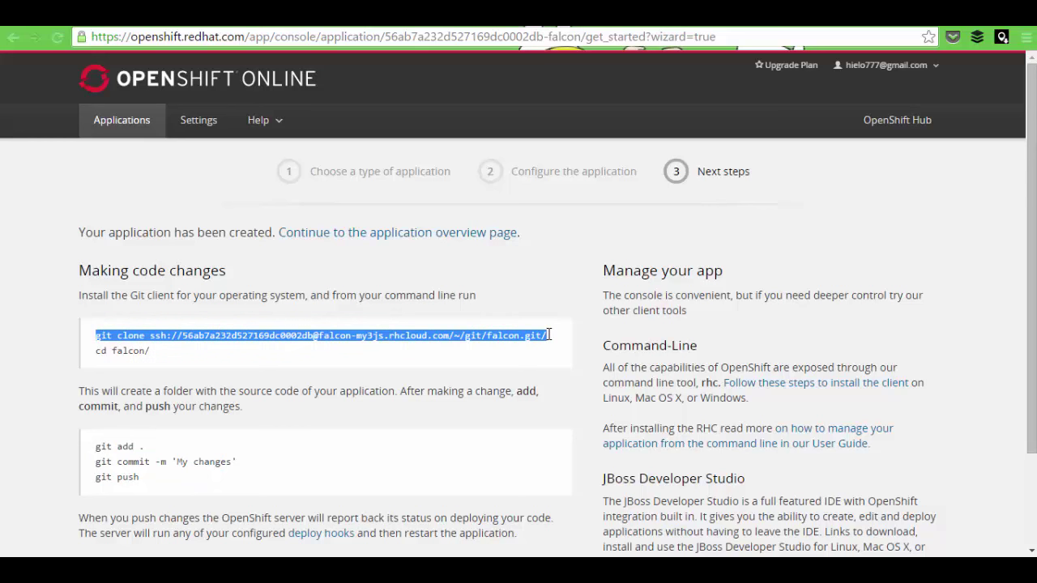
{"action": "mouse_move", "coordinate": [554, 306]}
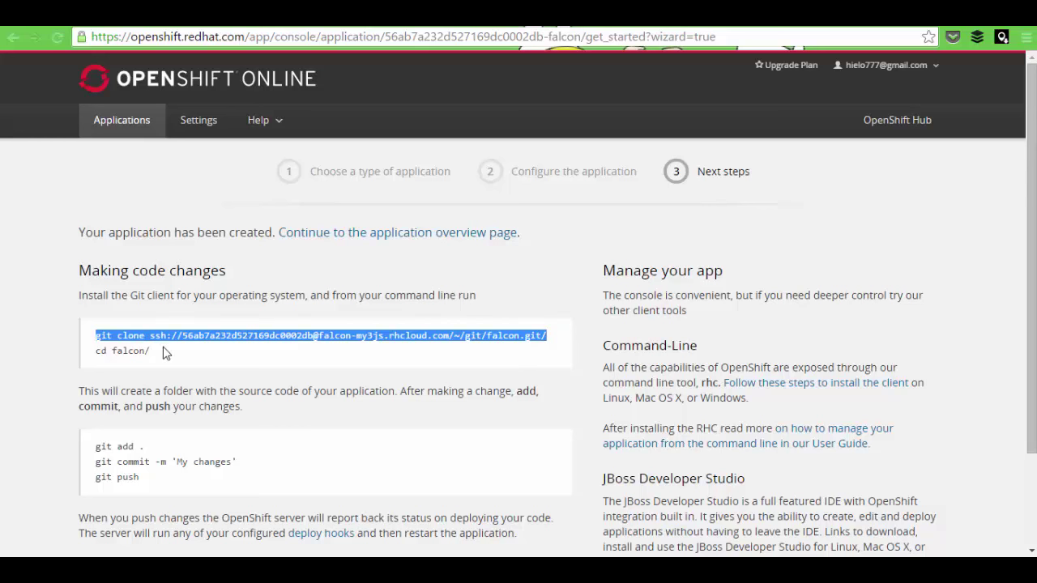
{"action": "left_click", "coordinate": [166, 356]}
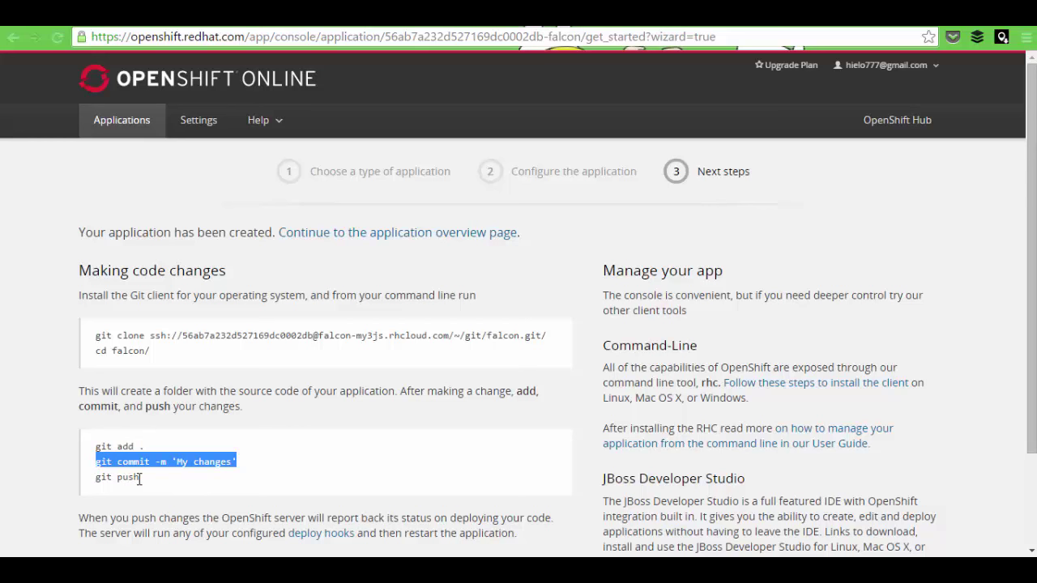
{"action": "mouse_move", "coordinate": [292, 388]}
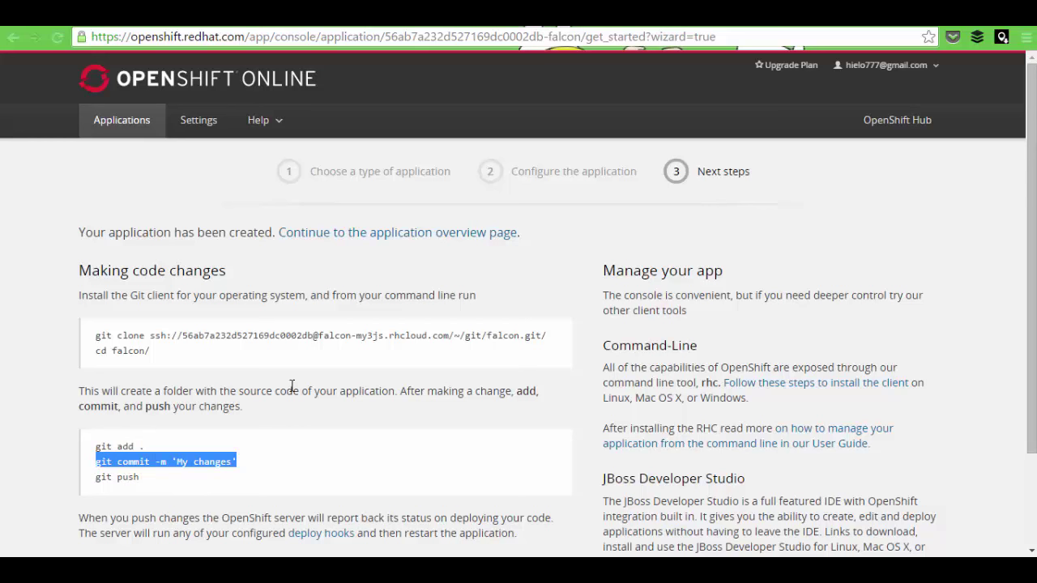
{"action": "mouse_move", "coordinate": [353, 379]}
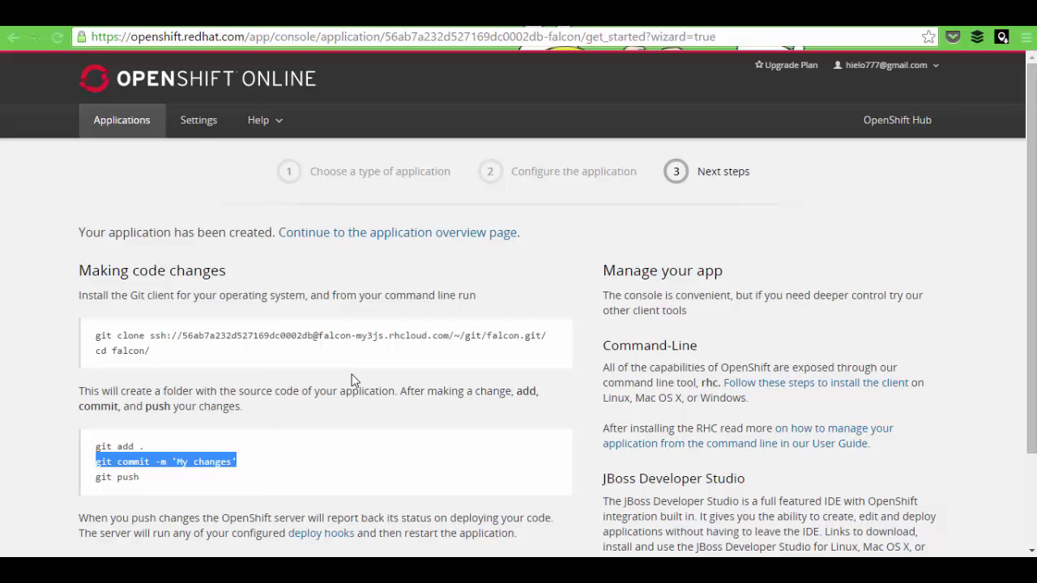
{"action": "mouse_move", "coordinate": [289, 331]}
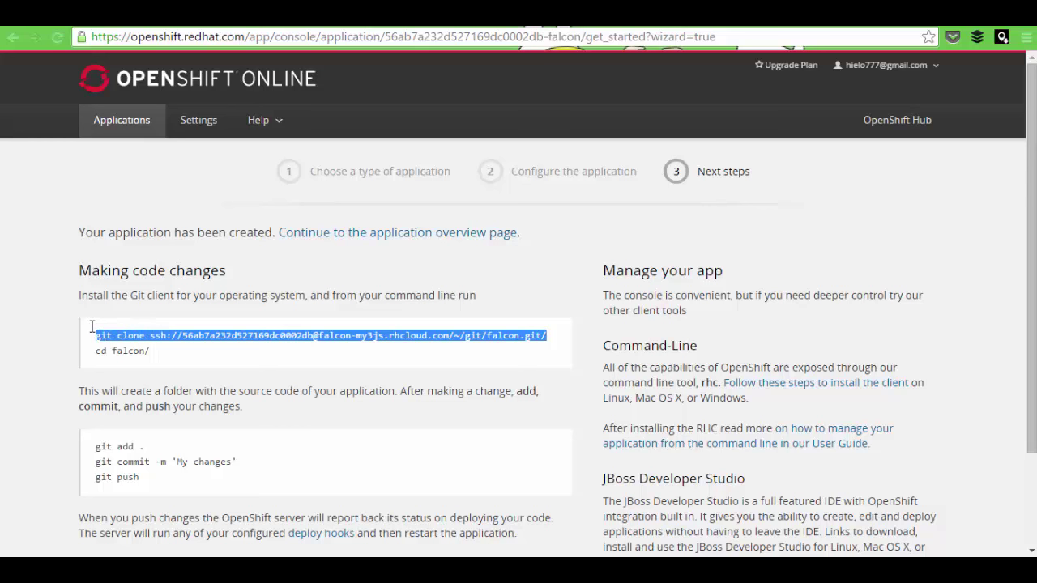
{"action": "left_click", "coordinate": [328, 363]}
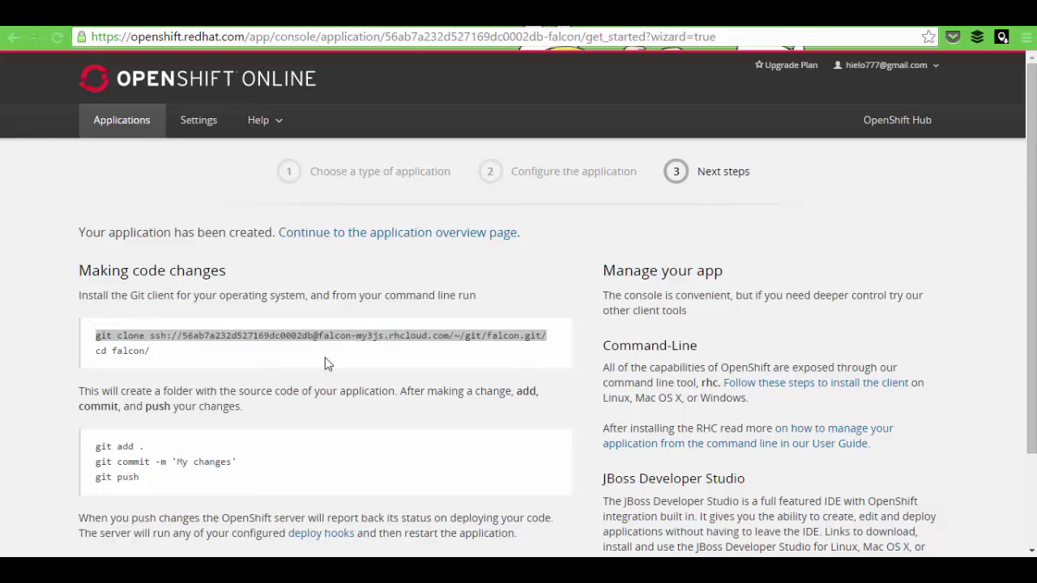
{"action": "left_click_drag", "start_coordinate": [252, 335], "coordinate": [548, 335]}
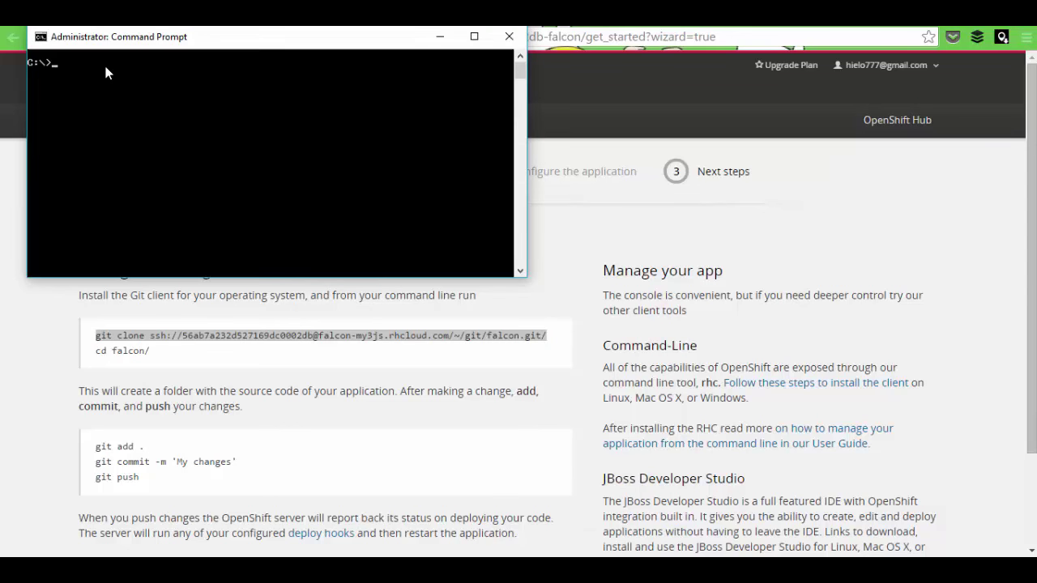
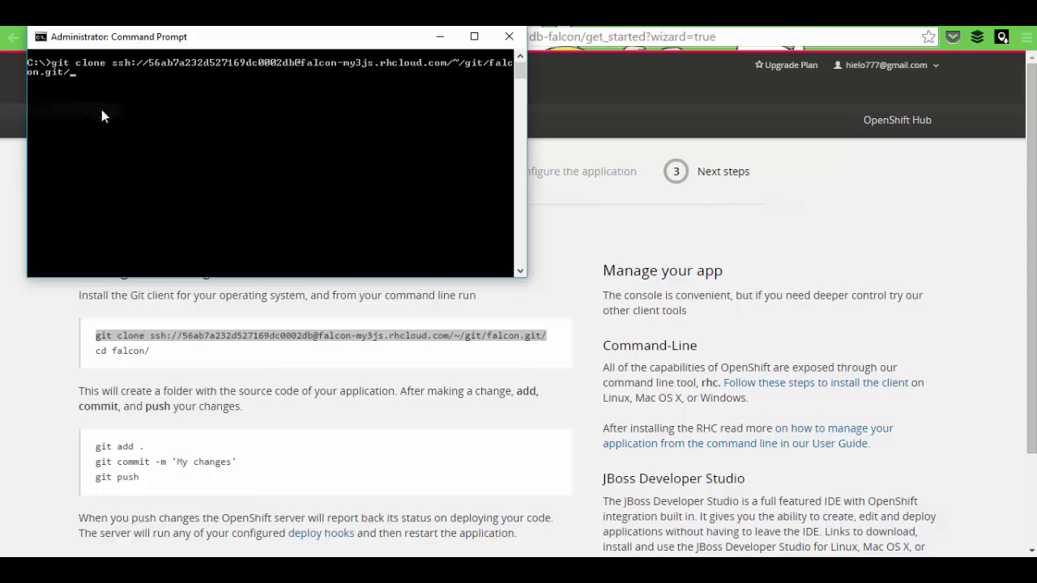
- Clone the falcon repository, answer yes to the host prompt, cd into falcon and list its files
{"action": "mouse_move", "coordinate": [466, 100]}
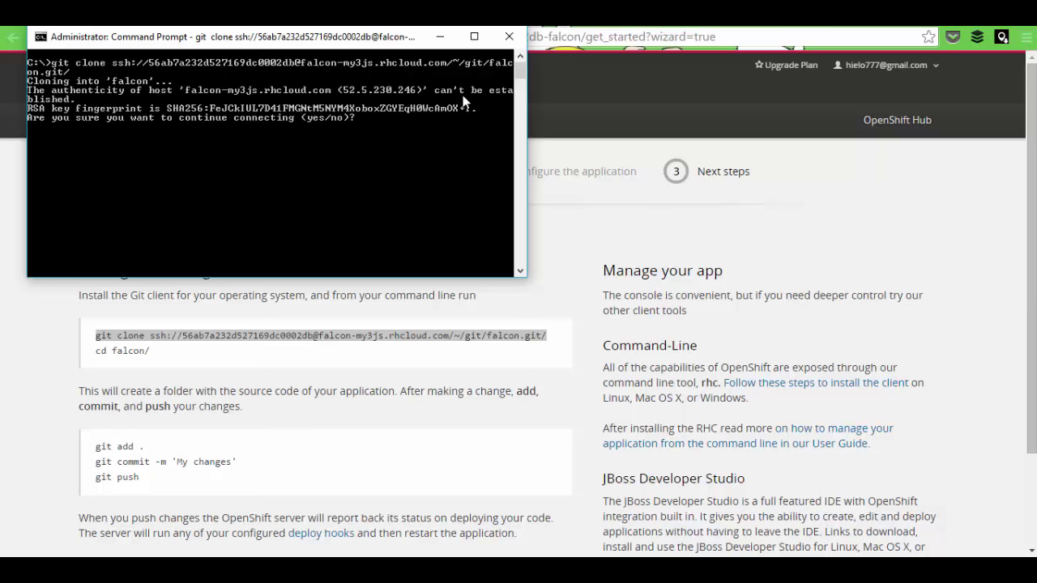
{"action": "type", "text": "yes"}
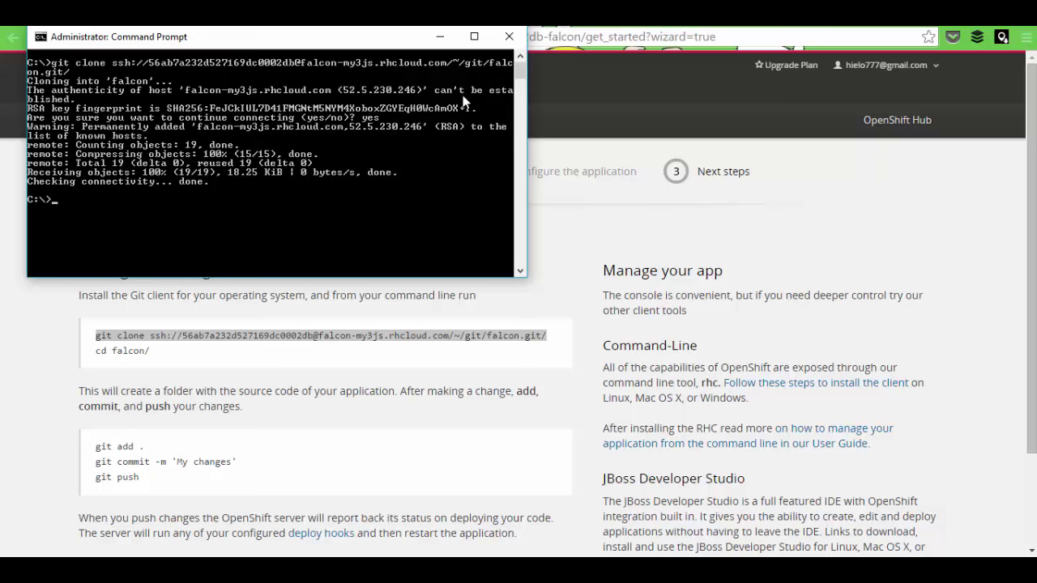
{"action": "mouse_move", "coordinate": [198, 188]}
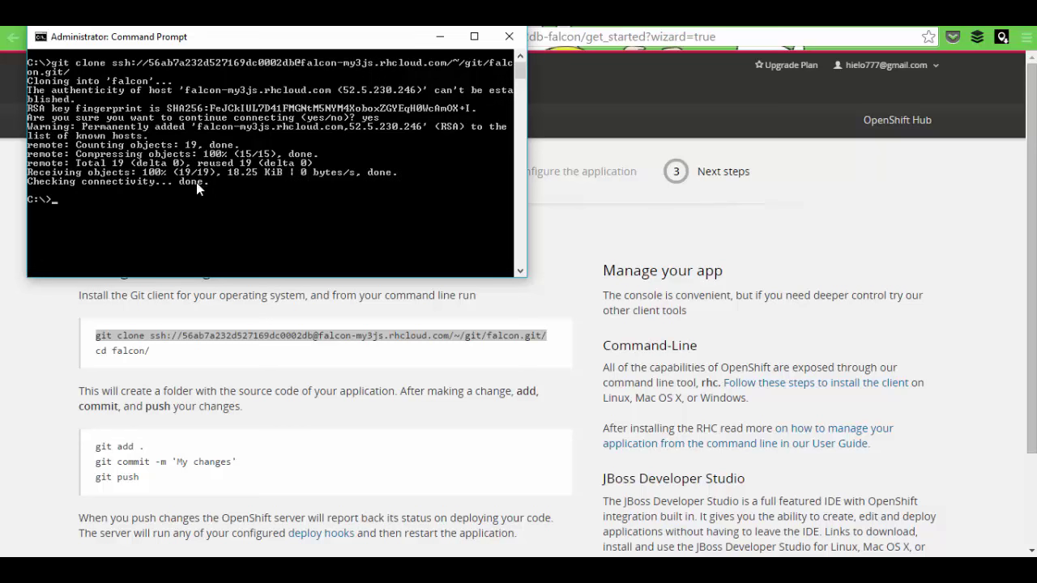
{"action": "mouse_move", "coordinate": [131, 353]}
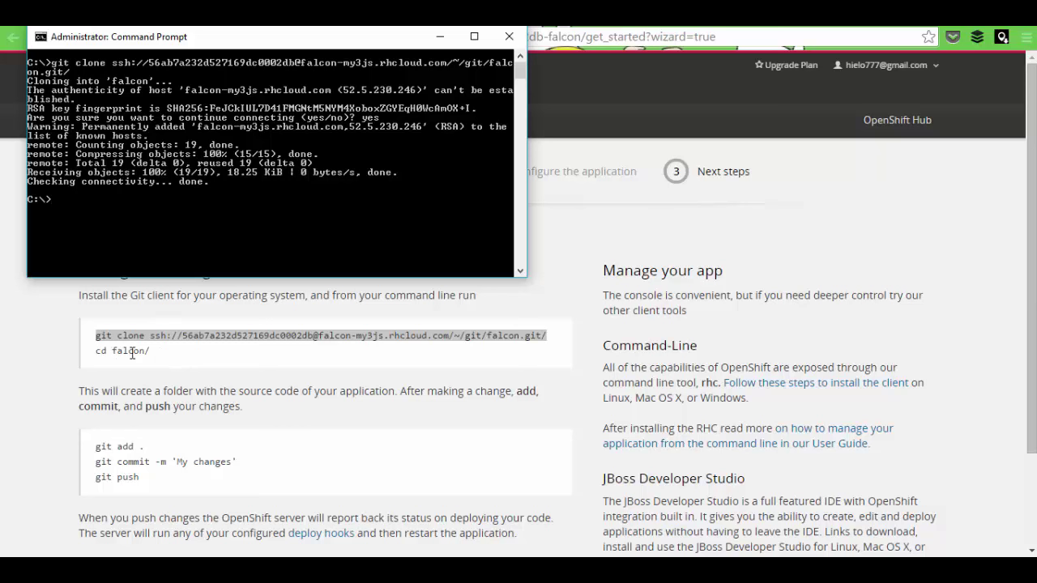
{"action": "type", "text": "cd"}
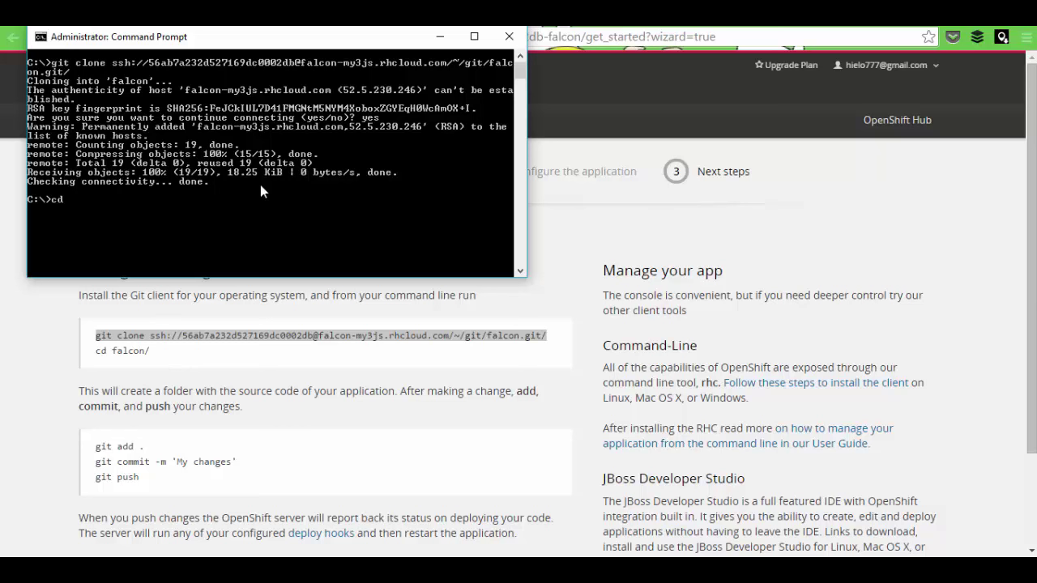
{"action": "type", "text": "falcon/"}
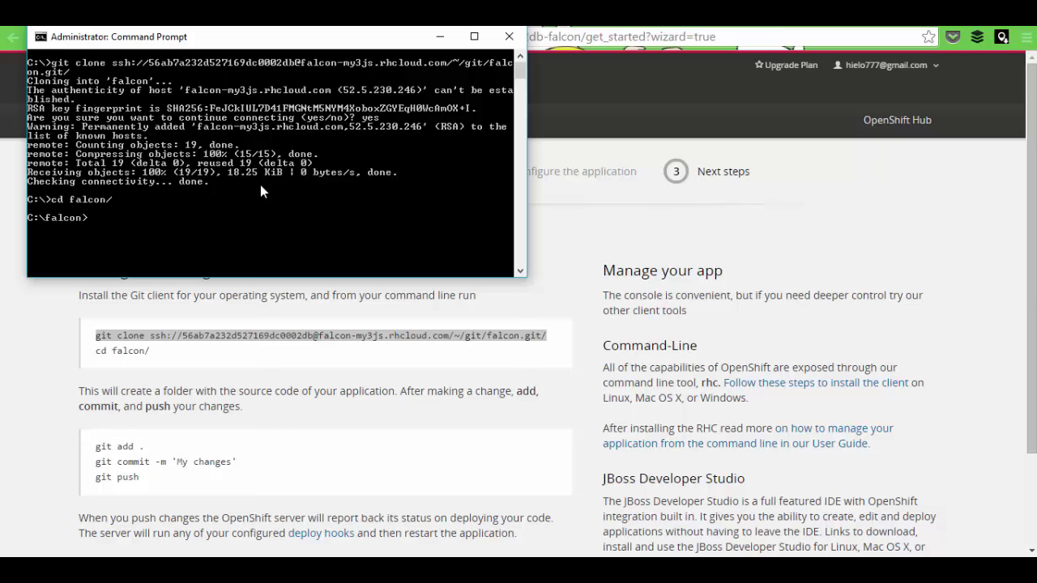
{"action": "type", "text": "dir"}
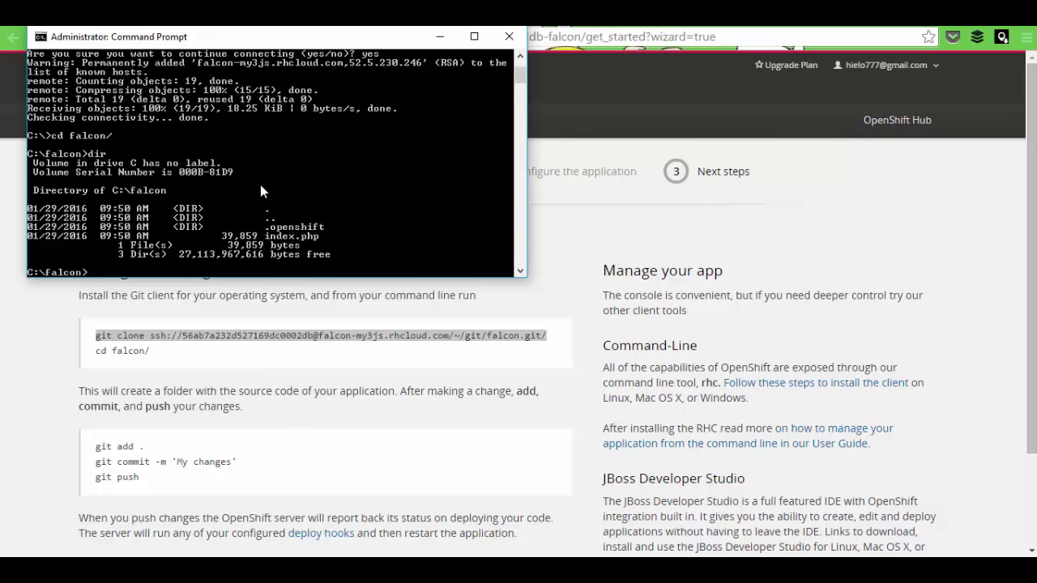
{"action": "mouse_move", "coordinate": [291, 188]}
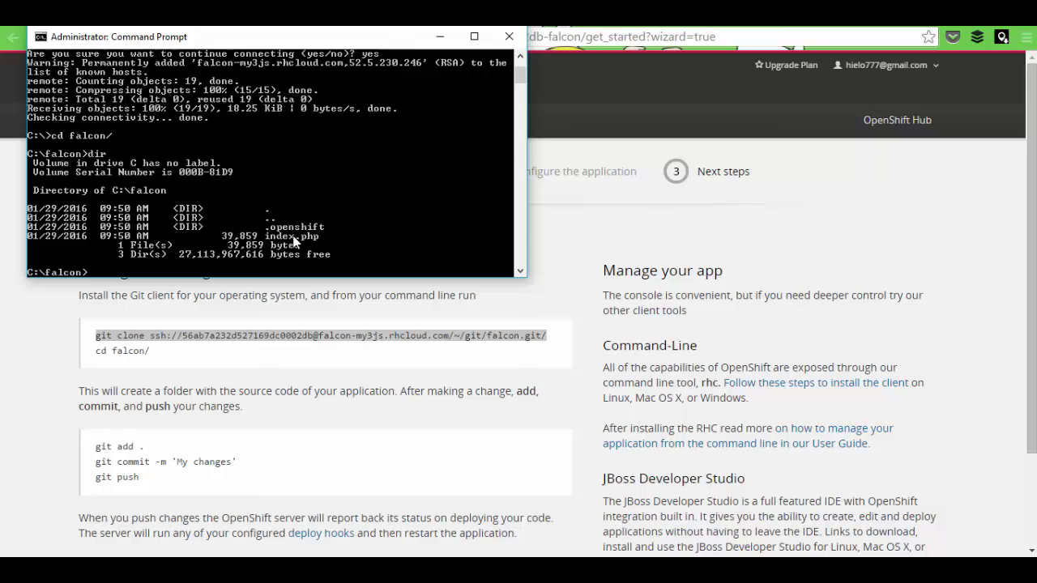
{"action": "mouse_move", "coordinate": [274, 241]}
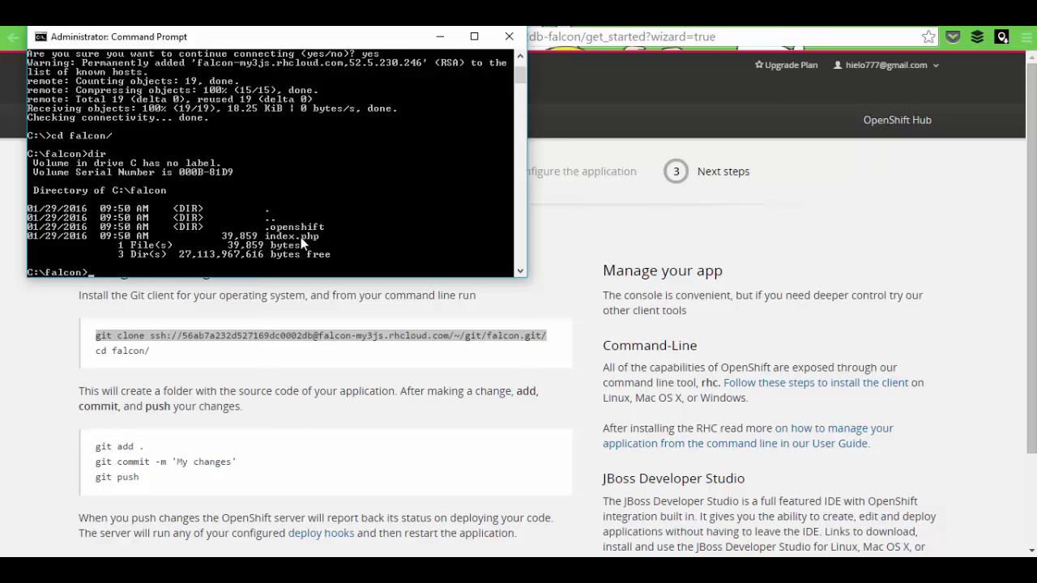
{"action": "mouse_move", "coordinate": [296, 246]}
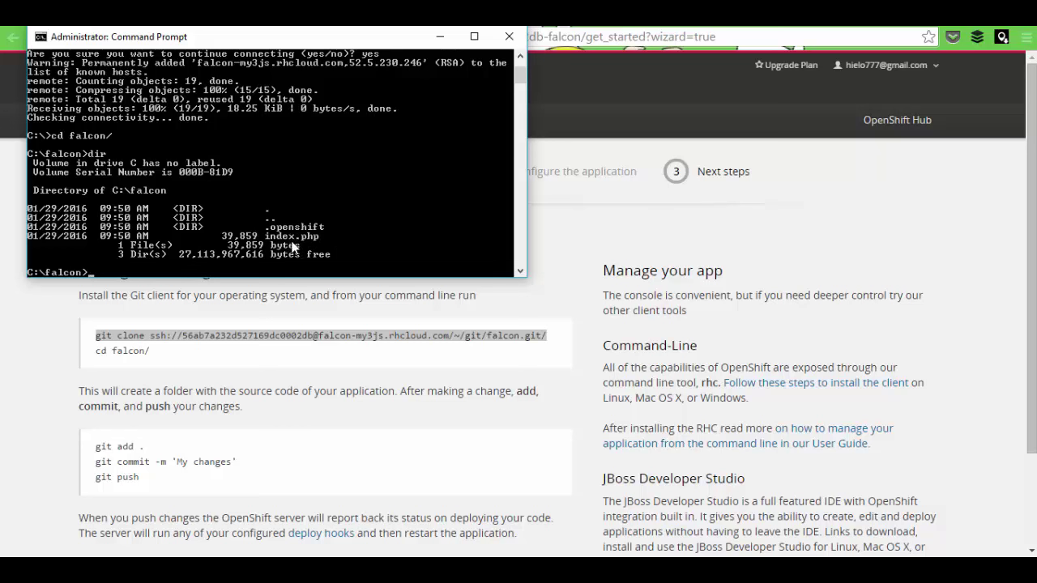
{"action": "mouse_move", "coordinate": [573, 218]}
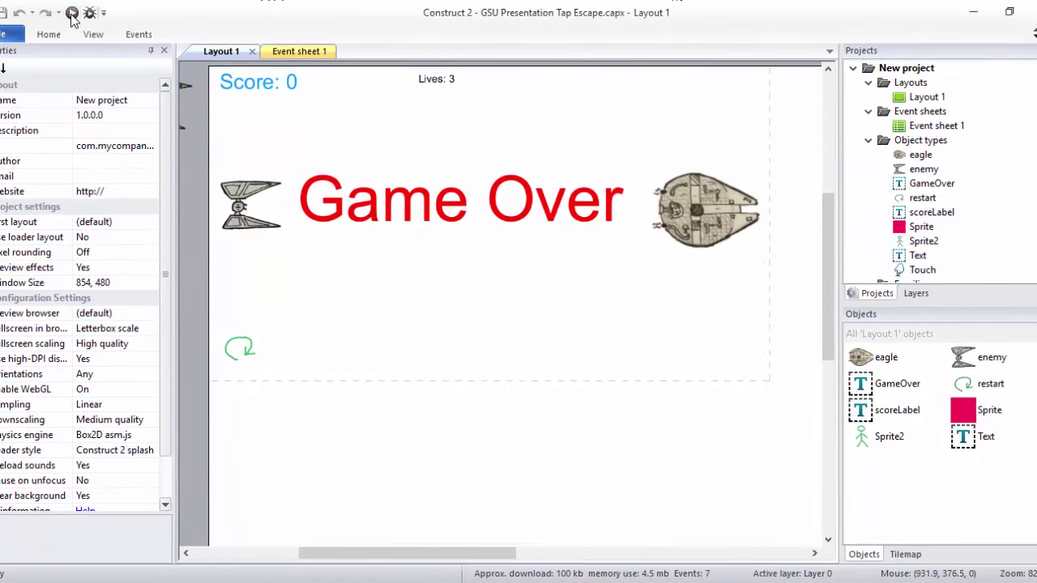
- Open GSU Presentation Tap Escape.capx from Recent Projects, showing Layout 1's Game Over screen
{"action": "left_click", "coordinate": [71, 15]}
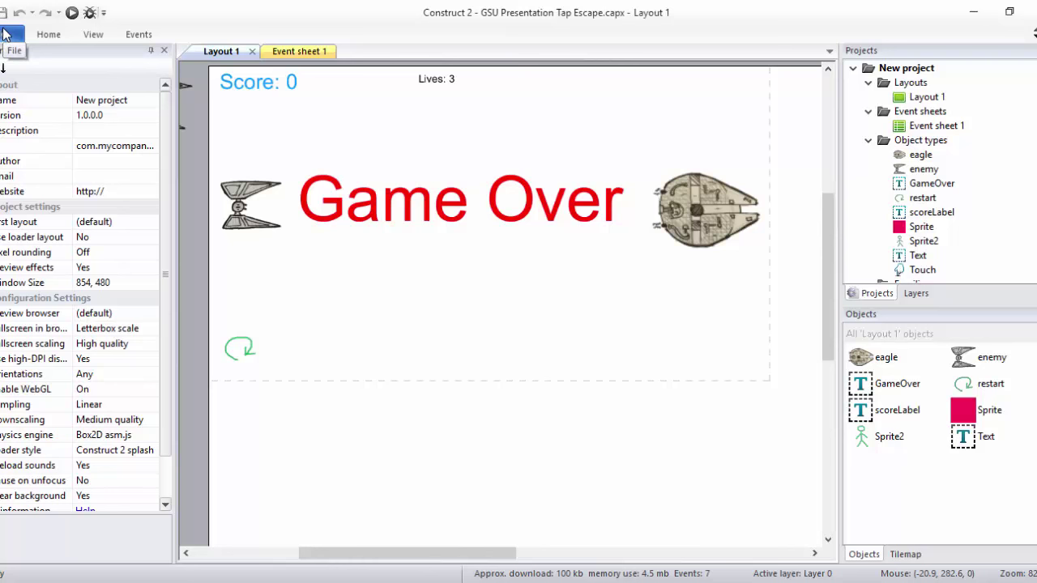
- Start an HTML5 website export of the project from the file menu
{"action": "left_click", "coordinate": [10, 33]}
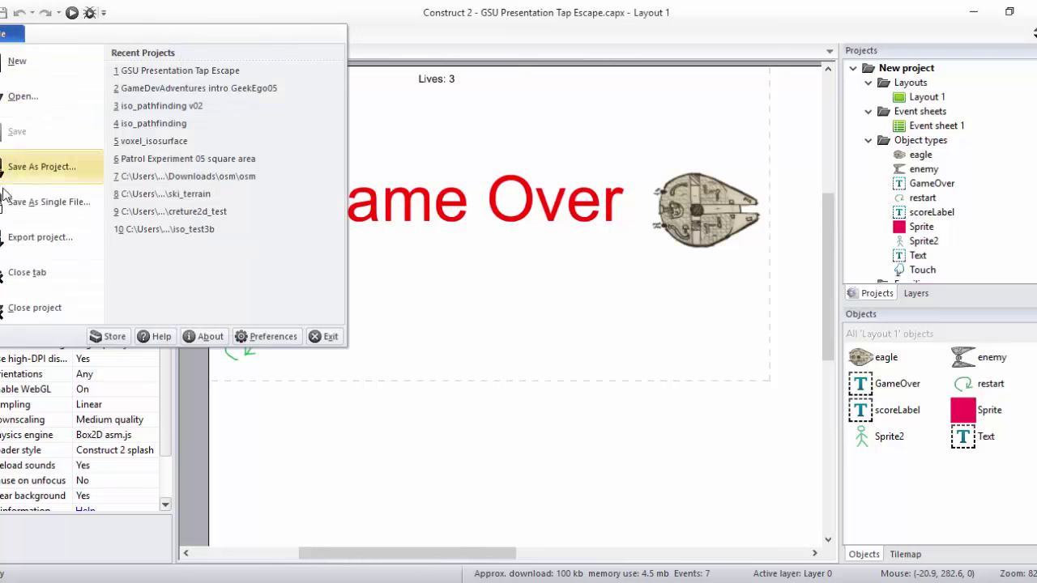
{"action": "left_click", "coordinate": [39, 237]}
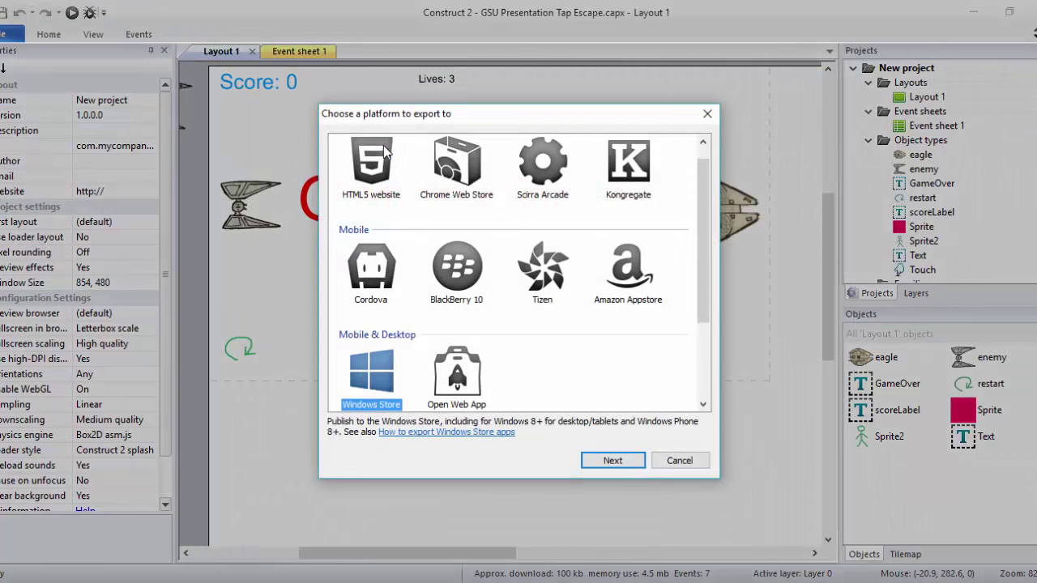
{"action": "left_click", "coordinate": [371, 162]}
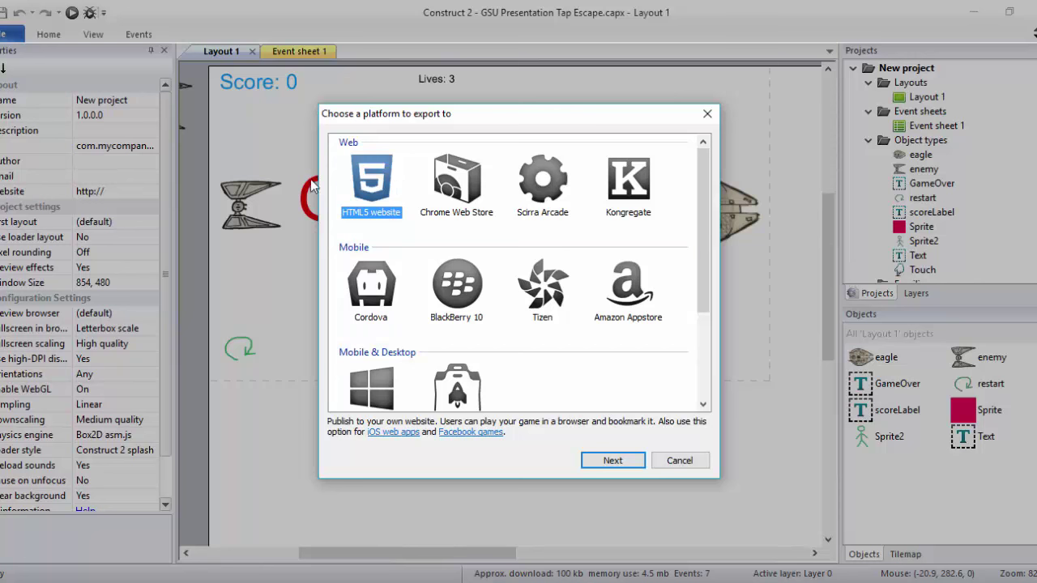
{"action": "mouse_move", "coordinate": [612, 447]}
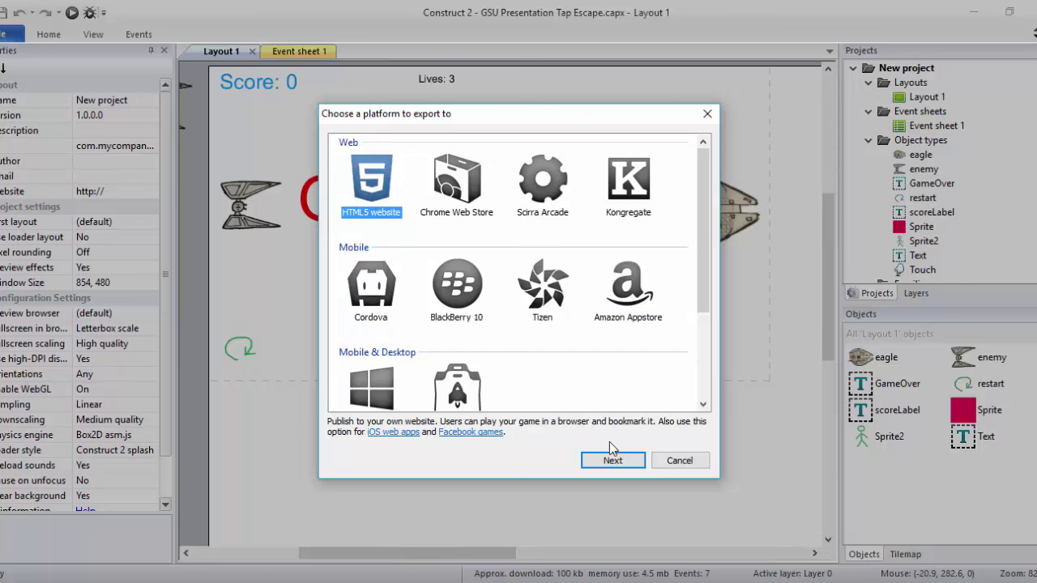
{"action": "left_click", "coordinate": [612, 460]}
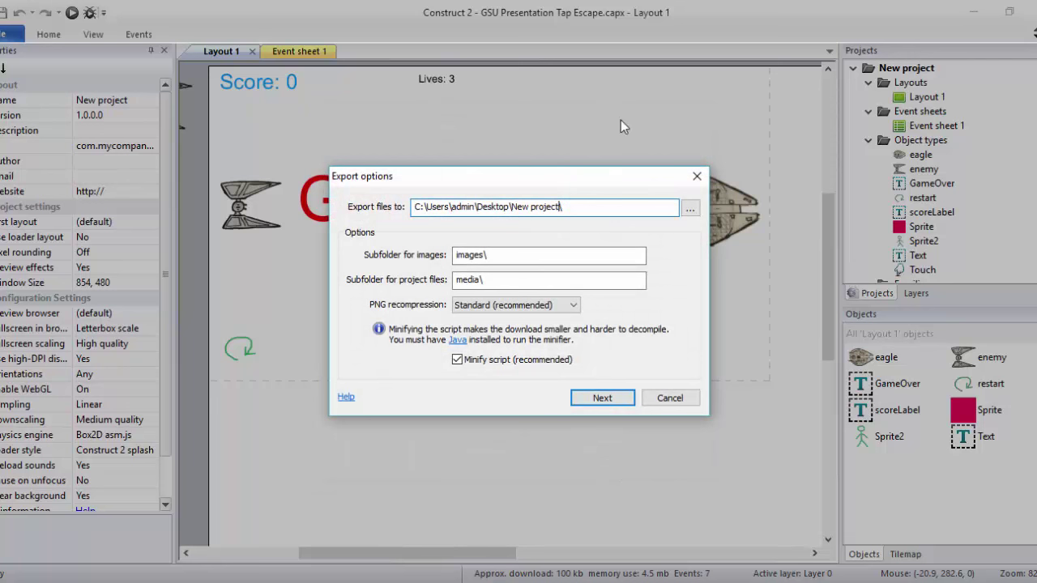
- Set the export folder to C:\Users\admin\Desktop\FalconExport and continue with the Normal style
{"action": "key", "text": "BackSpace"}
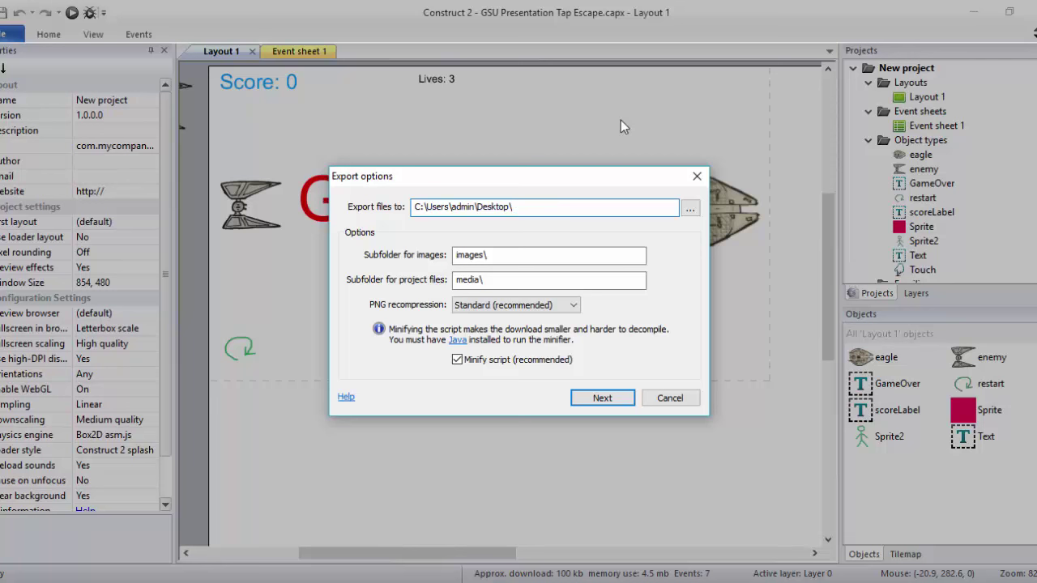
{"action": "type", "text": "FalconEx"}
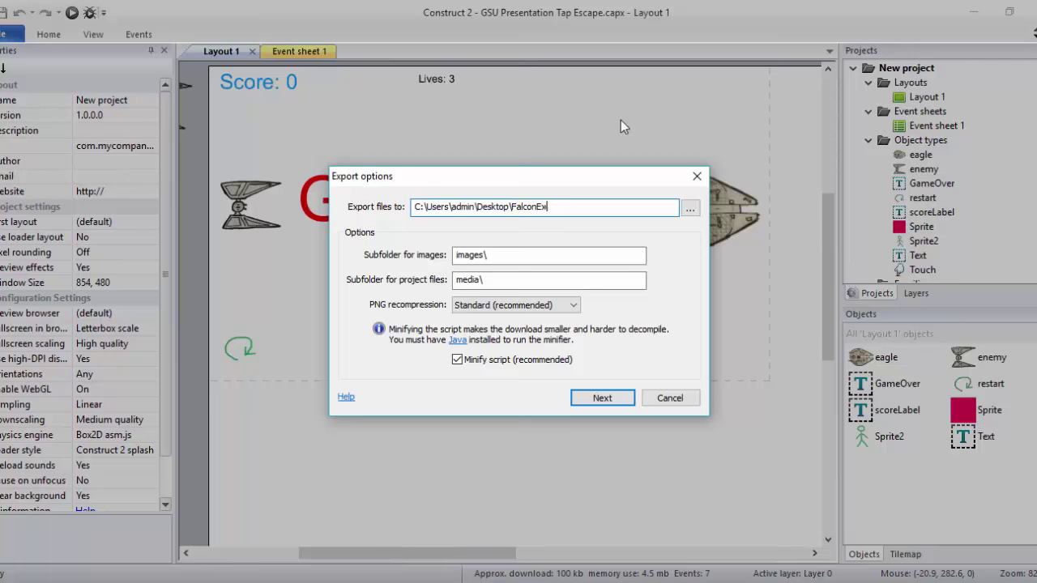
{"action": "type", "text": "port"}
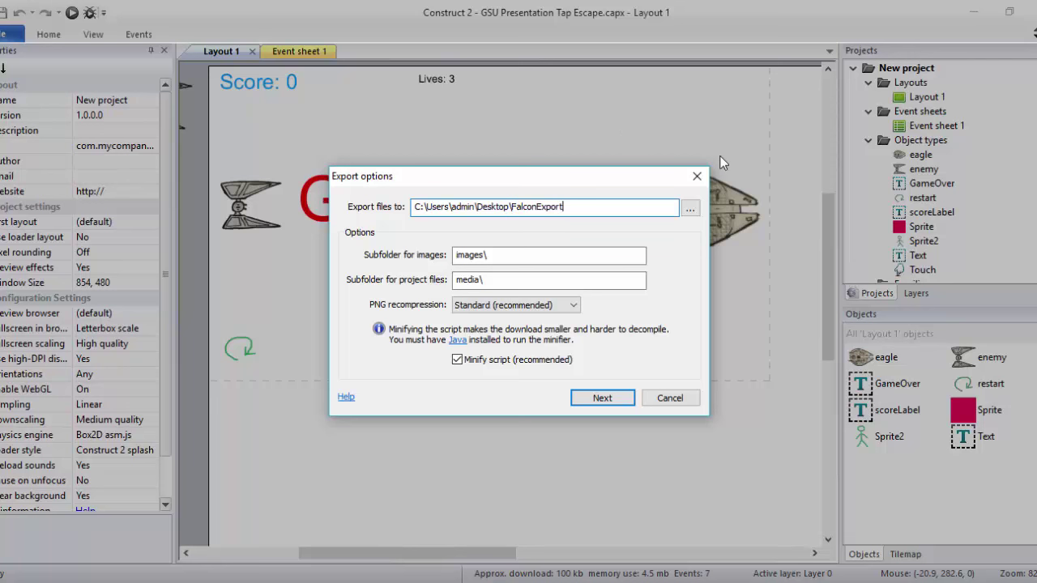
{"action": "left_click", "coordinate": [602, 398]}
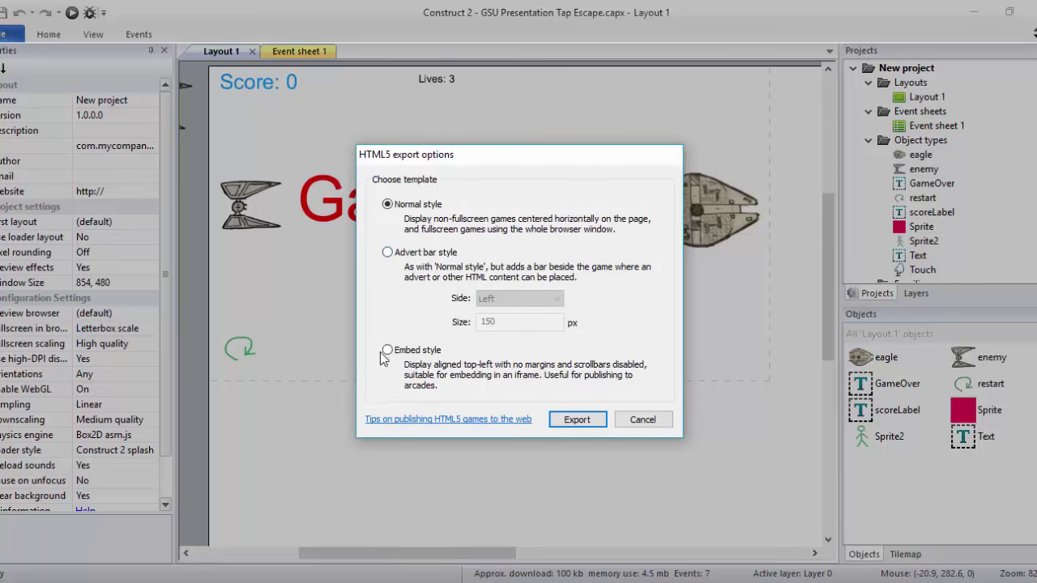
{"action": "mouse_move", "coordinate": [420, 341]}
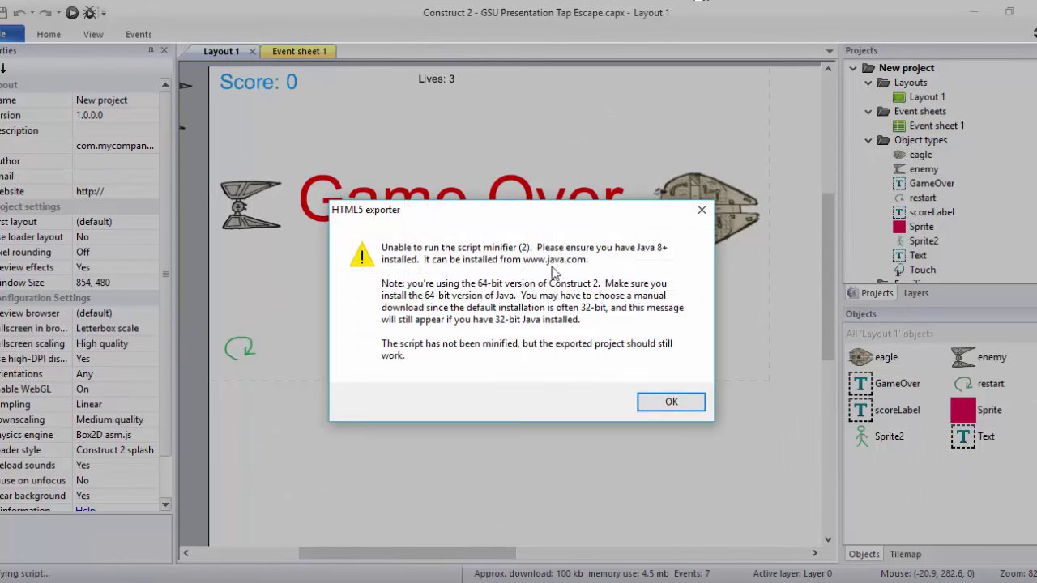
{"action": "mouse_move", "coordinate": [525, 275]}
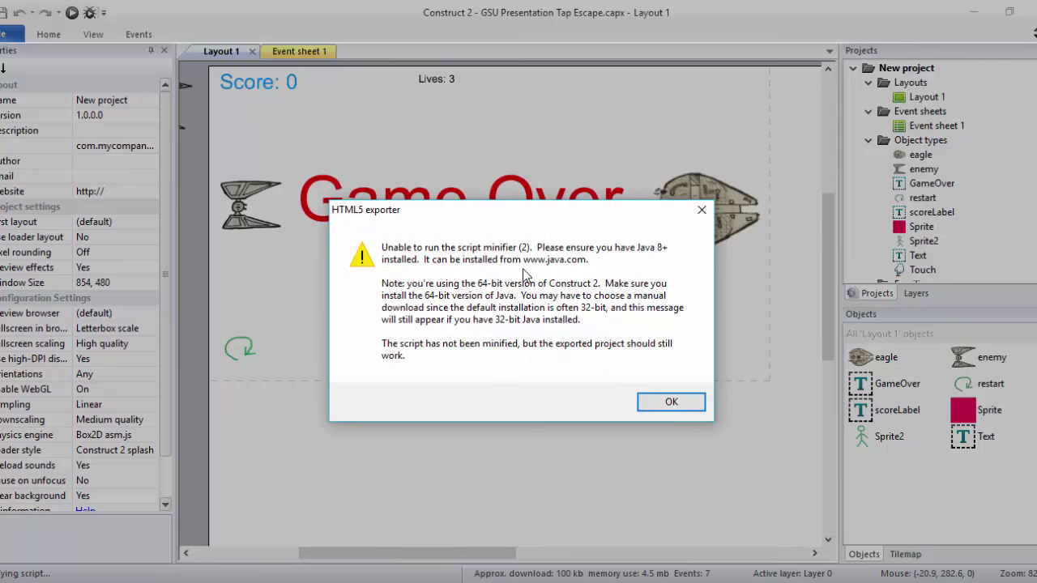
{"action": "mouse_move", "coordinate": [544, 277]}
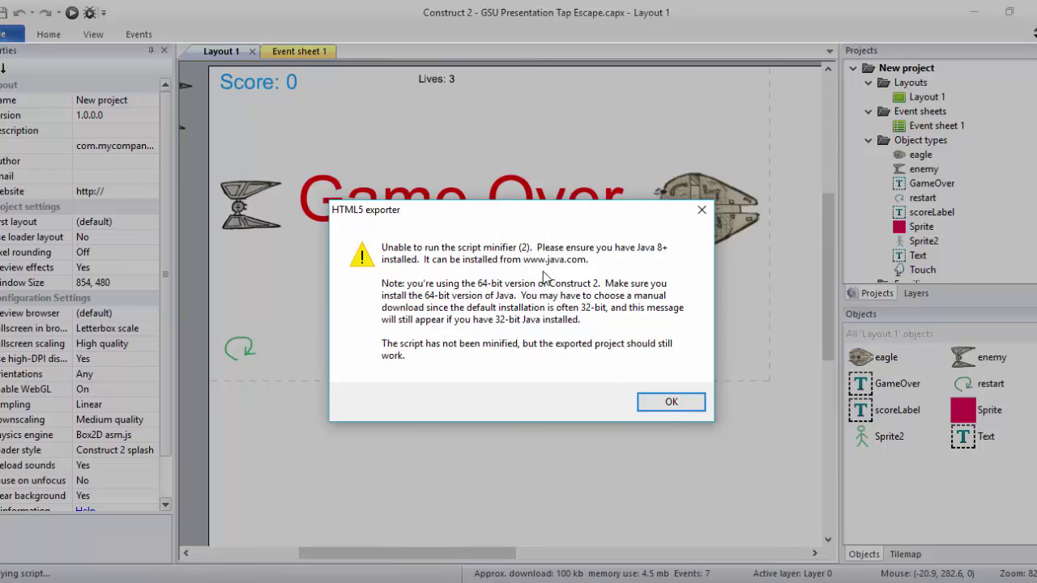
{"action": "mouse_move", "coordinate": [502, 259]}
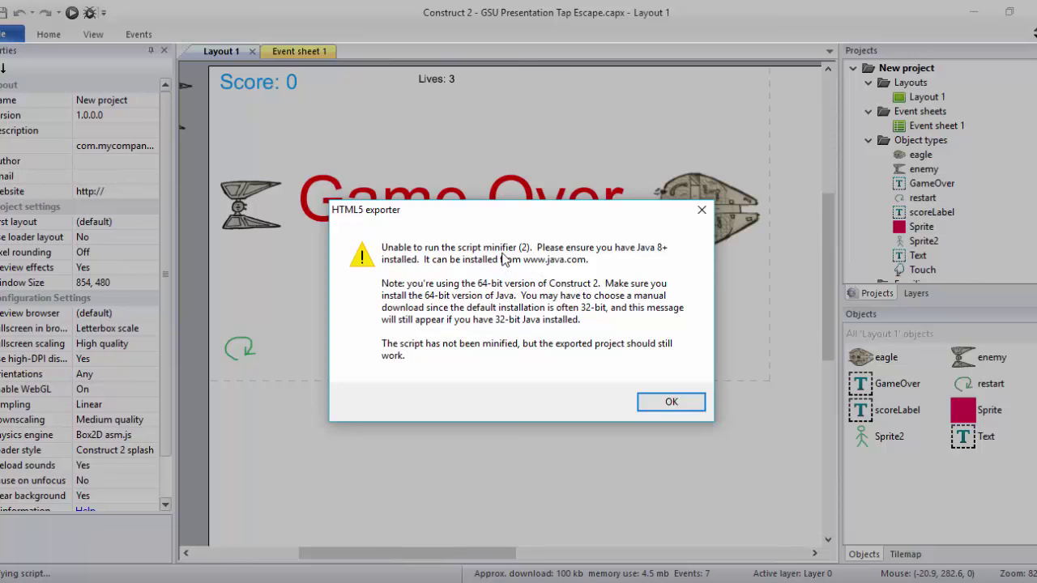
{"action": "mouse_move", "coordinate": [517, 277]}
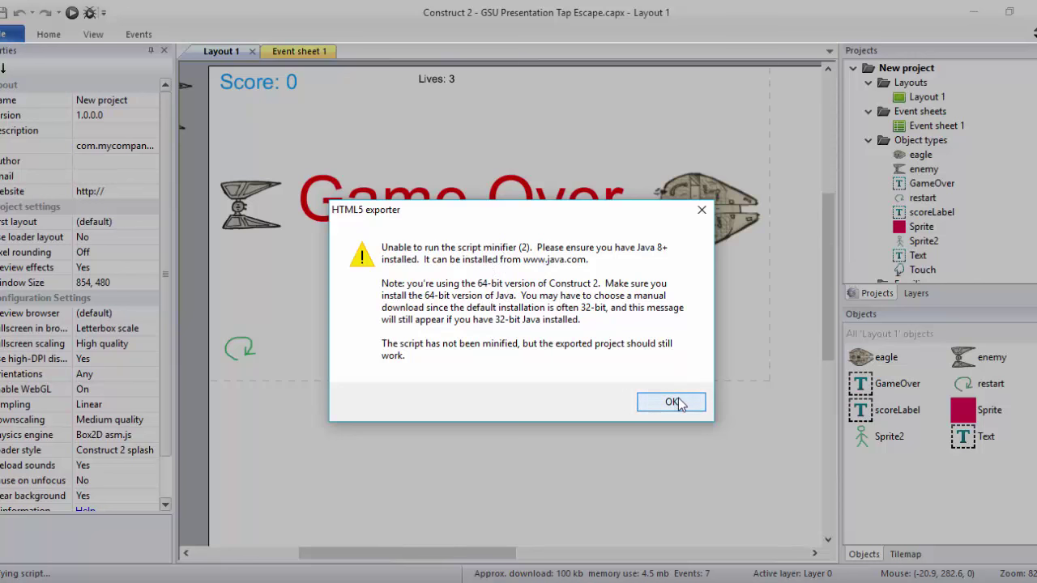
- Dismiss the minifier warning and view the exported files in Desktop\FalconExport, selecting index
{"action": "left_click", "coordinate": [671, 402]}
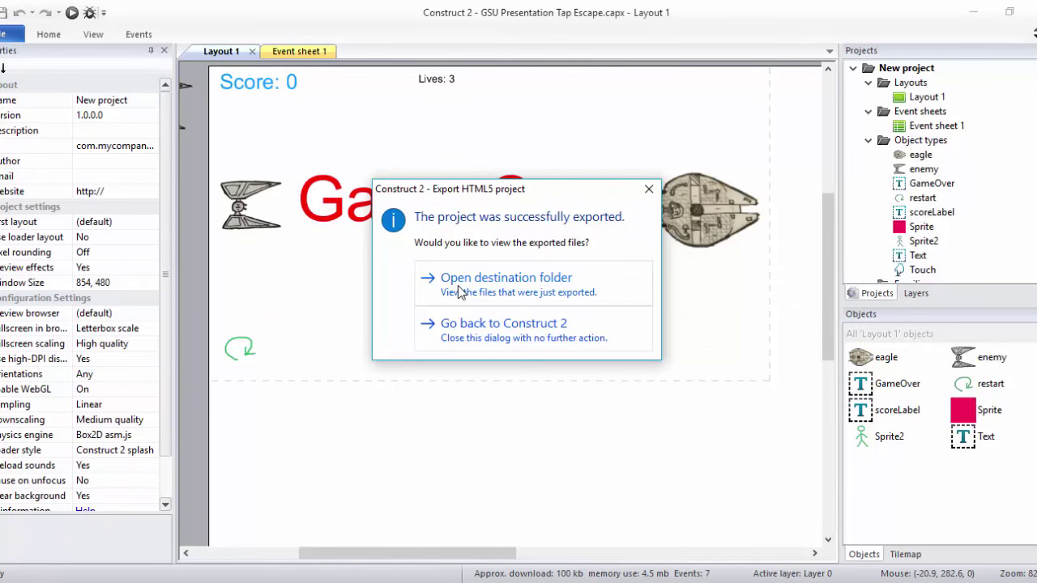
{"action": "left_click", "coordinate": [506, 322]}
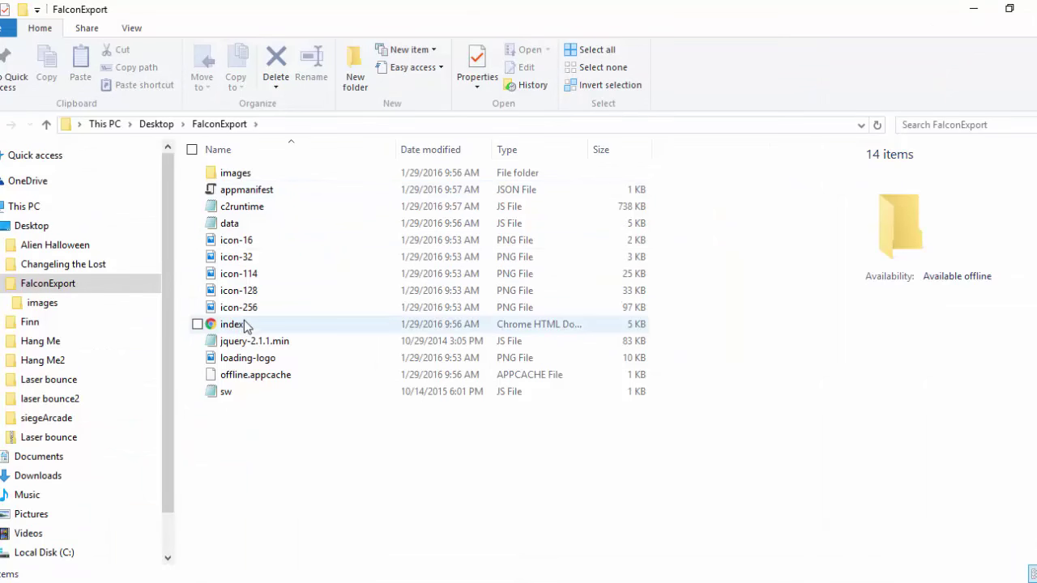
{"action": "left_click", "coordinate": [233, 324]}
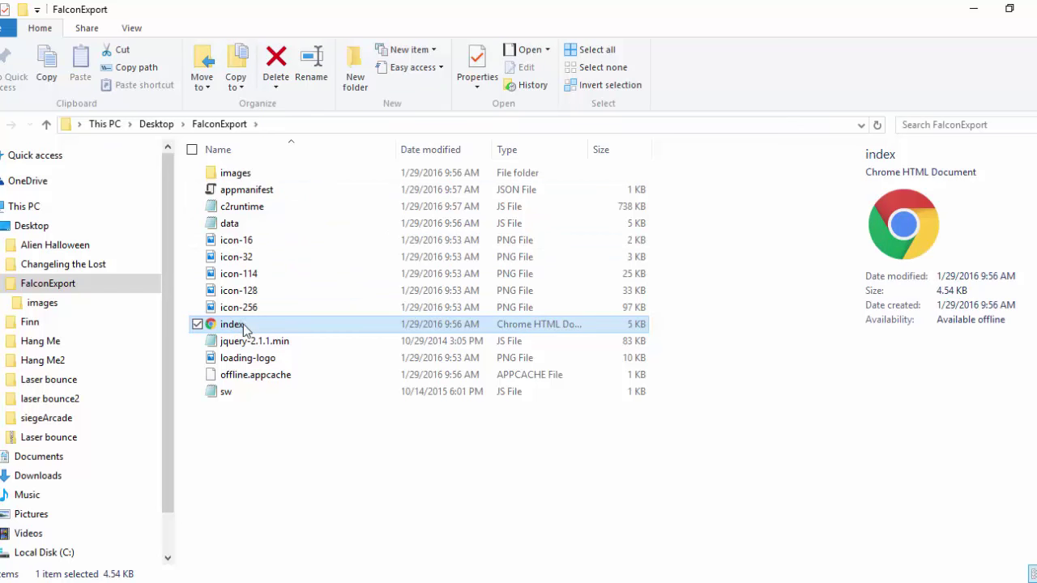
{"action": "mouse_move", "coordinate": [233, 328]}
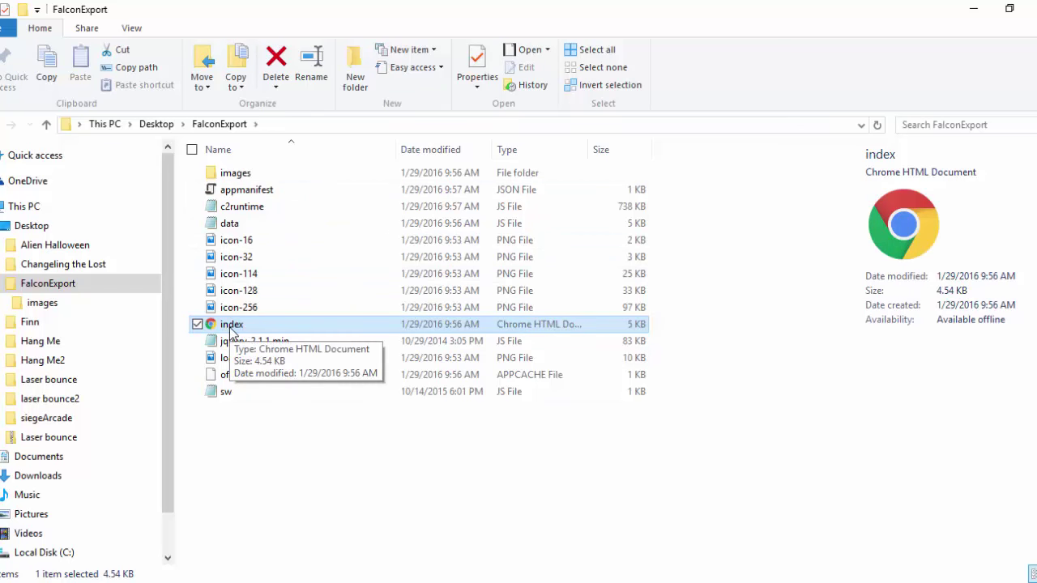
{"action": "mouse_move", "coordinate": [252, 308]}
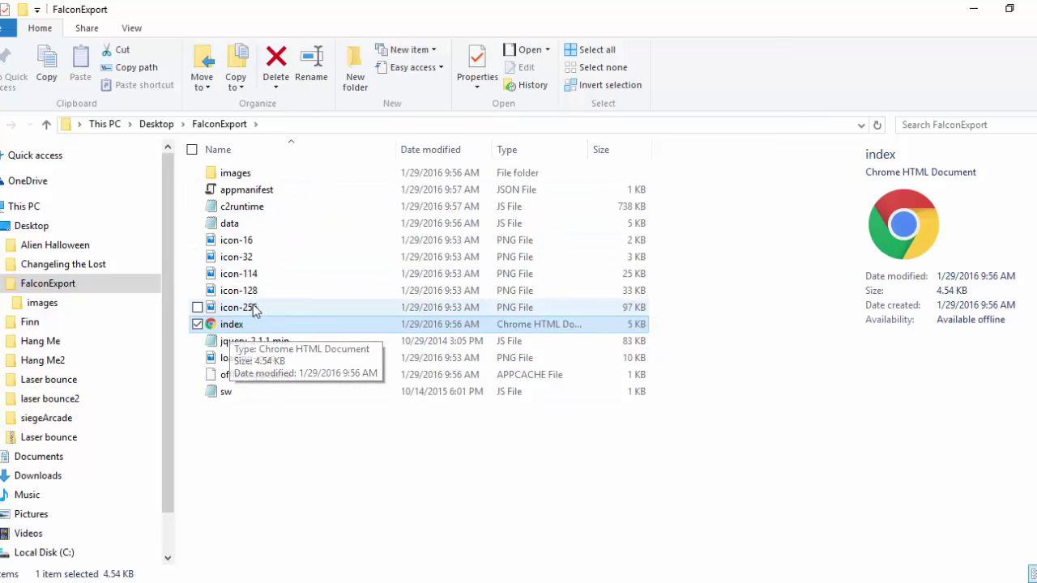
{"action": "mouse_move", "coordinate": [239, 324]}
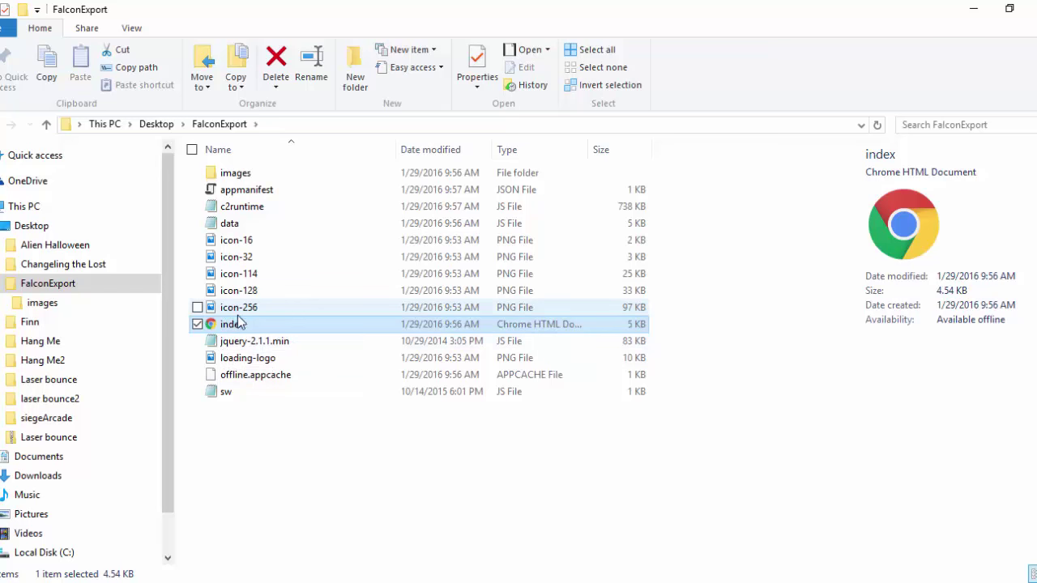
{"action": "mouse_move", "coordinate": [230, 324]}
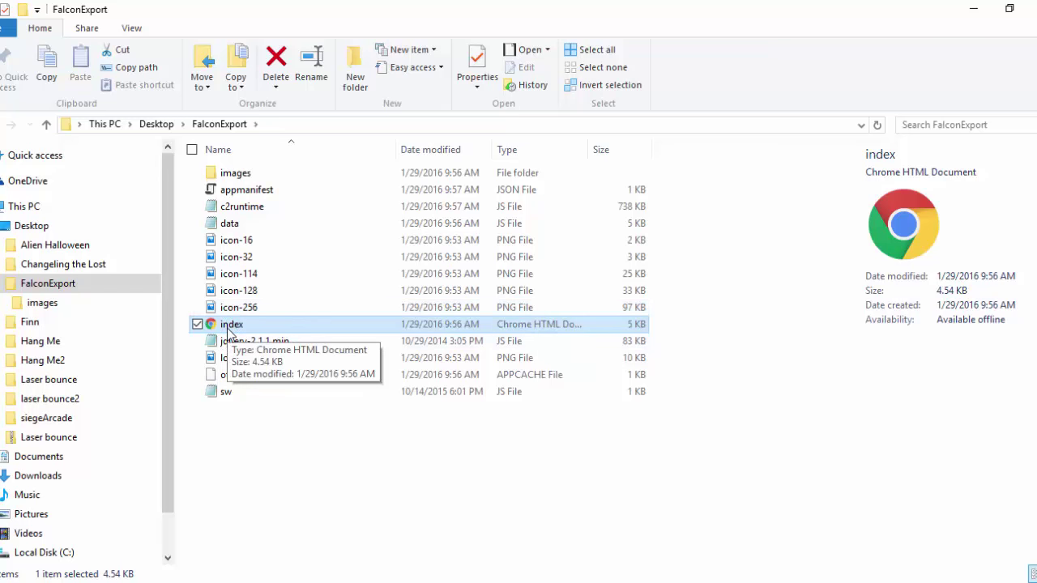
{"action": "mouse_move", "coordinate": [259, 324]}
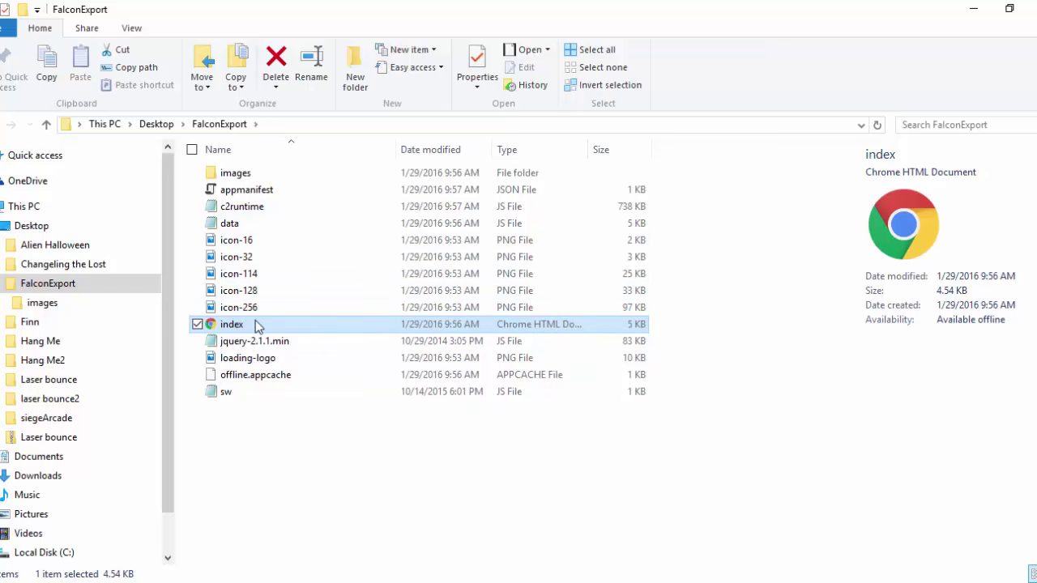
{"action": "mouse_move", "coordinate": [333, 435]}
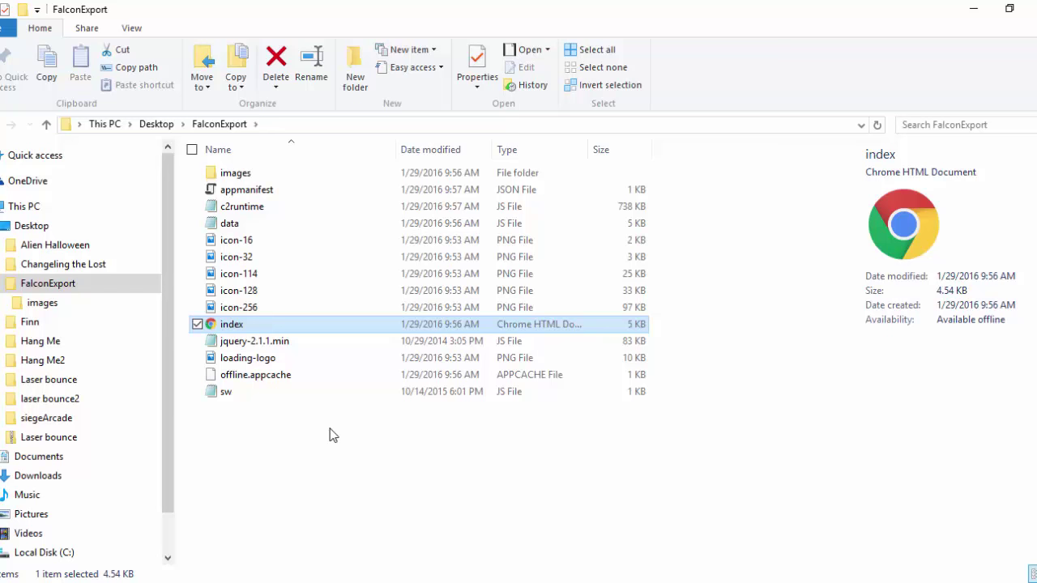
{"action": "mouse_move", "coordinate": [518, 553]}
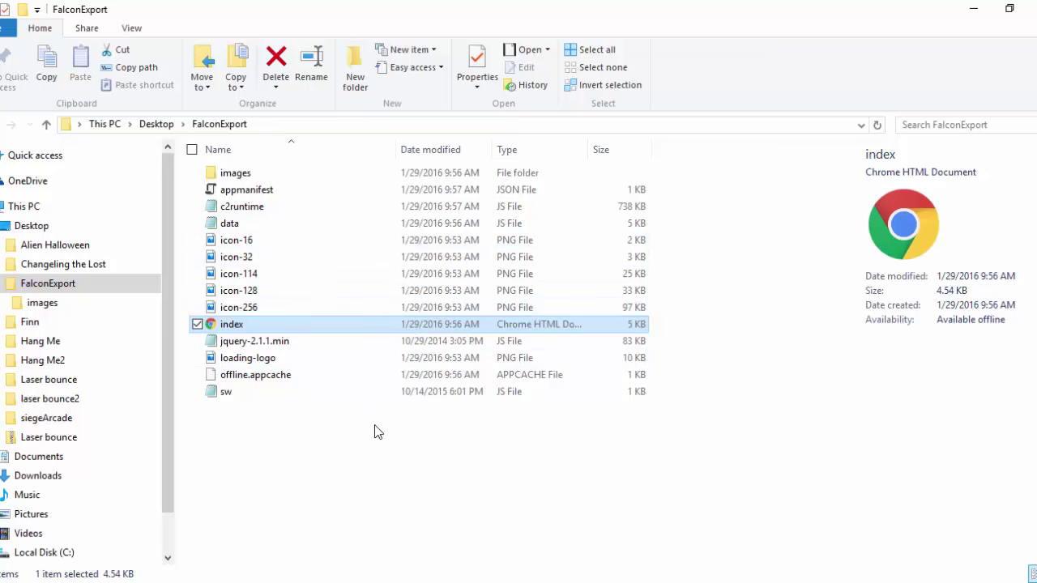
{"action": "mouse_move", "coordinate": [437, 456]}
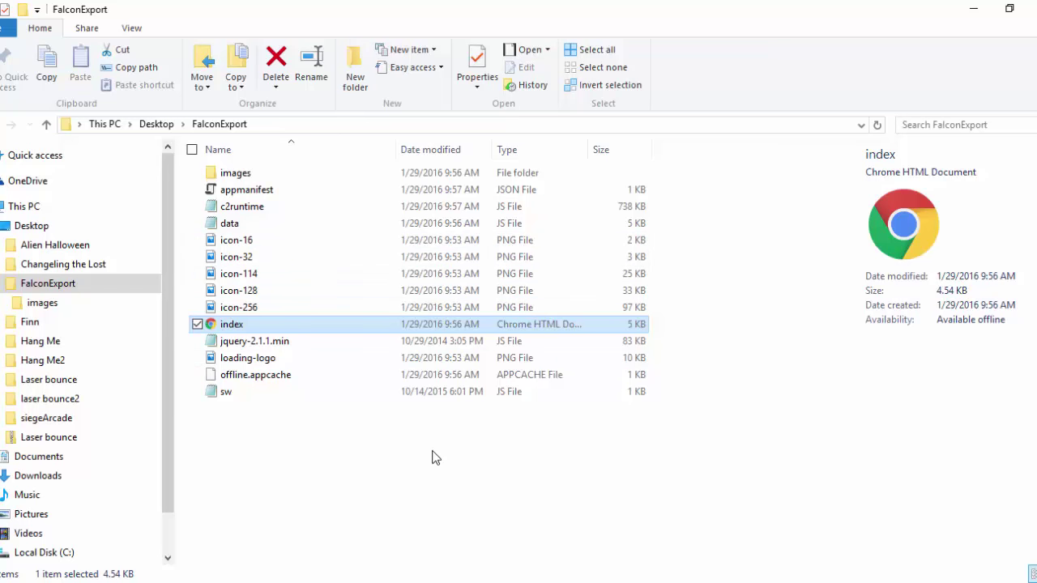
{"action": "mouse_move", "coordinate": [437, 470]}
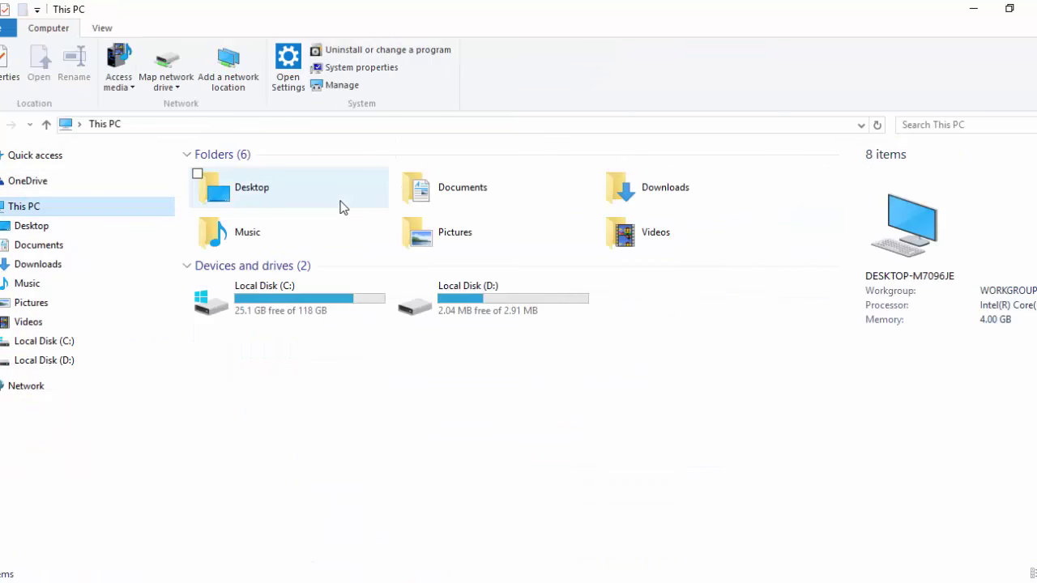
{"action": "left_click", "coordinate": [264, 299]}
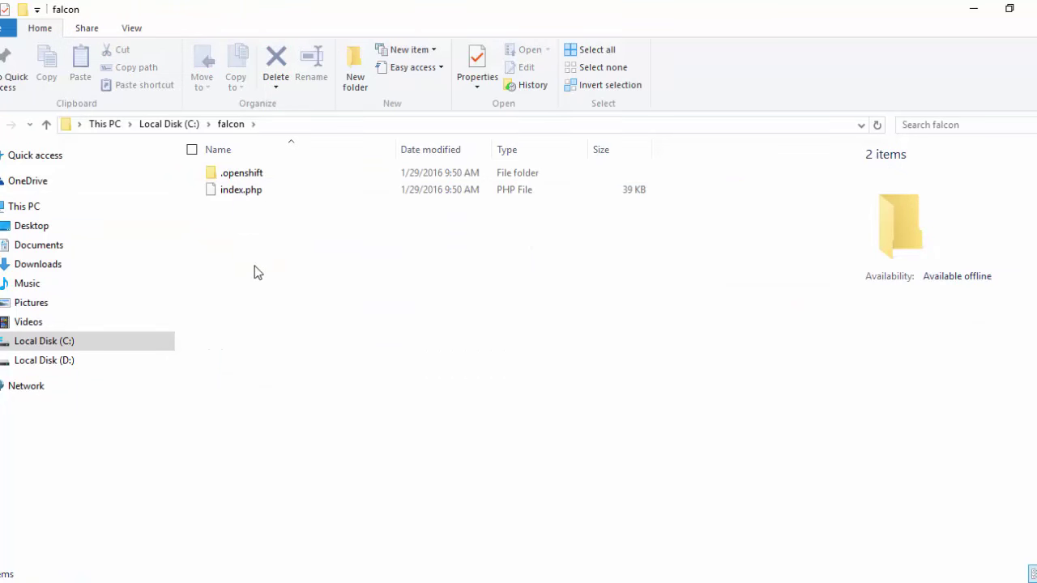
{"action": "mouse_move", "coordinate": [526, 303]}
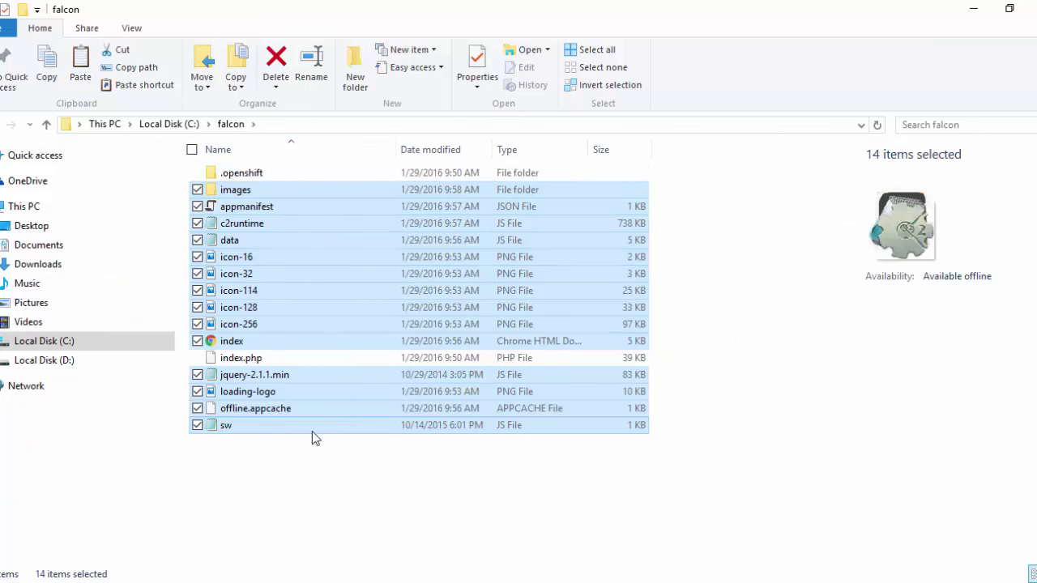
{"action": "left_click", "coordinate": [226, 425]}
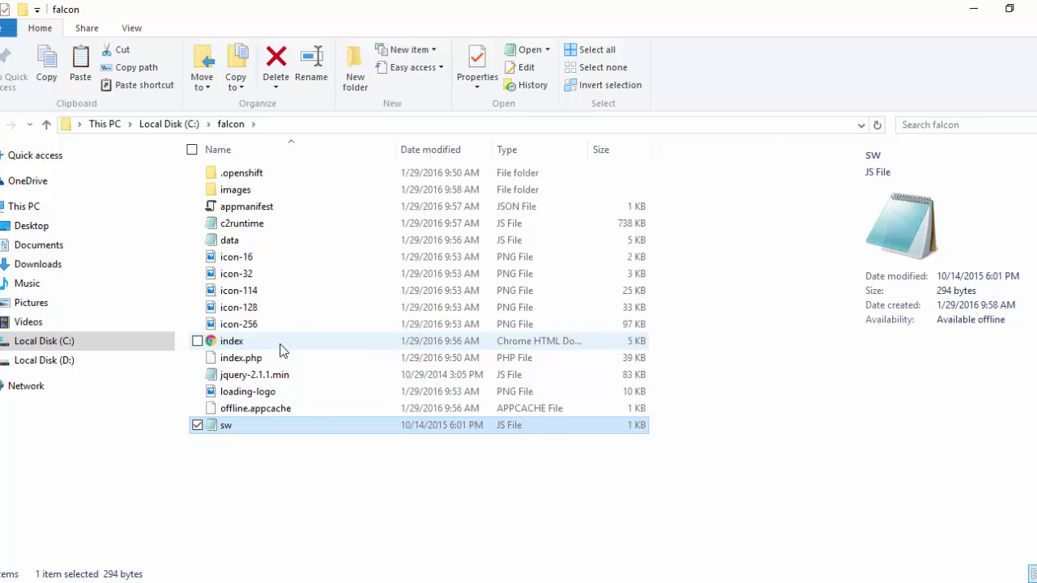
{"action": "left_click", "coordinate": [232, 340]}
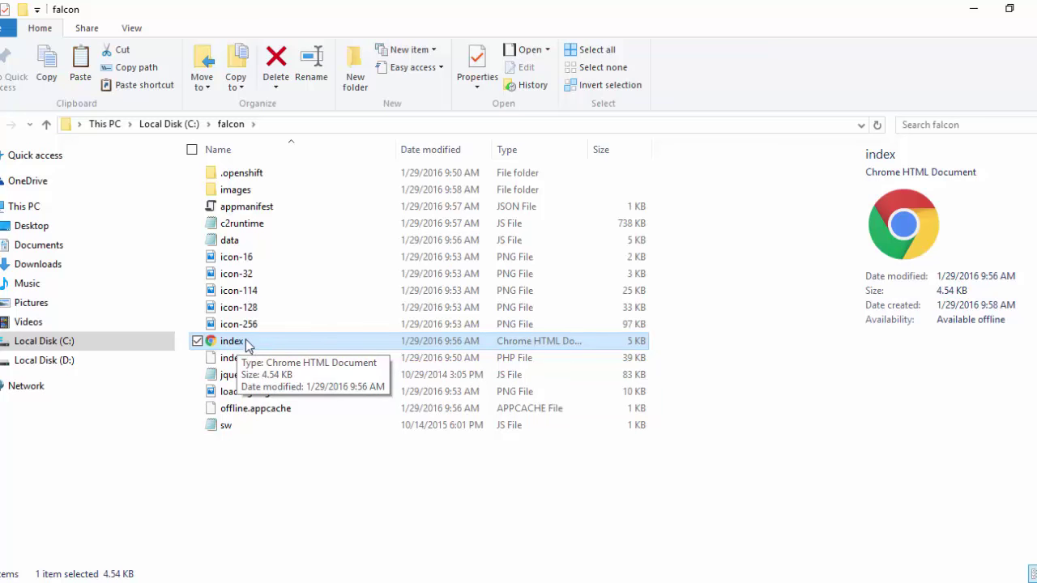
{"action": "mouse_move", "coordinate": [274, 358]}
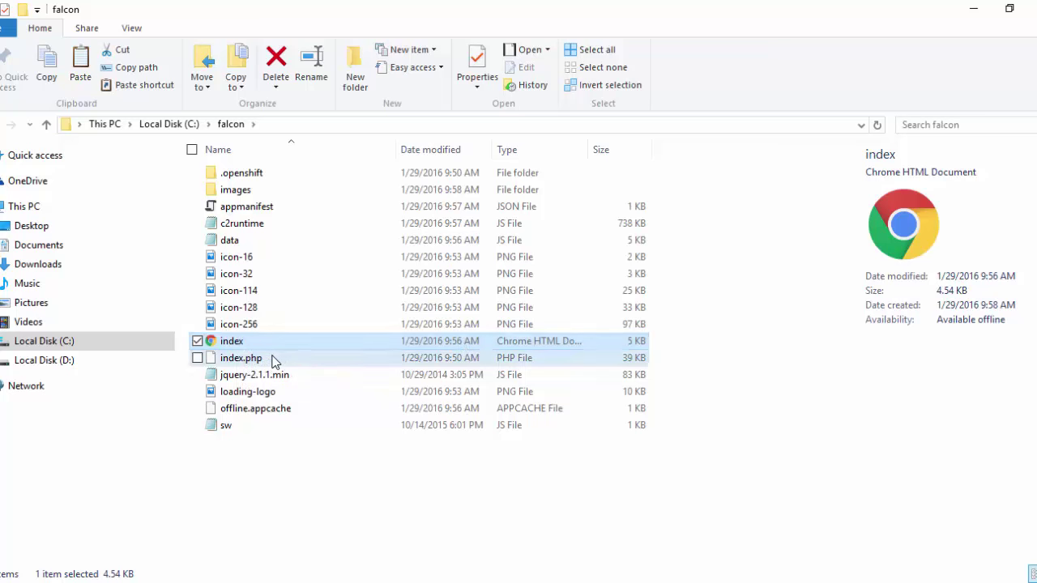
{"action": "left_click", "coordinate": [240, 358]}
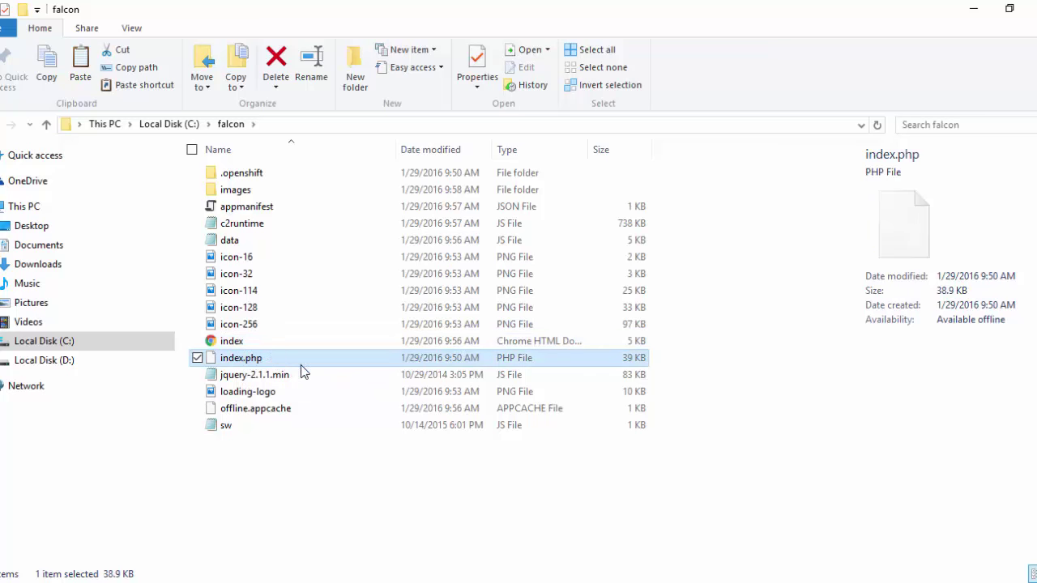
{"action": "mouse_move", "coordinate": [295, 367]}
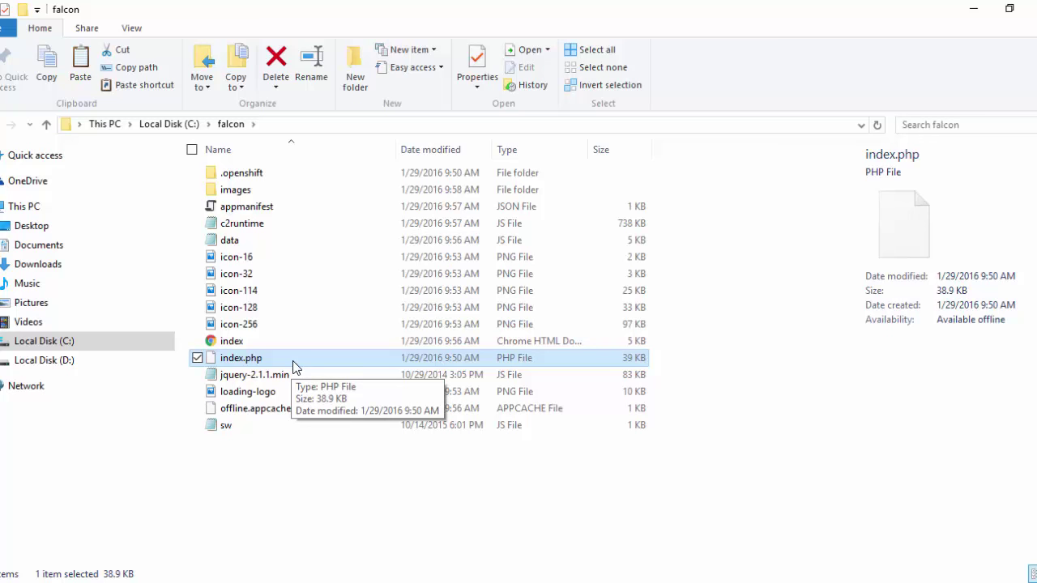
{"action": "right_click", "coordinate": [240, 358]}
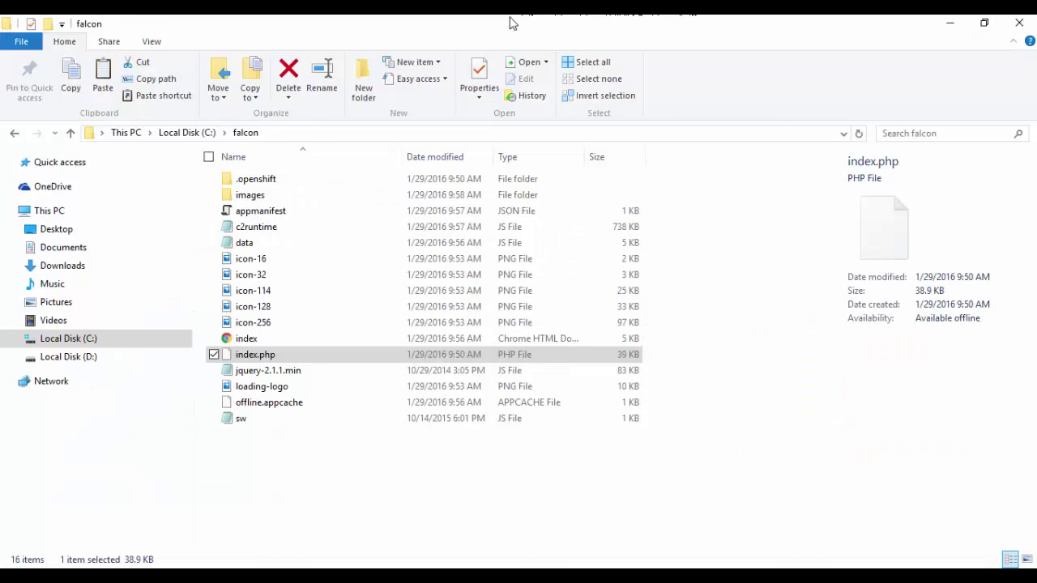
{"action": "left_click", "coordinate": [246, 339]}
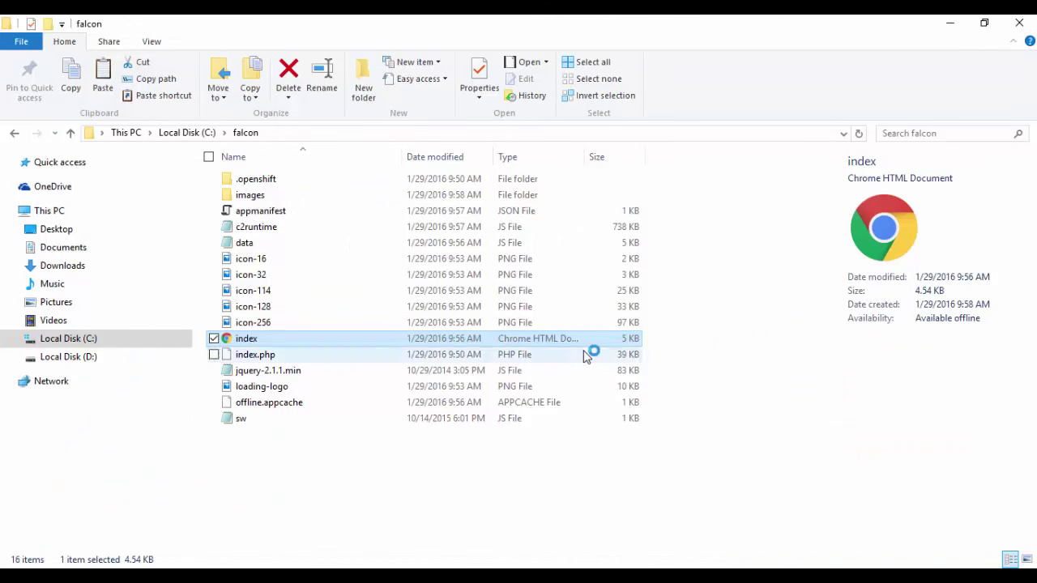
- Copy the exported index.html markup into the index.php editor and save index.php
{"action": "double_click", "coordinate": [246, 339]}
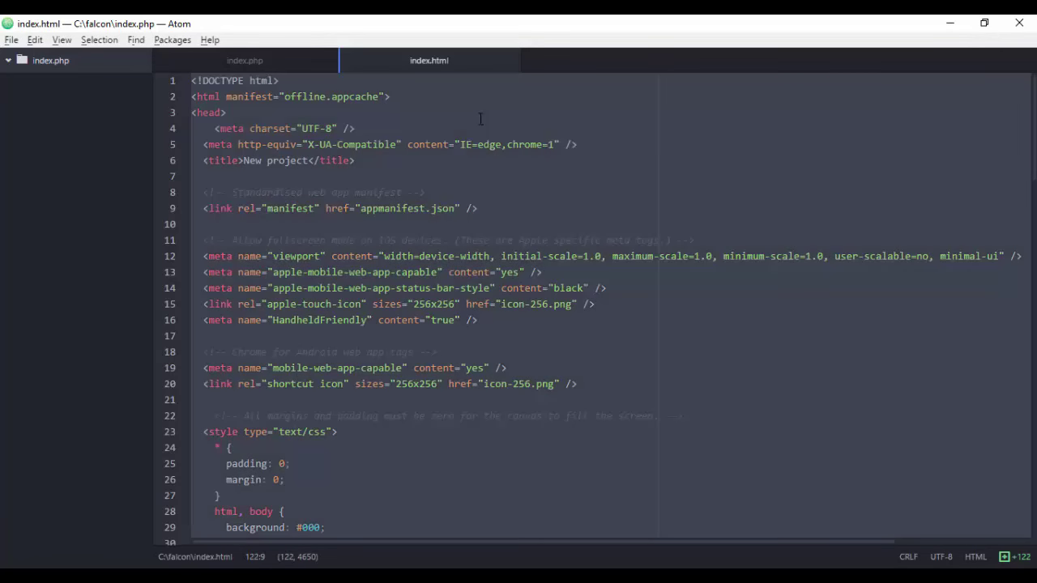
{"action": "left_click", "coordinate": [246, 60]}
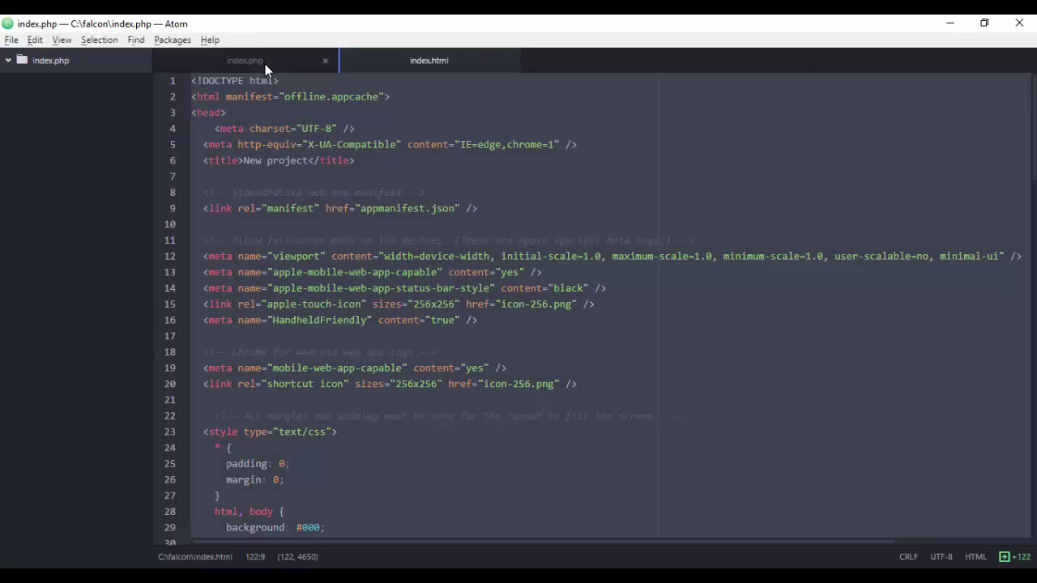
{"action": "left_click", "coordinate": [250, 60]}
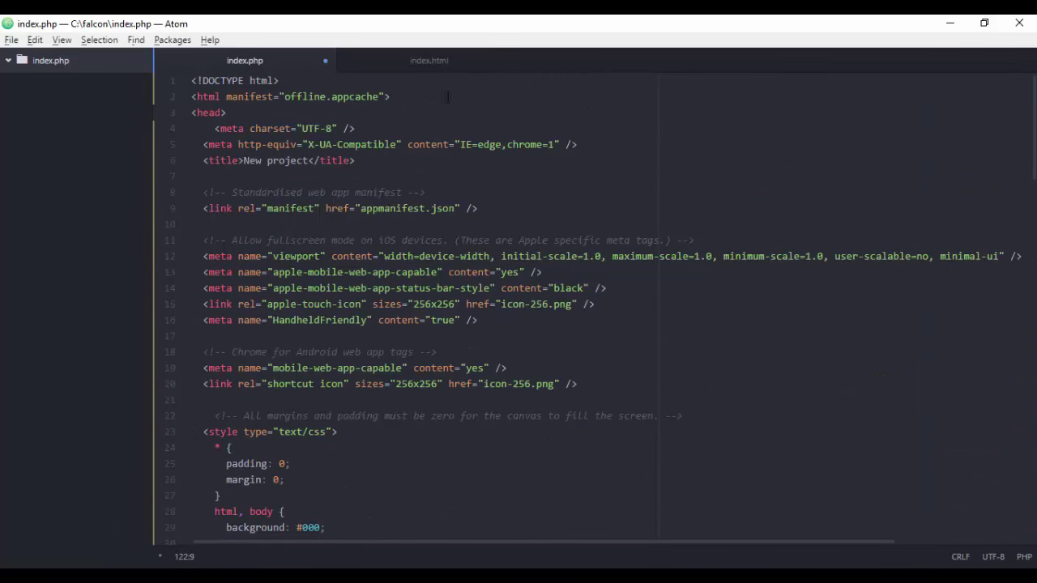
{"action": "scroll", "scroll_direction": "down", "scroll_amount": 3}
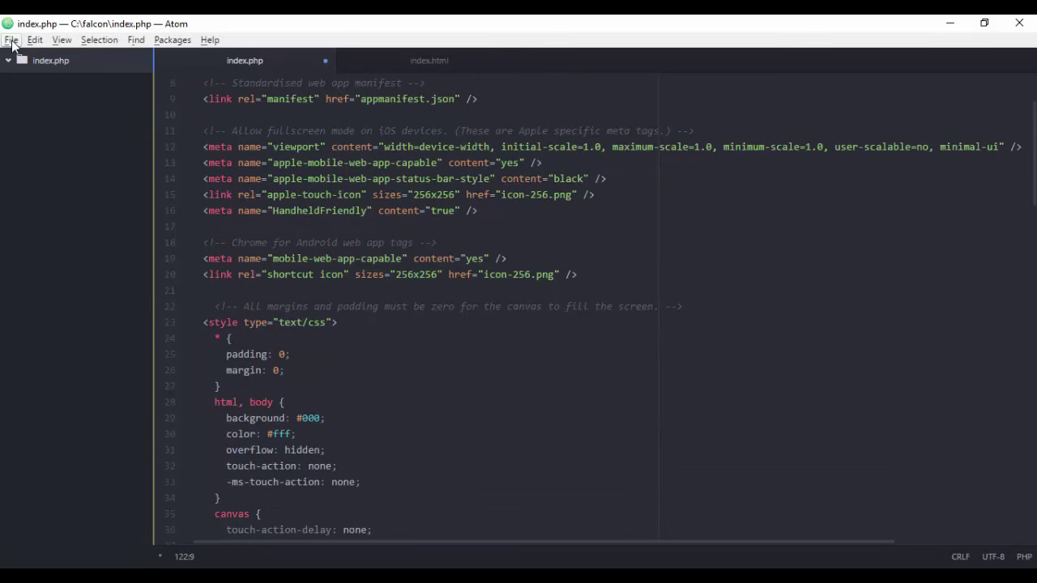
{"action": "left_click", "coordinate": [12, 38]}
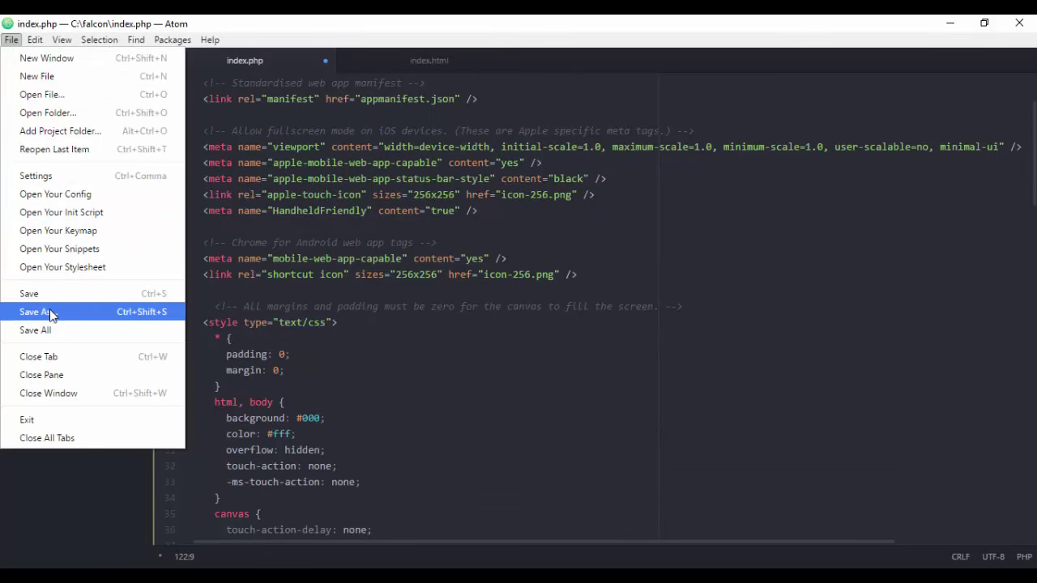
{"action": "left_click", "coordinate": [33, 311]}
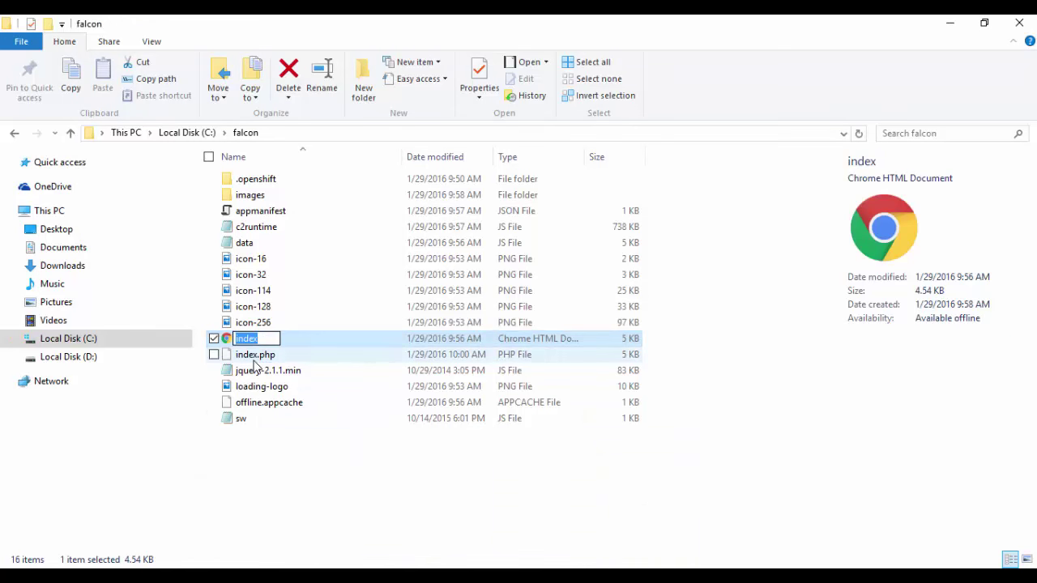
- Select index.php to confirm it is now 4.51 KB, modified at 10:00 AM
{"action": "left_click", "coordinate": [256, 353]}
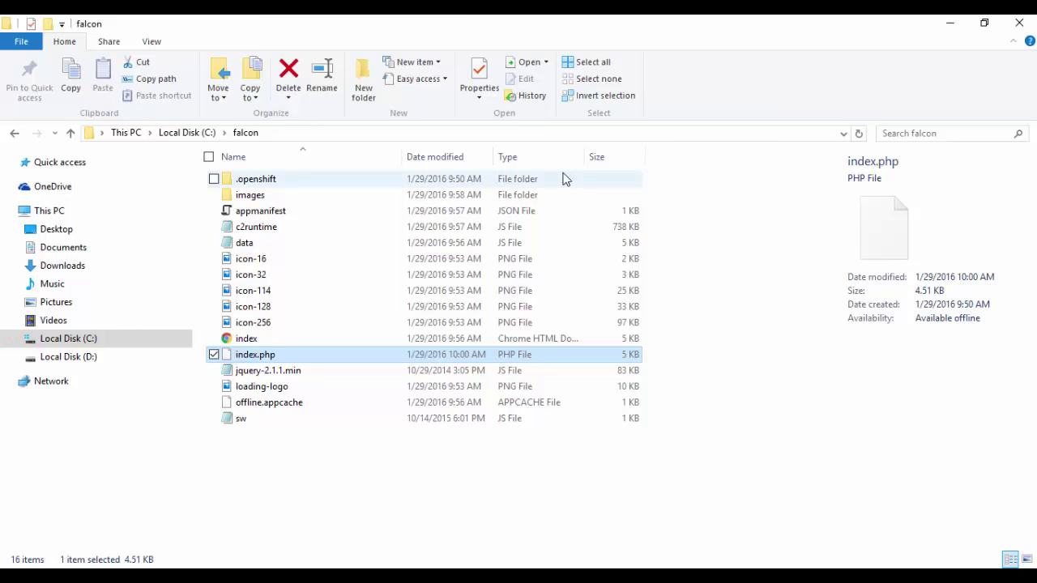
{"action": "mouse_move", "coordinate": [311, 561]}
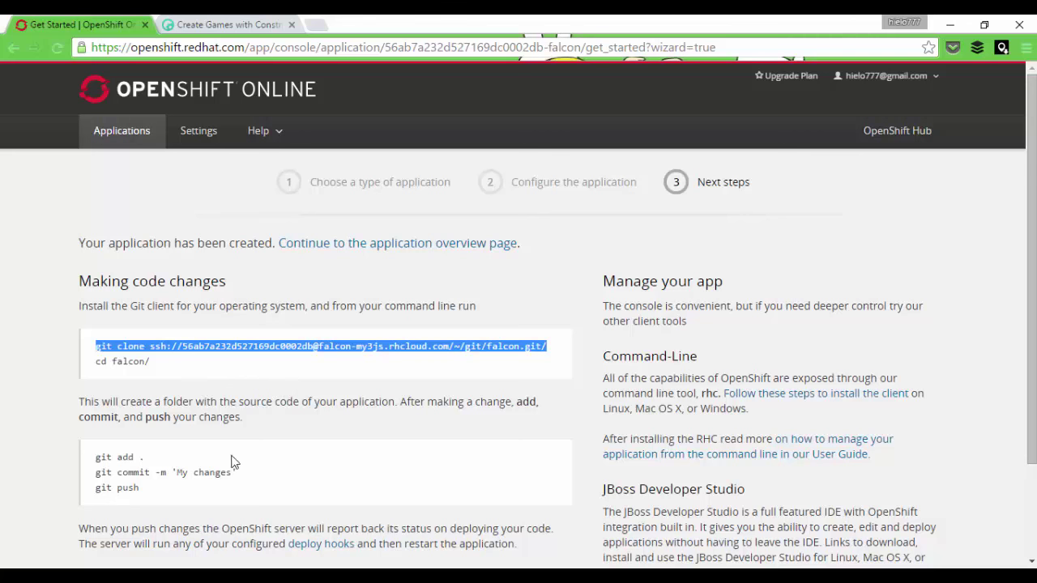
- Select the 'git add .' command on the OpenShift Next steps page for copying
{"action": "scroll", "scroll_direction": "down", "scroll_amount": 3}
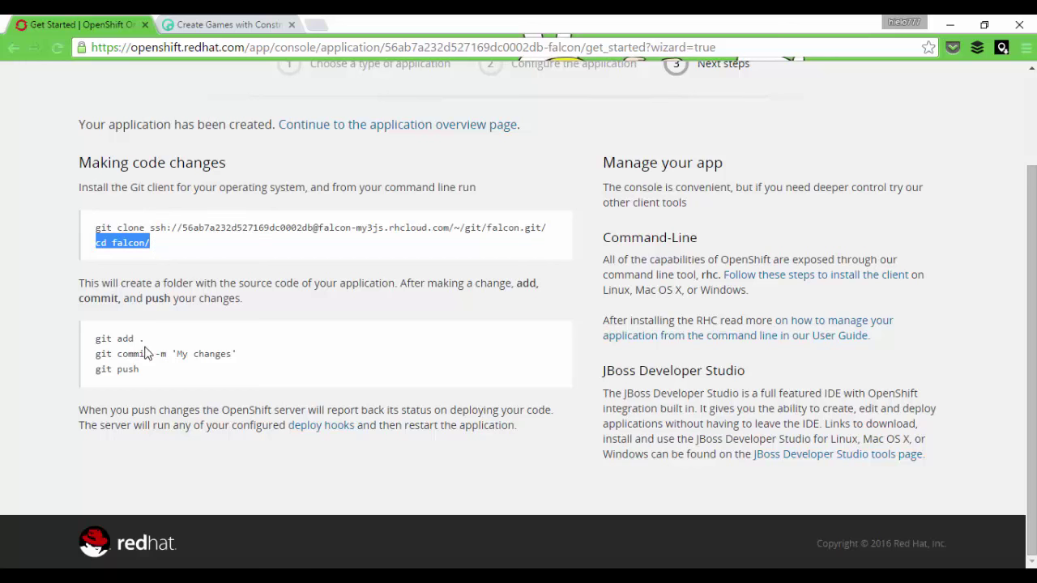
{"action": "double_click", "coordinate": [113, 338]}
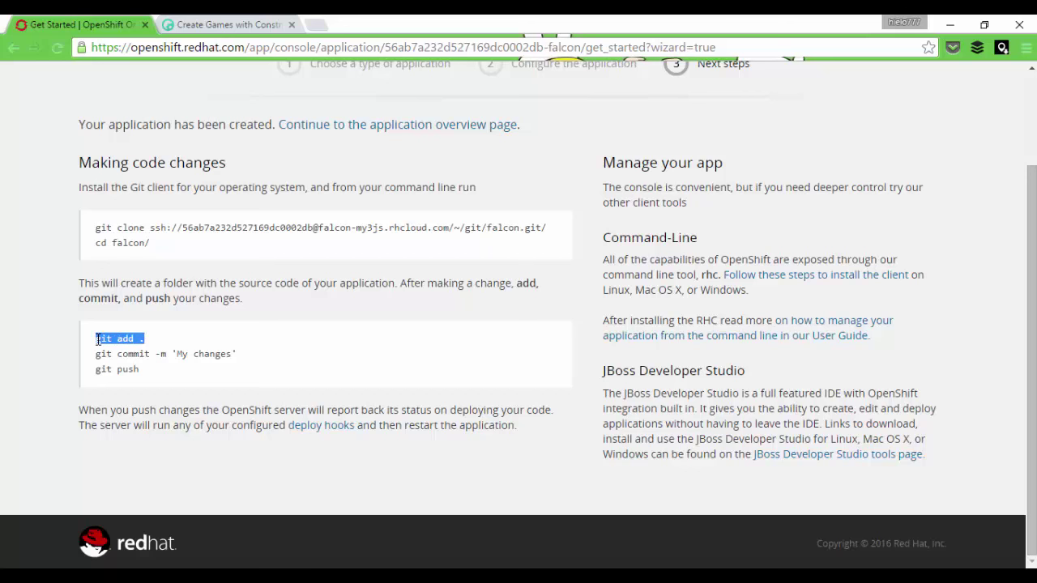
{"action": "mouse_move", "coordinate": [230, 331]}
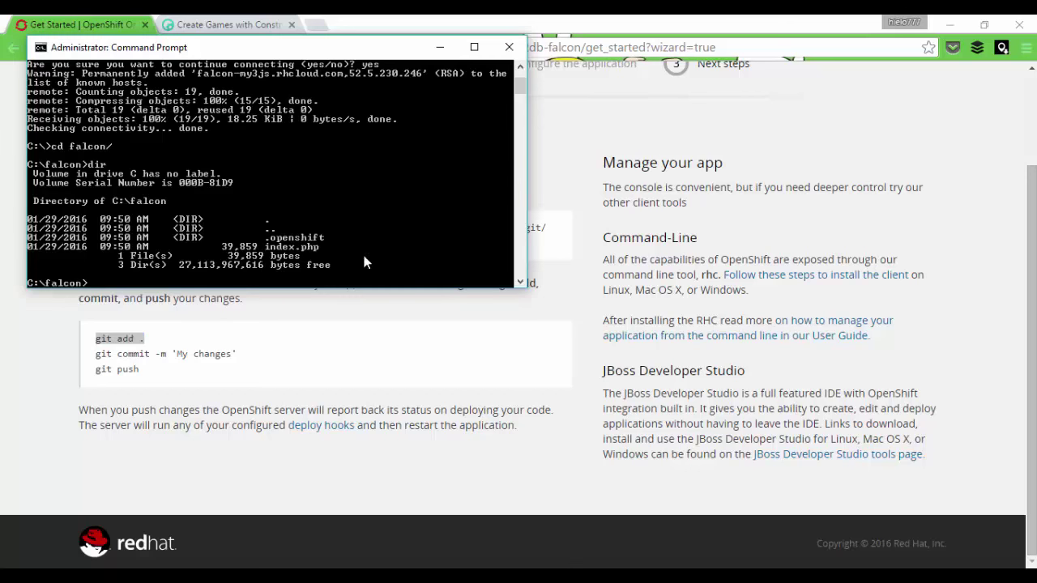
{"action": "mouse_move", "coordinate": [90, 287]}
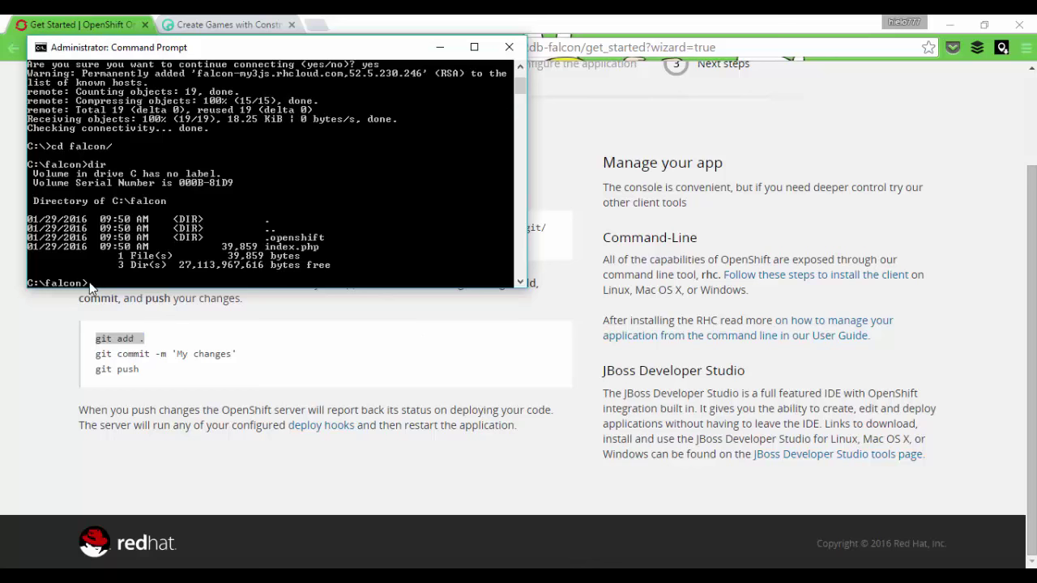
{"action": "mouse_move", "coordinate": [126, 281]}
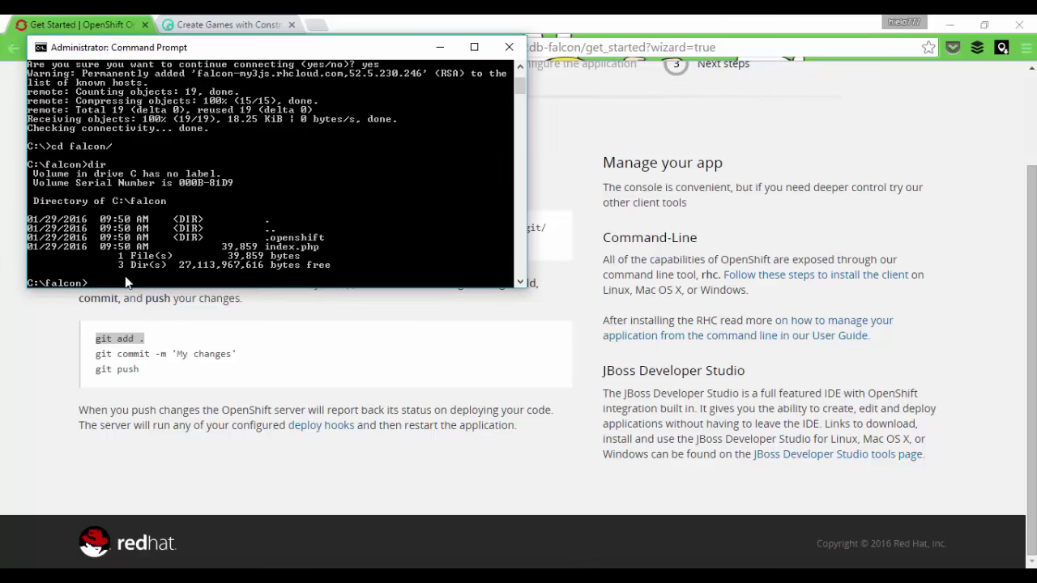
- Run git add . in C:\falcon to stage all the game files
{"action": "right_click", "coordinate": [126, 282]}
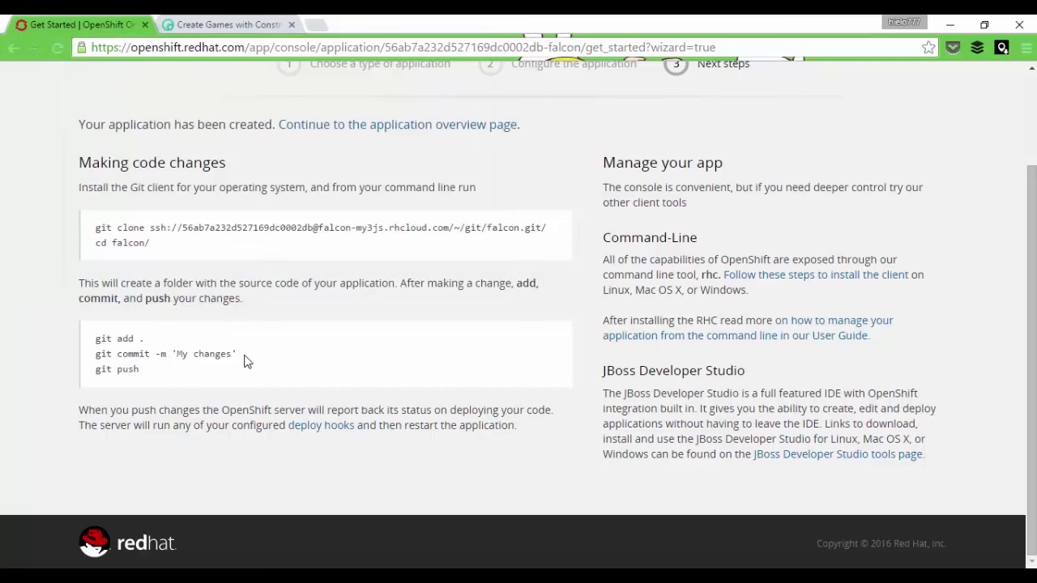
{"action": "triple_click", "coordinate": [162, 353]}
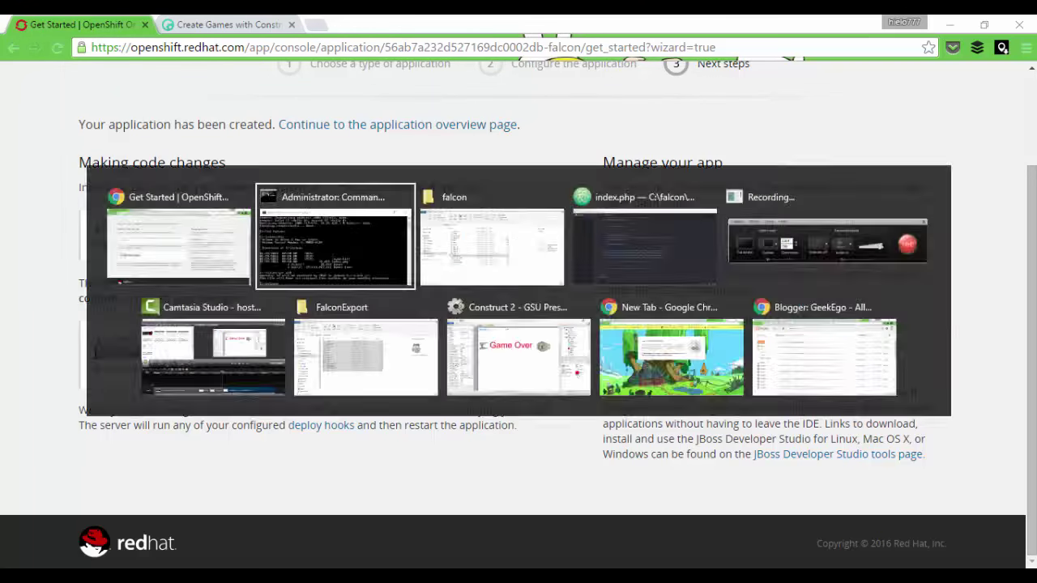
{"action": "left_click", "coordinate": [337, 243]}
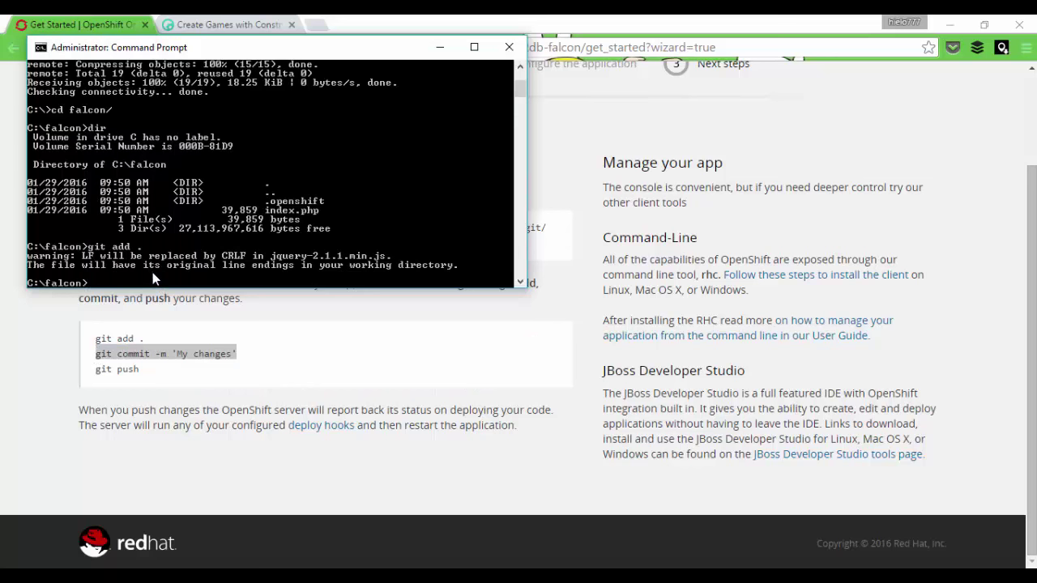
- Commit the staged files with the message 'my C2 game'
{"action": "type", "text": "git commit -m 'My changes'"}
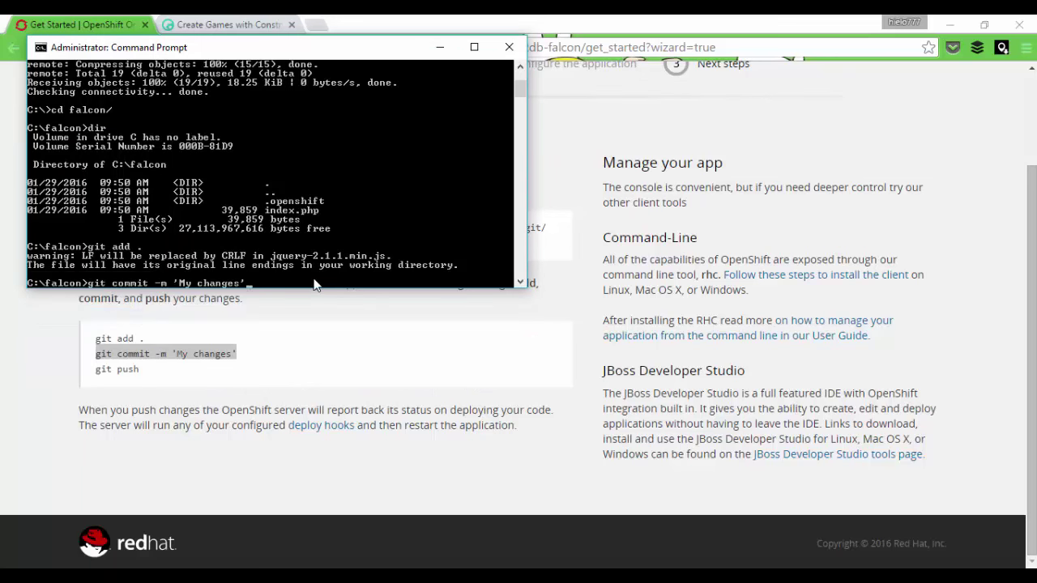
{"action": "mouse_move", "coordinate": [194, 289]}
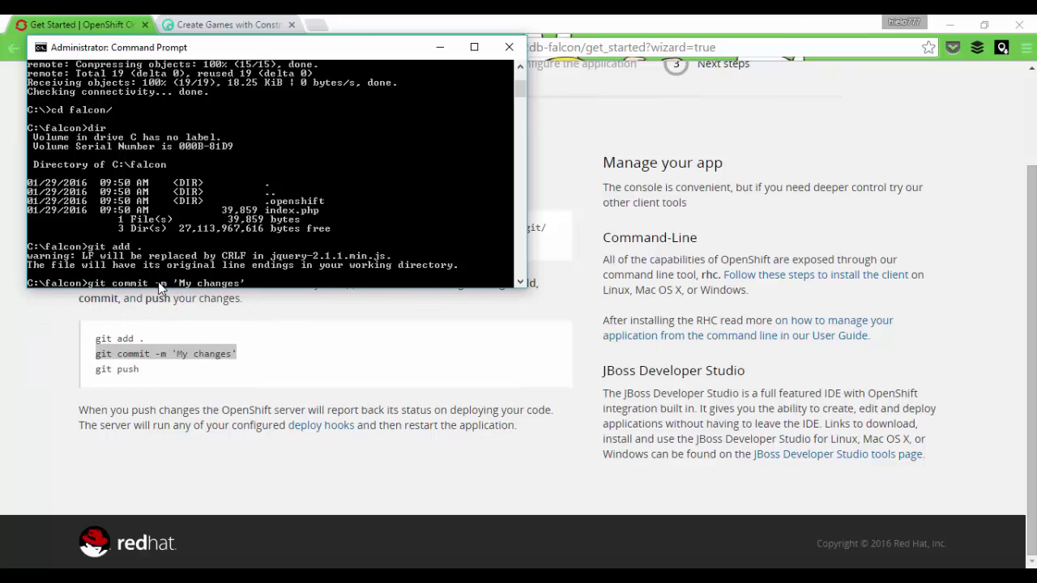
{"action": "mouse_move", "coordinate": [240, 286]}
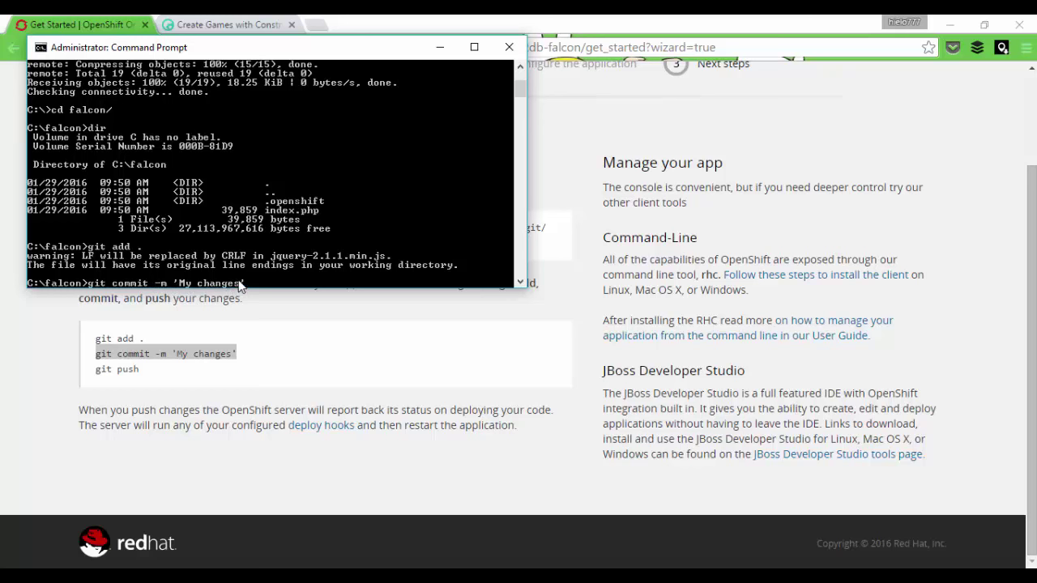
{"action": "mouse_move", "coordinate": [389, 278]}
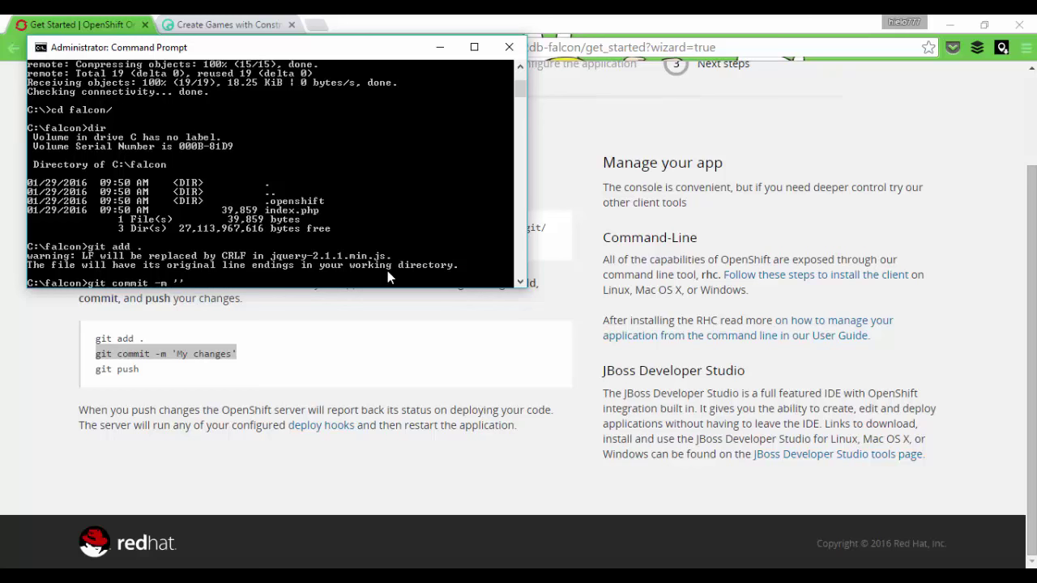
{"action": "type", "text": "my C"}
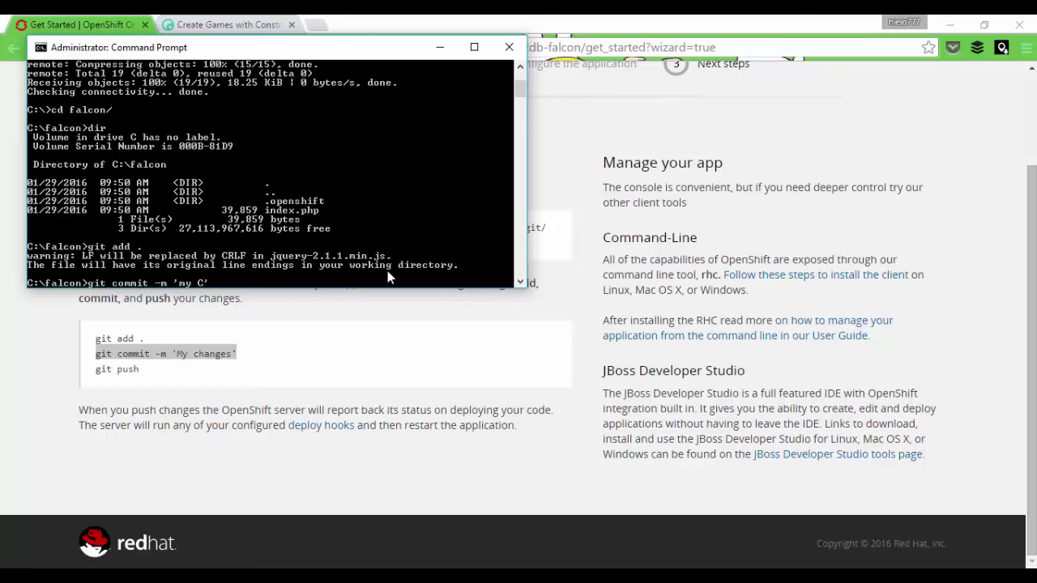
{"action": "type", "text": "2 game'"}
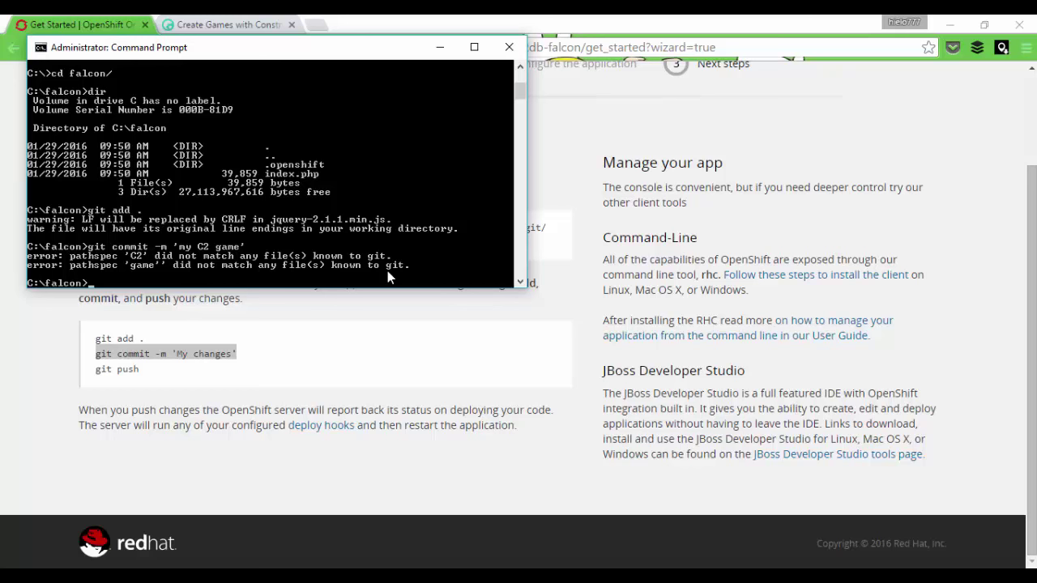
{"action": "type", "text": "git commit -m 'my C2 game'"}
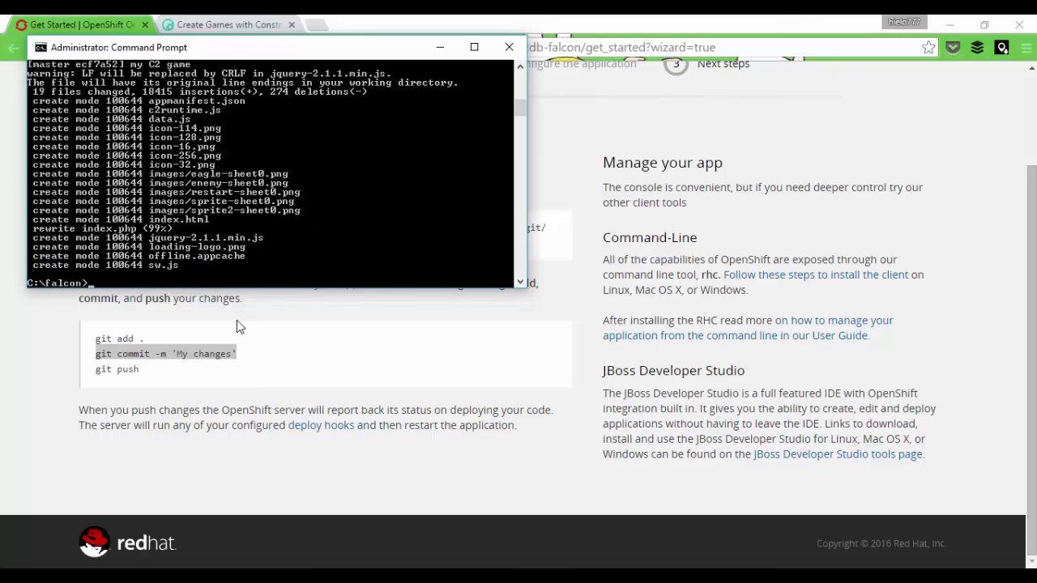
{"action": "mouse_move", "coordinate": [145, 369]}
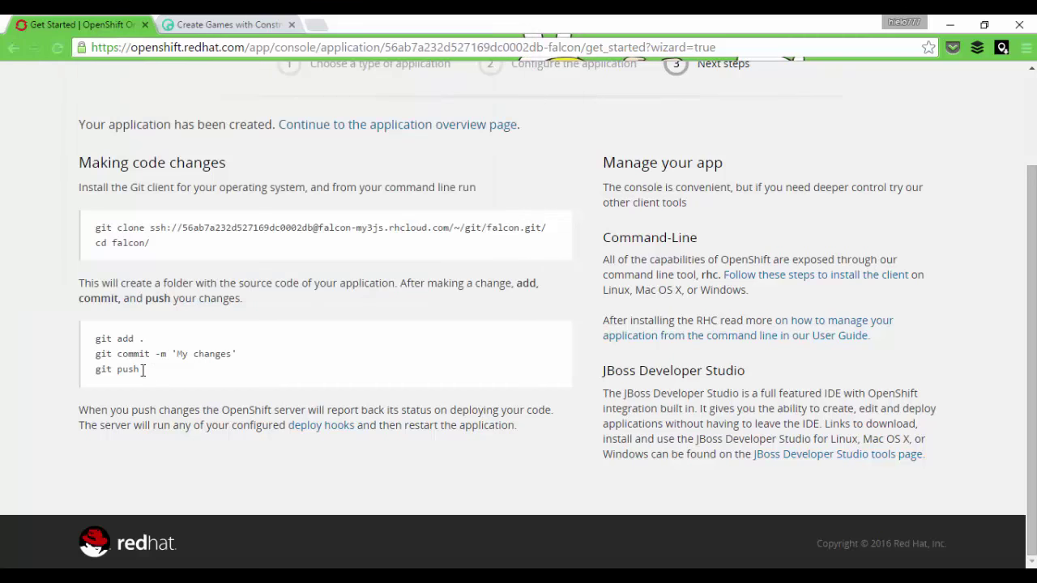
- Run git push so OpenShift deploys the falcon commit with status success
{"action": "double_click", "coordinate": [116, 368]}
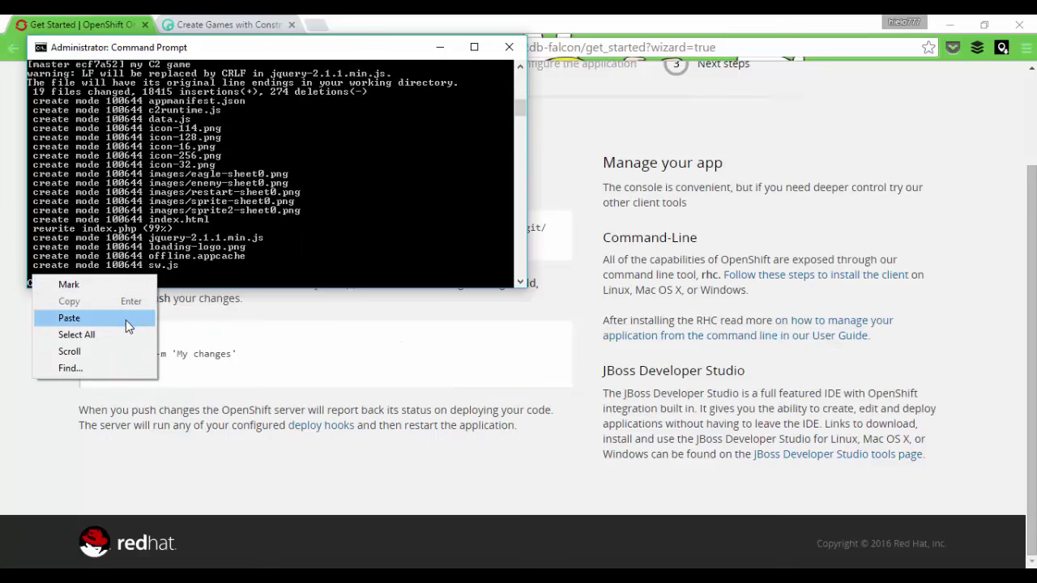
{"action": "left_click", "coordinate": [68, 318]}
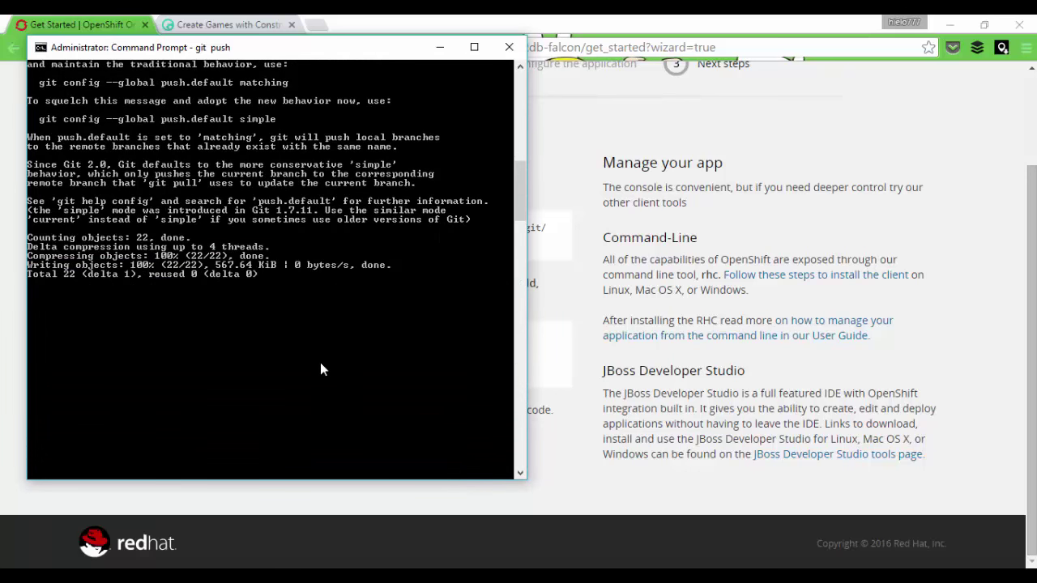
{"action": "mouse_move", "coordinate": [479, 304]}
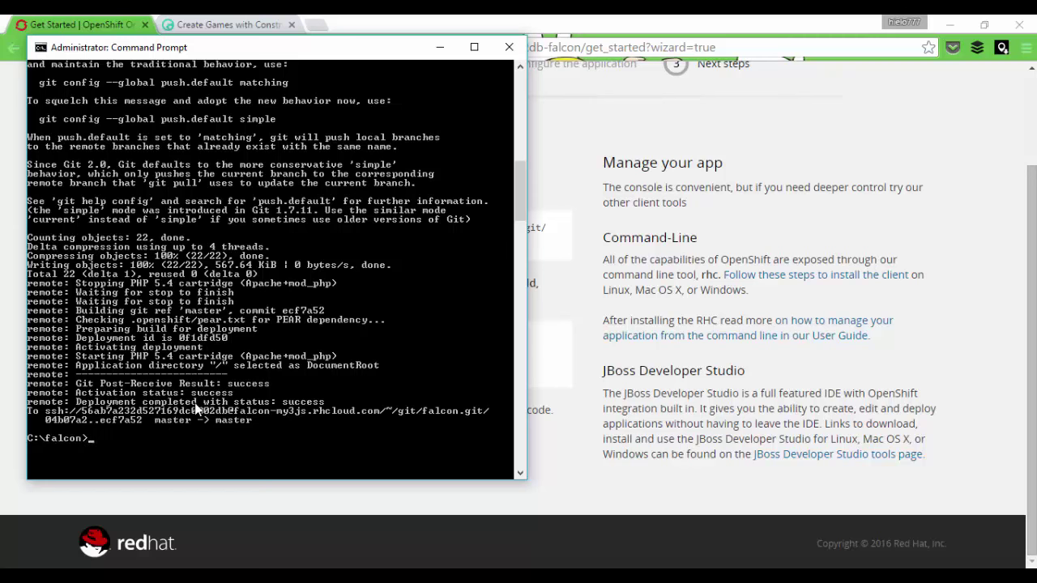
{"action": "left_click", "coordinate": [507, 45]}
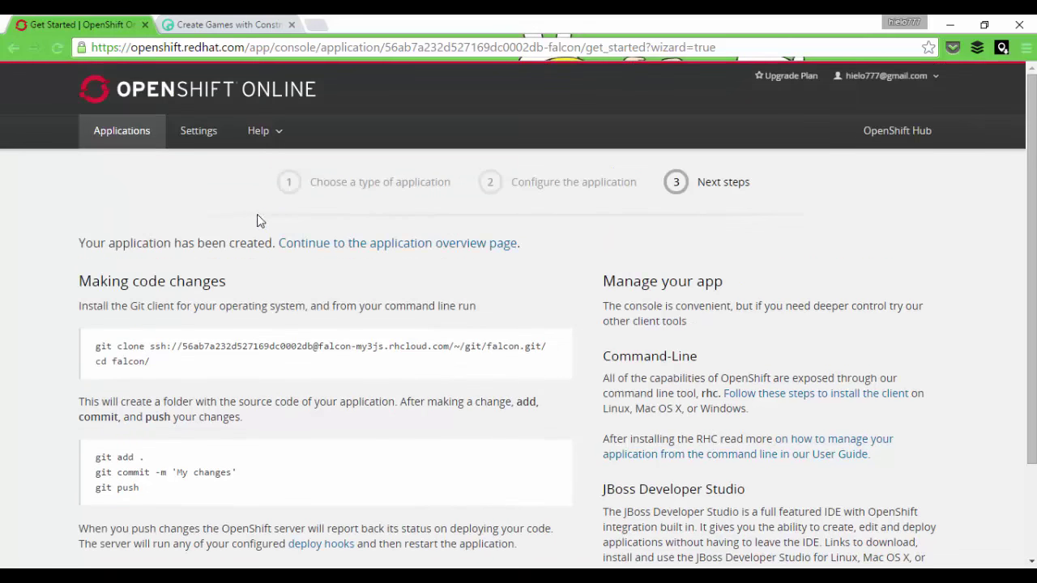
{"action": "mouse_move", "coordinate": [421, 240]}
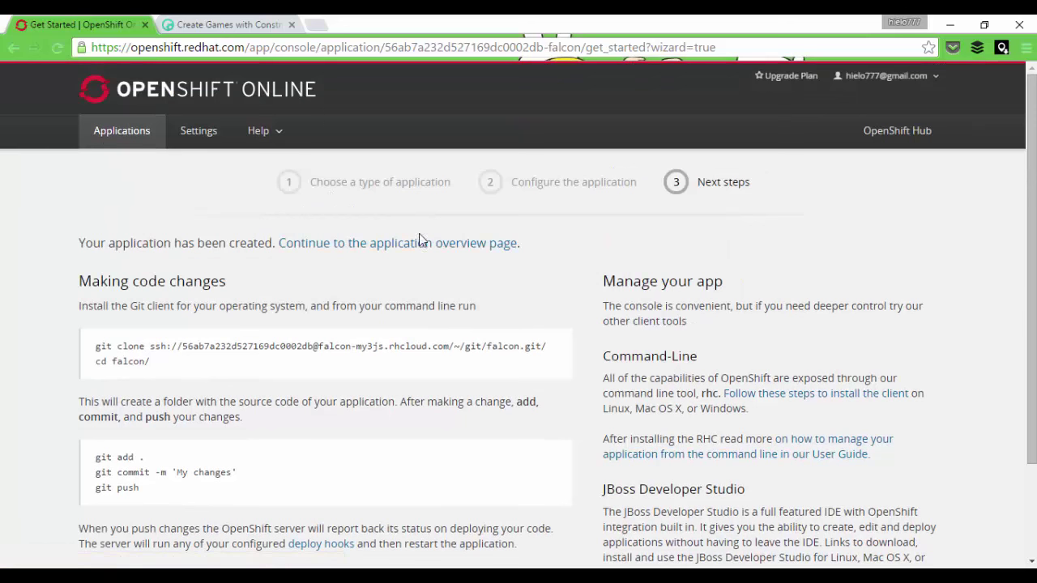
{"action": "mouse_move", "coordinate": [395, 256]}
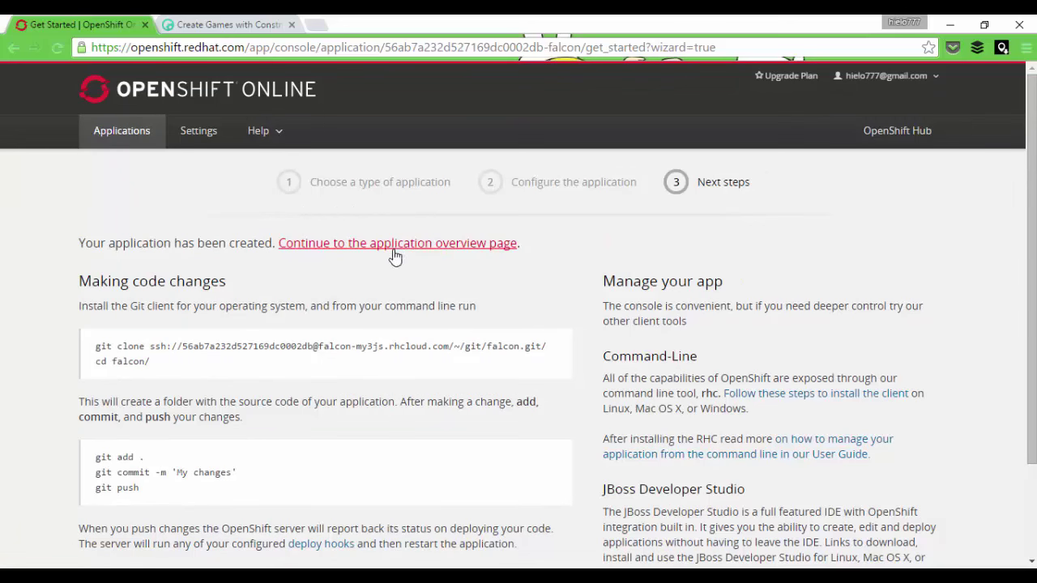
{"action": "mouse_move", "coordinate": [450, 265]}
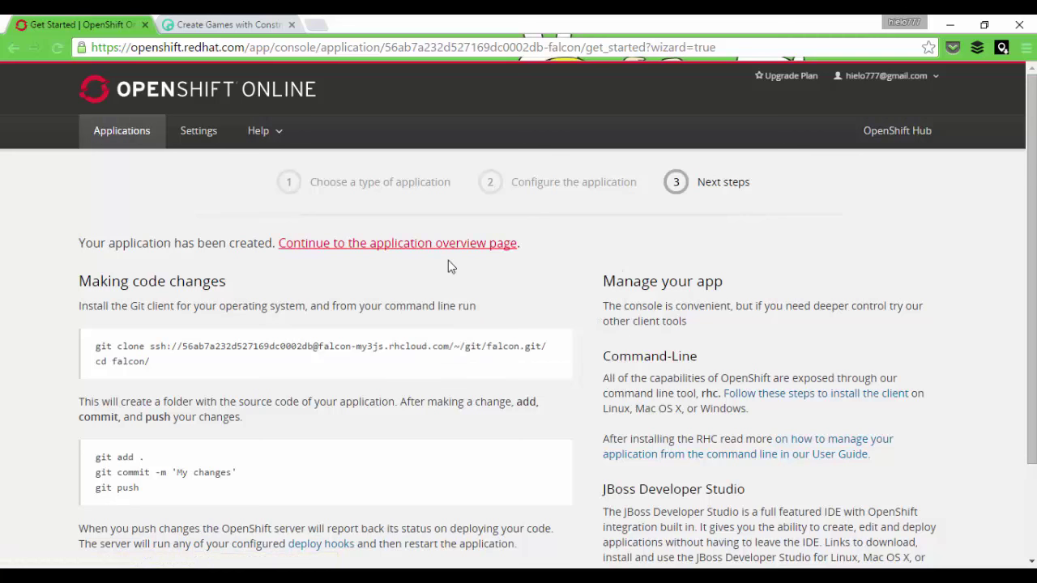
- Continue to the falcon application overview listing PHP 5.4 and falcon-my3js.rhcloud.com
{"action": "left_click", "coordinate": [398, 243]}
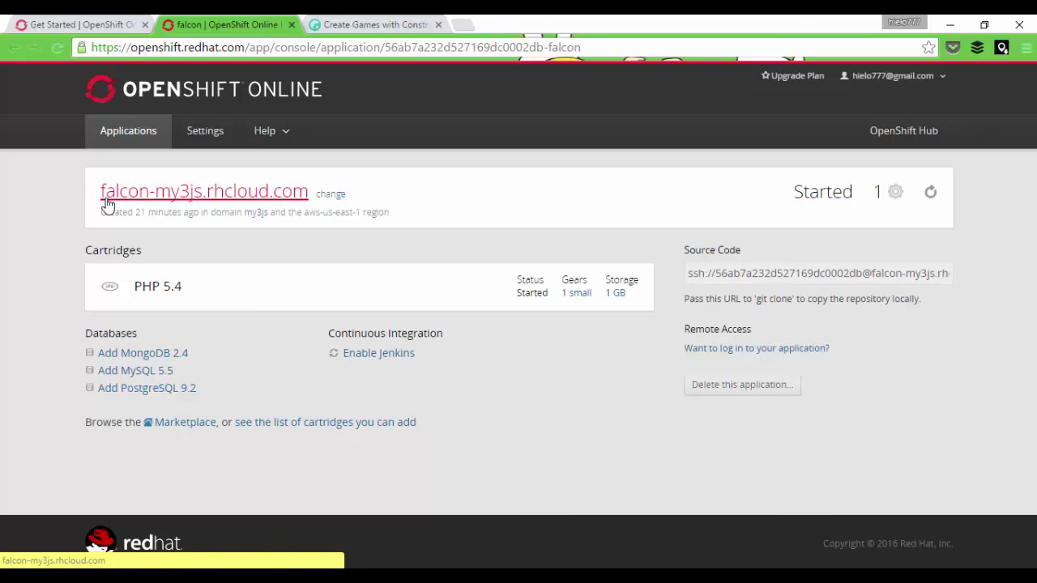
{"action": "mouse_move", "coordinate": [204, 191]}
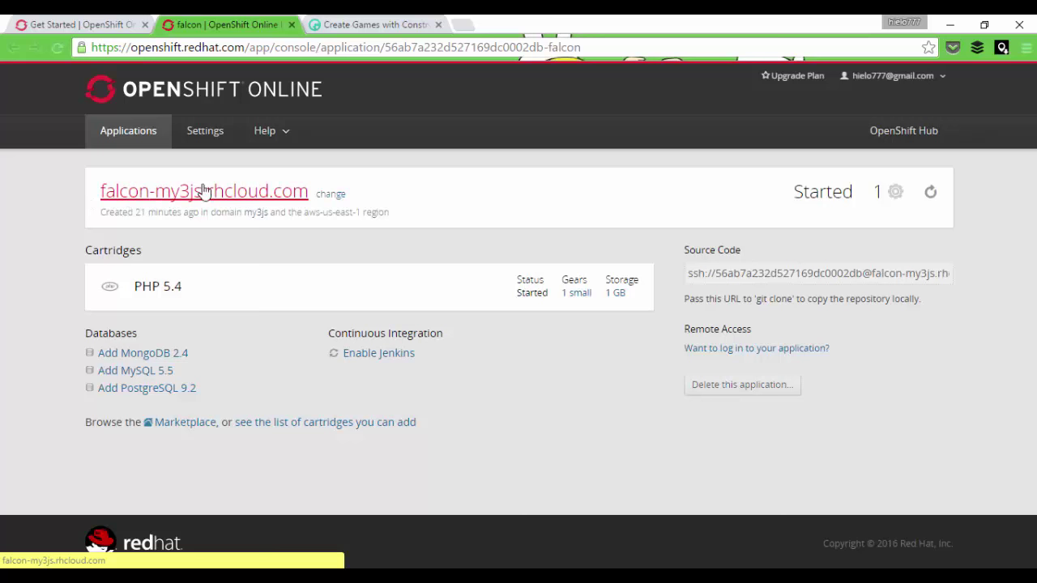
{"action": "mouse_move", "coordinate": [113, 172]}
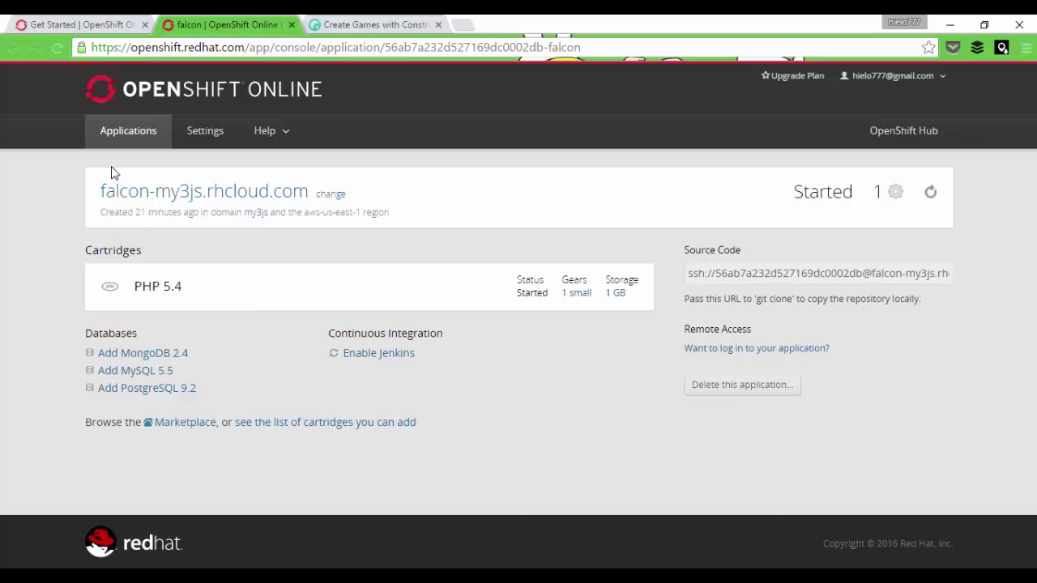
{"action": "mouse_move", "coordinate": [126, 201]}
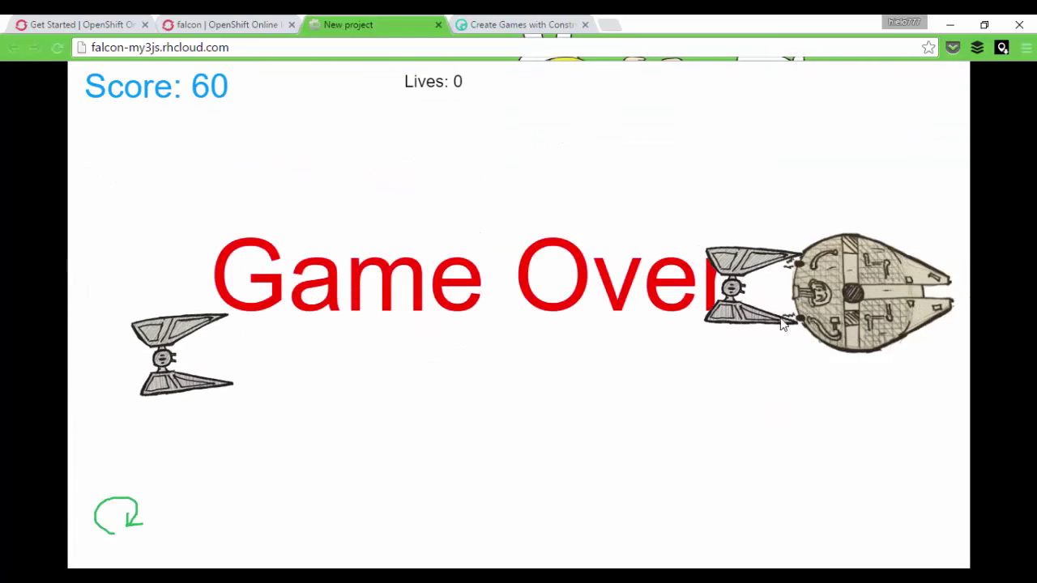
- Tap enemy fighters in the live game at falcon-my3js.rhcloud.com until Game Over
{"action": "left_click", "coordinate": [116, 518]}
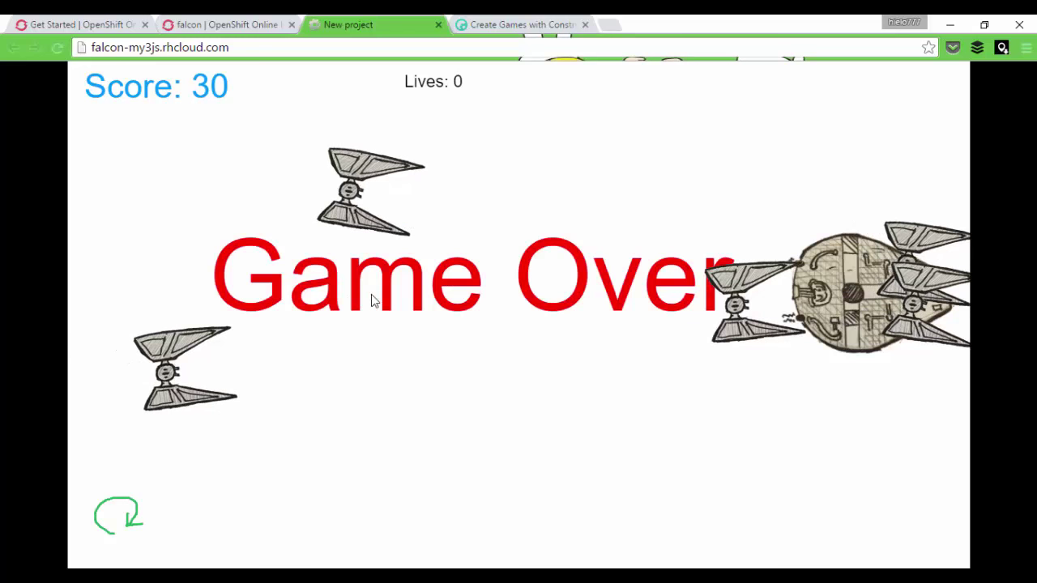
{"action": "mouse_move", "coordinate": [447, 327]}
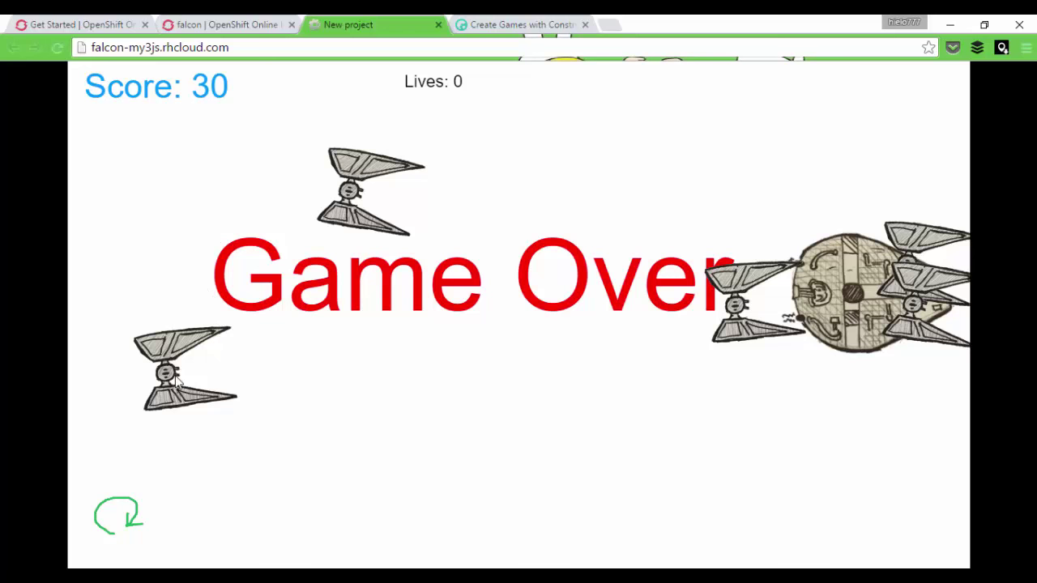
{"action": "left_click", "coordinate": [117, 515]}
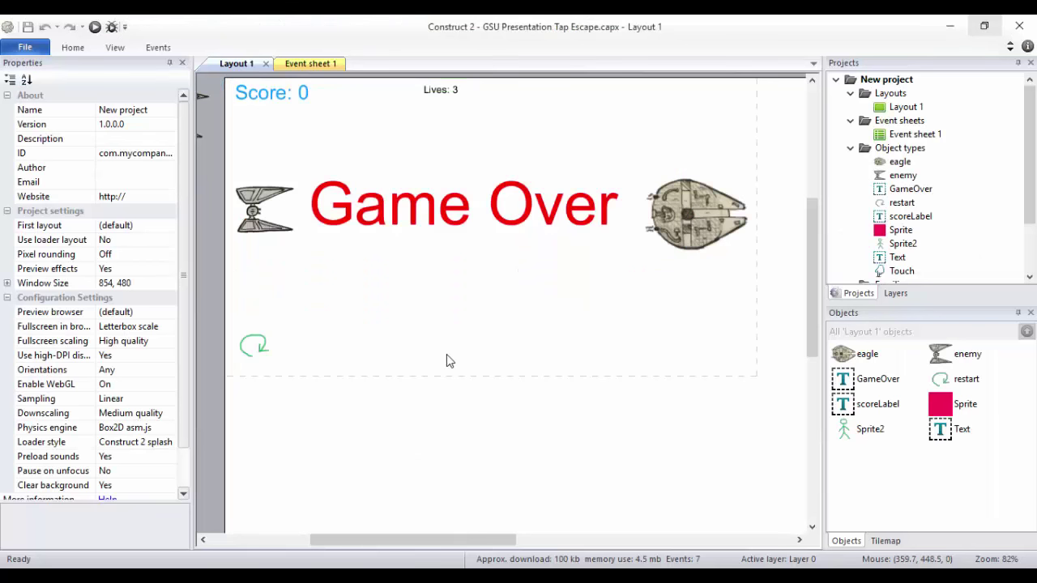
{"action": "mouse_move", "coordinate": [425, 134]}
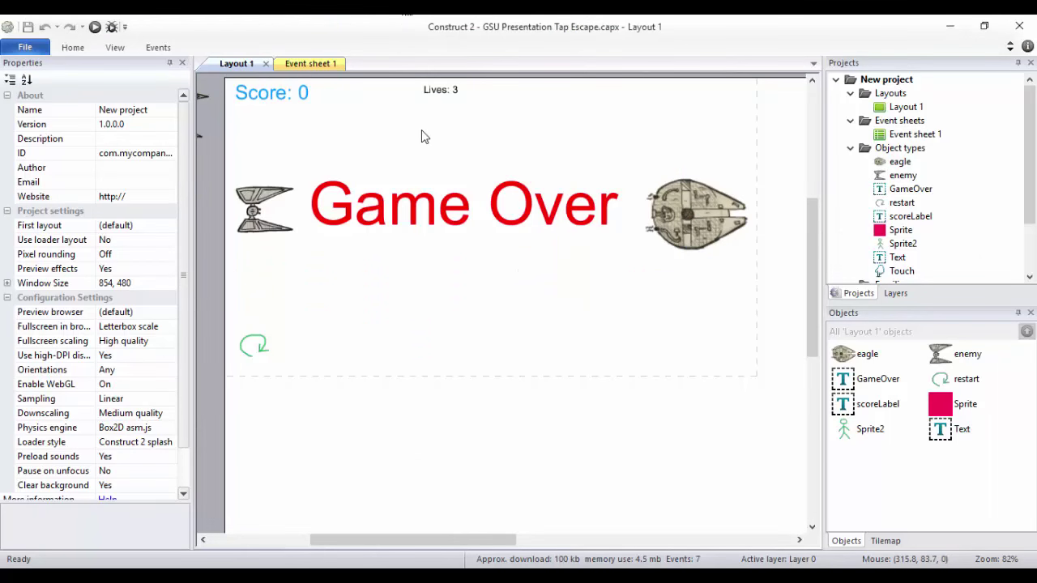
{"action": "mouse_move", "coordinate": [525, 197]}
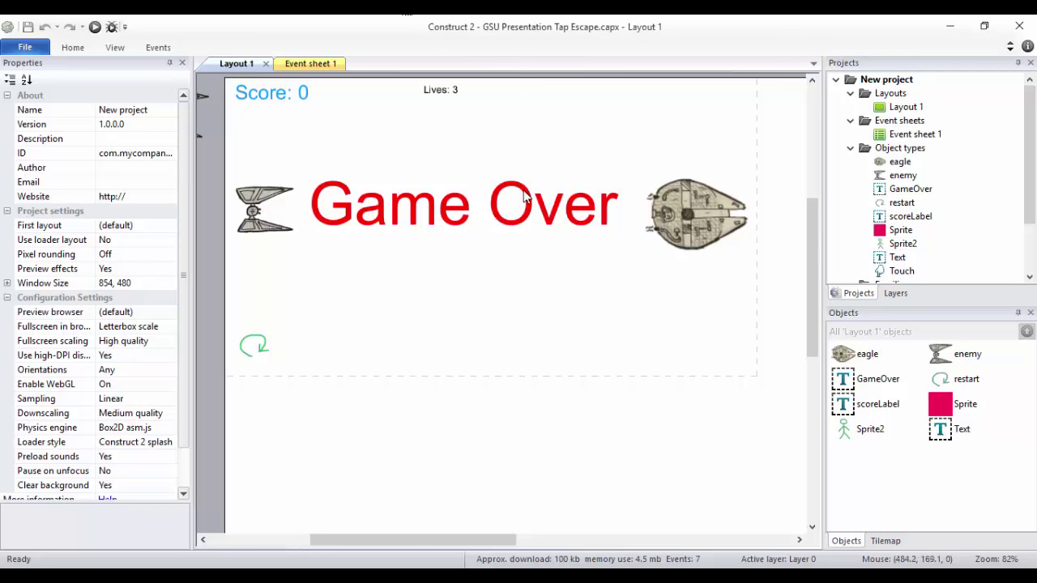
{"action": "mouse_move", "coordinate": [390, 217]}
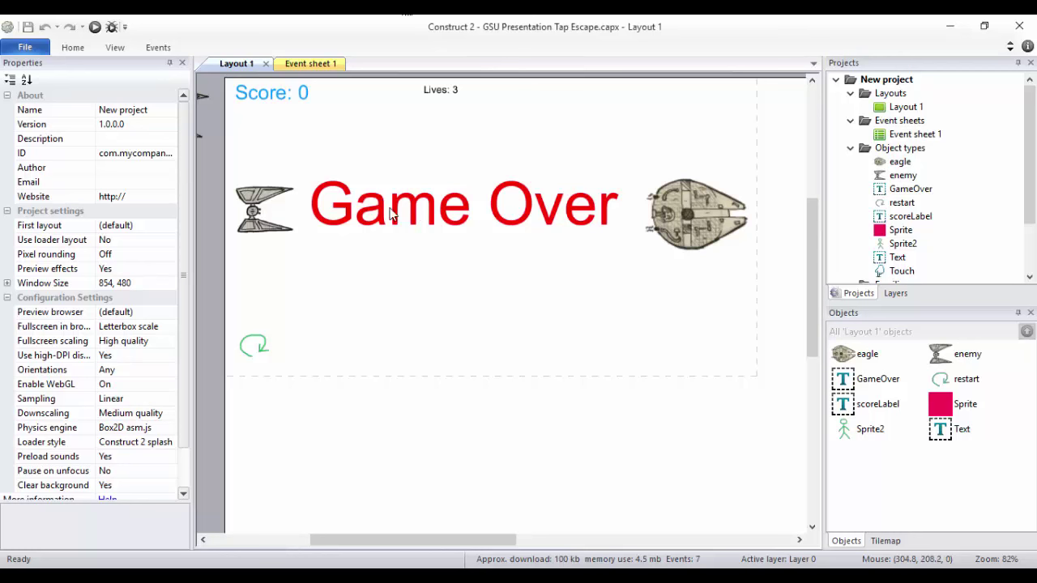
{"action": "mouse_move", "coordinate": [230, 204]}
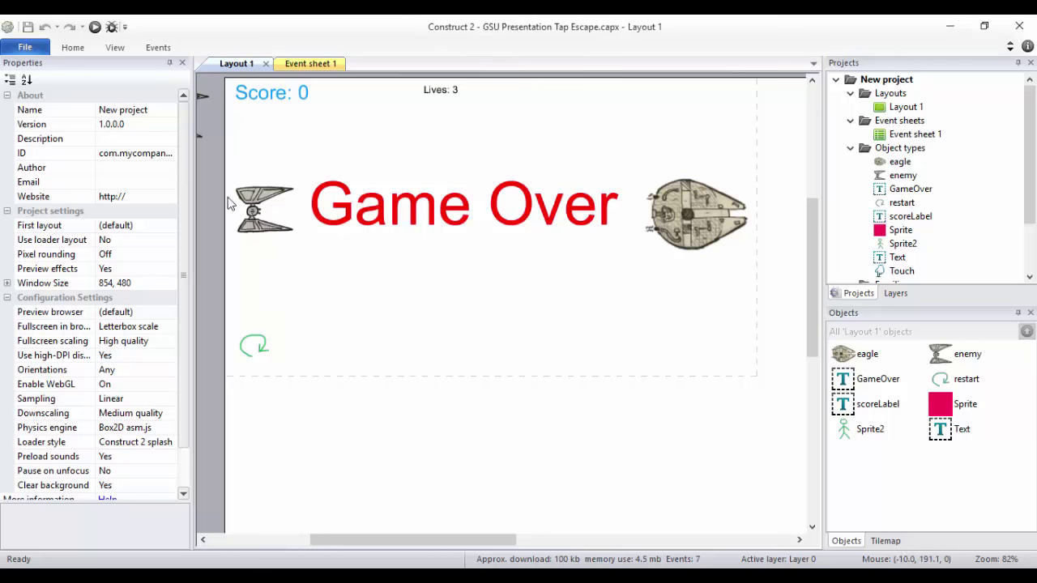
- Set the Game Over text object's Color property to light blue
{"action": "left_click", "coordinate": [494, 208]}
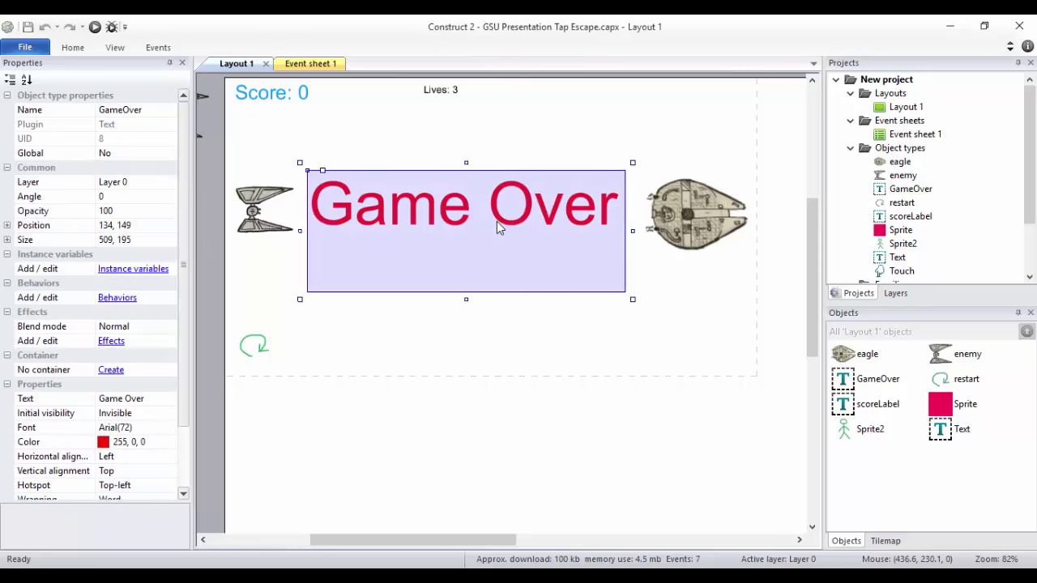
{"action": "left_click", "coordinate": [170, 442]}
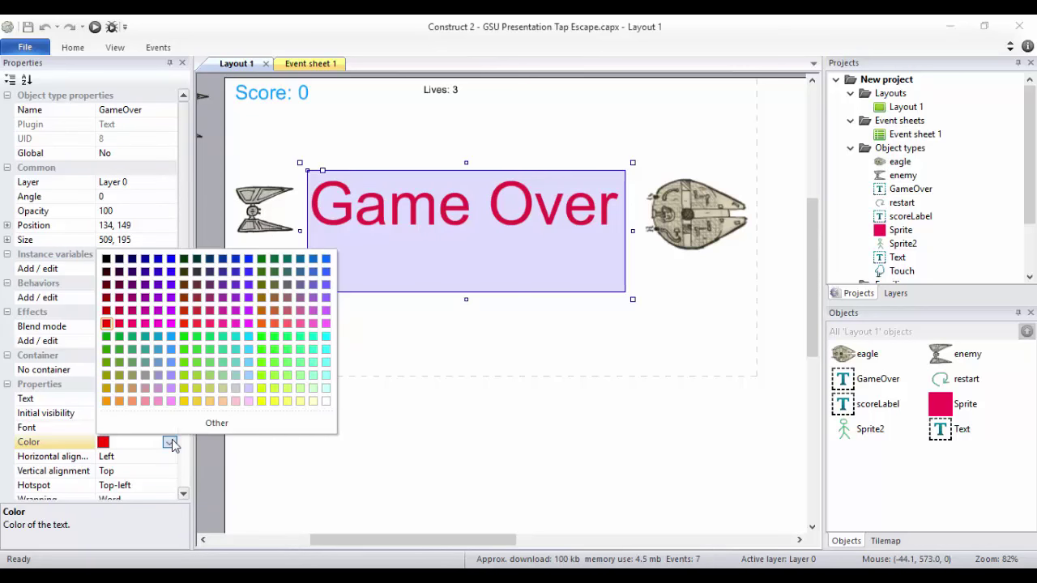
{"action": "mouse_move", "coordinate": [159, 363]}
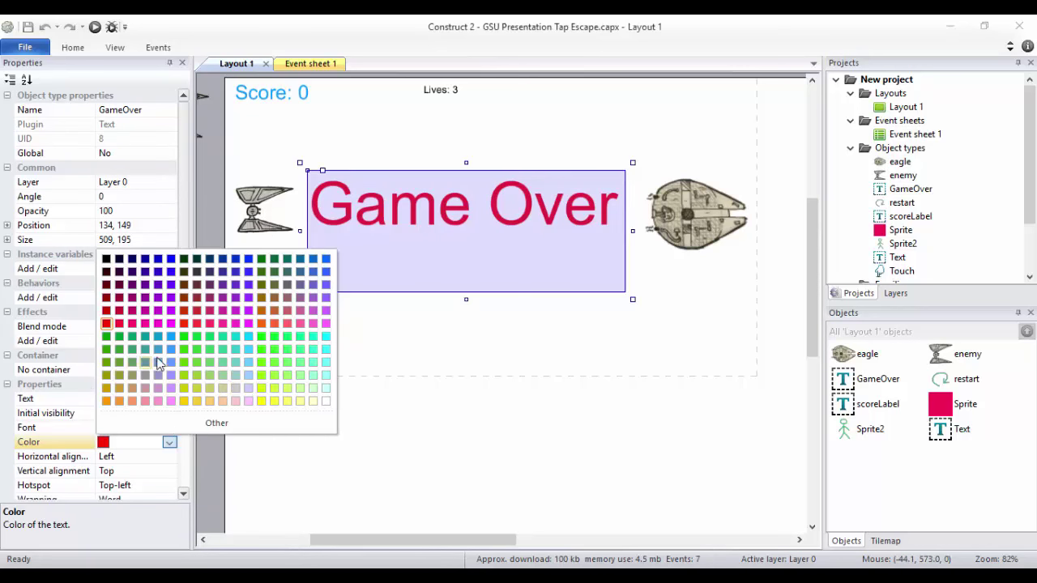
{"action": "left_click", "coordinate": [172, 348]}
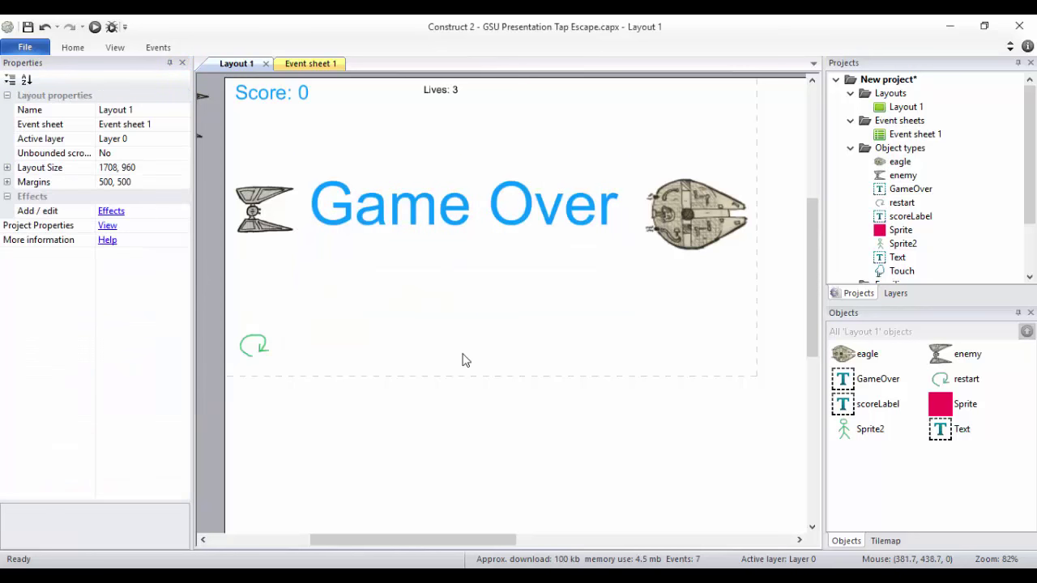
{"action": "mouse_move", "coordinate": [81, 171]}
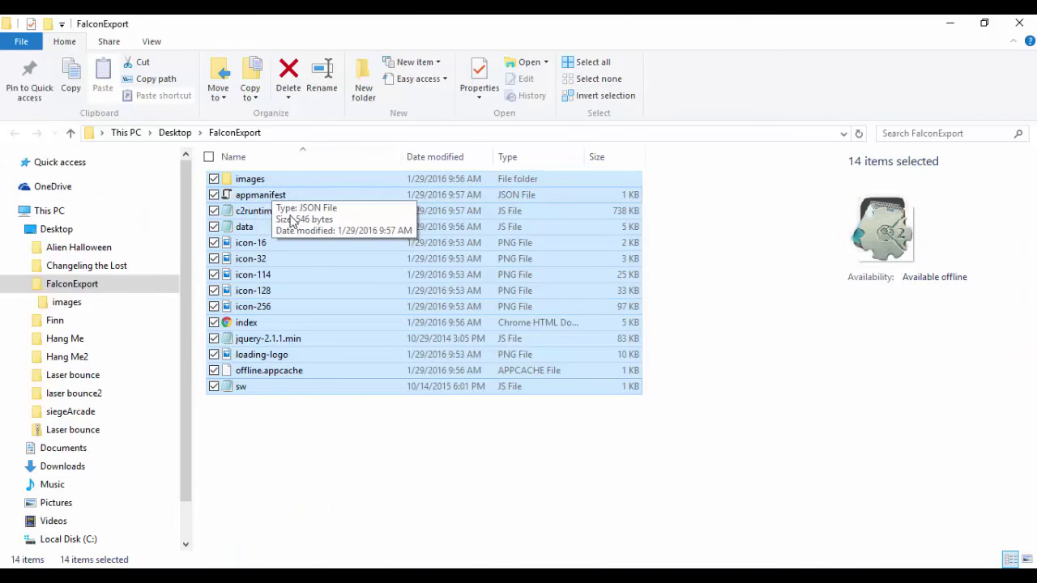
{"action": "mouse_move", "coordinate": [253, 214]}
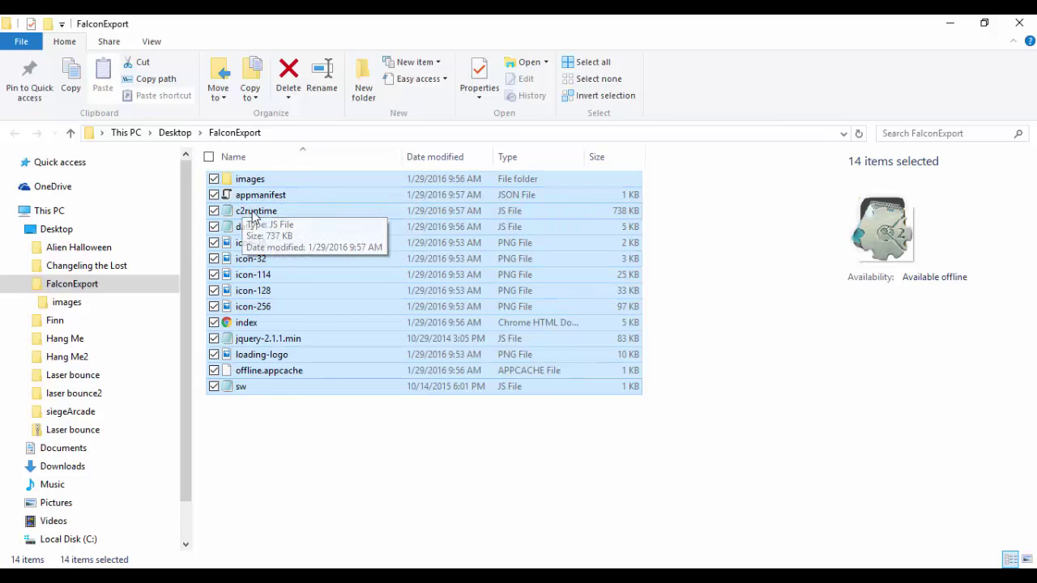
{"action": "mouse_move", "coordinate": [275, 211]}
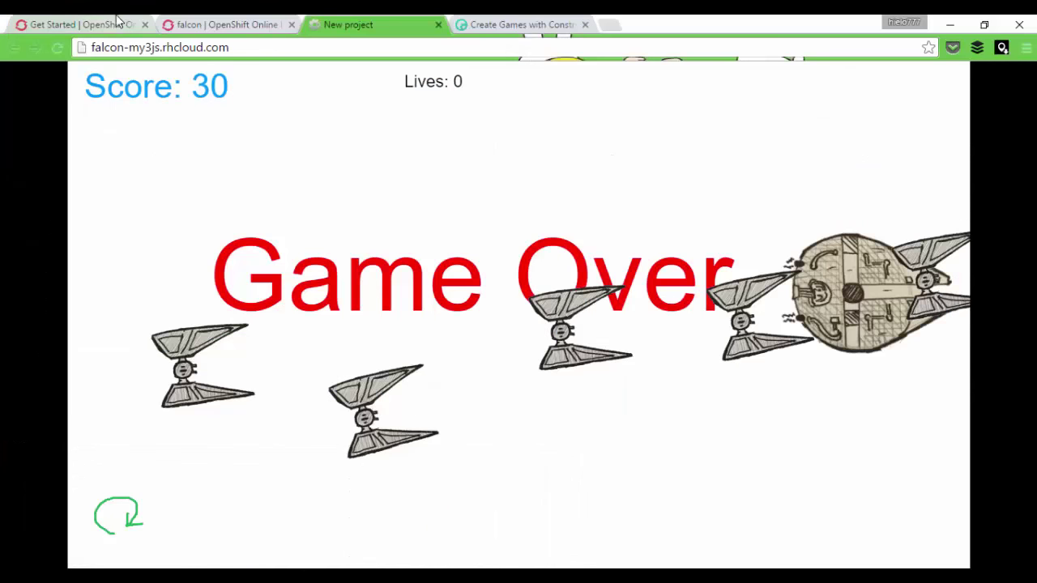
- Review the git add/commit/push commands, then restart the live game at Score 0, Lives 3
{"action": "left_click", "coordinate": [81, 24]}
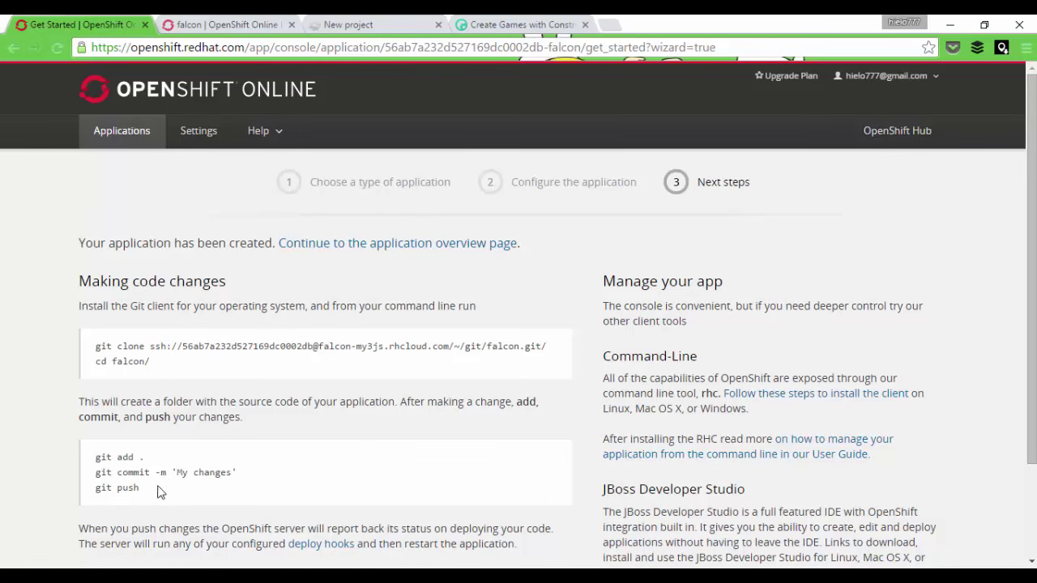
{"action": "left_click_drag", "start_coordinate": [94, 457], "coordinate": [140, 486]}
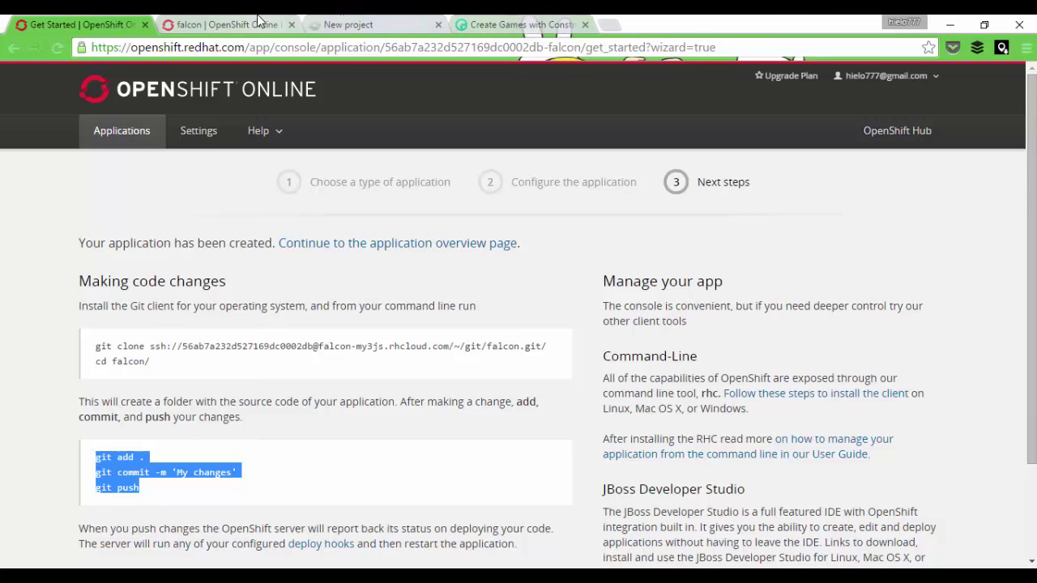
{"action": "left_click", "coordinate": [360, 25]}
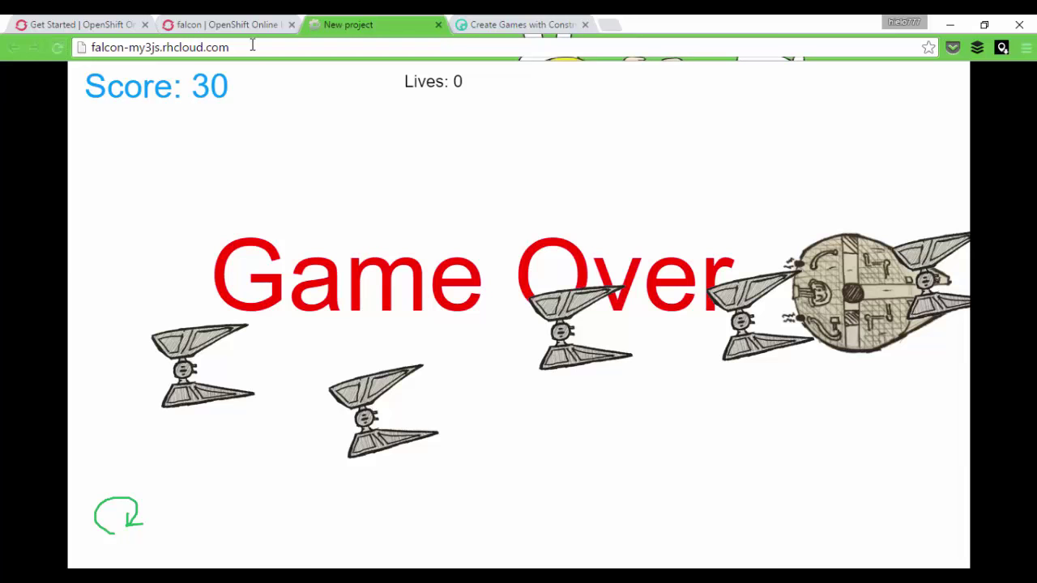
{"action": "left_click", "coordinate": [159, 47]}
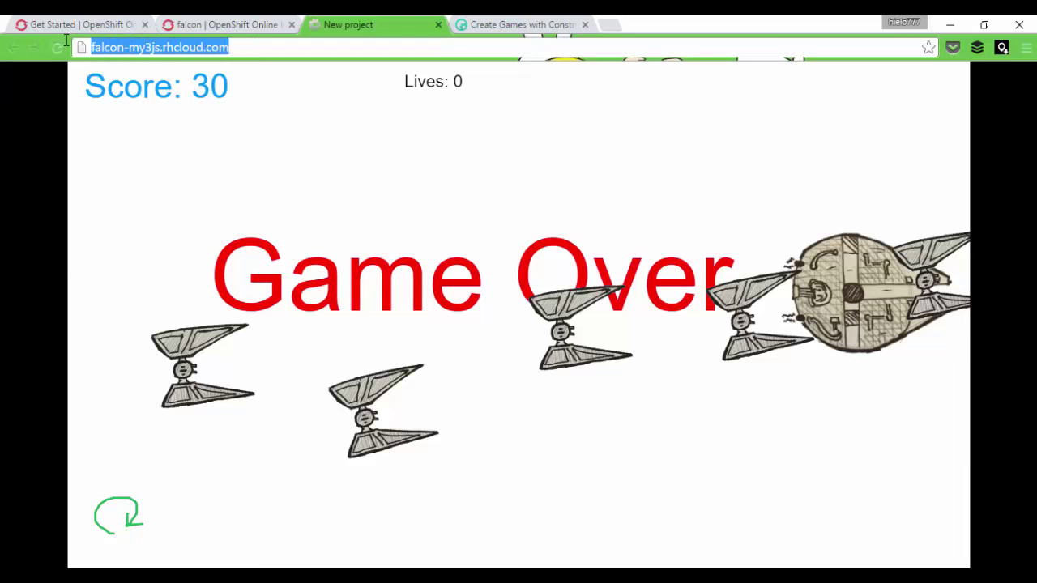
{"action": "mouse_move", "coordinate": [545, 146]}
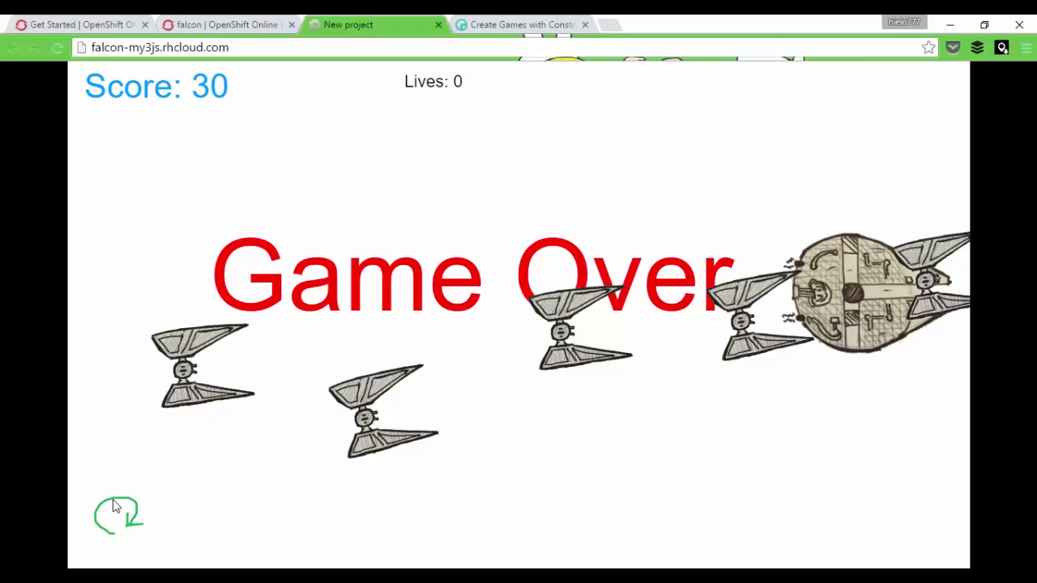
{"action": "left_click", "coordinate": [117, 521]}
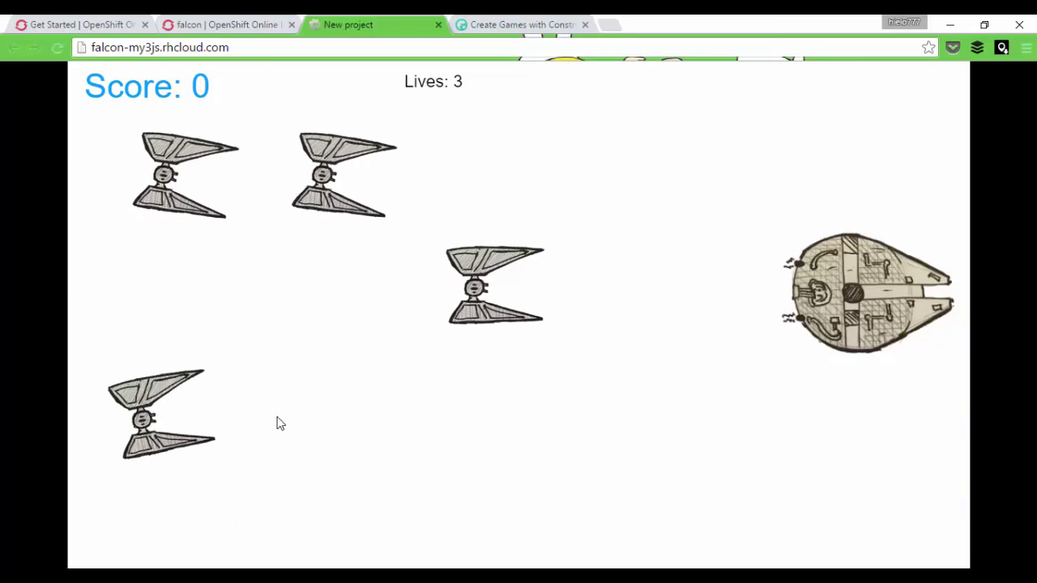